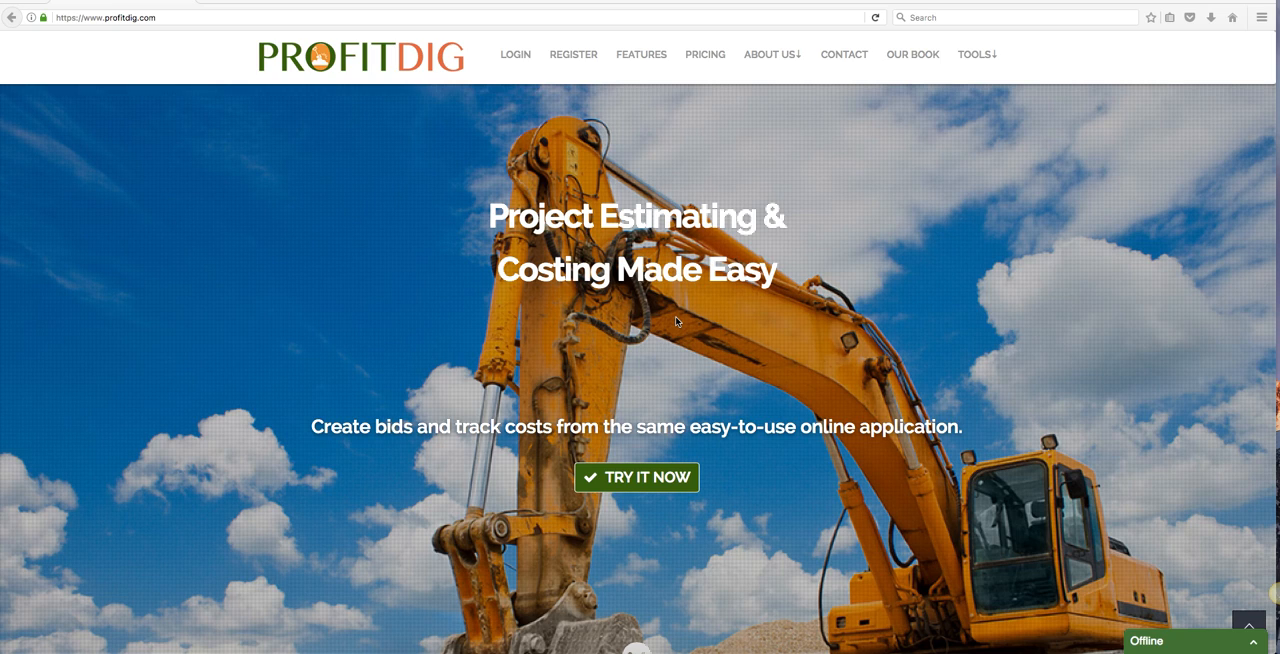
{"action": "mouse_move", "coordinate": [505, 92]}
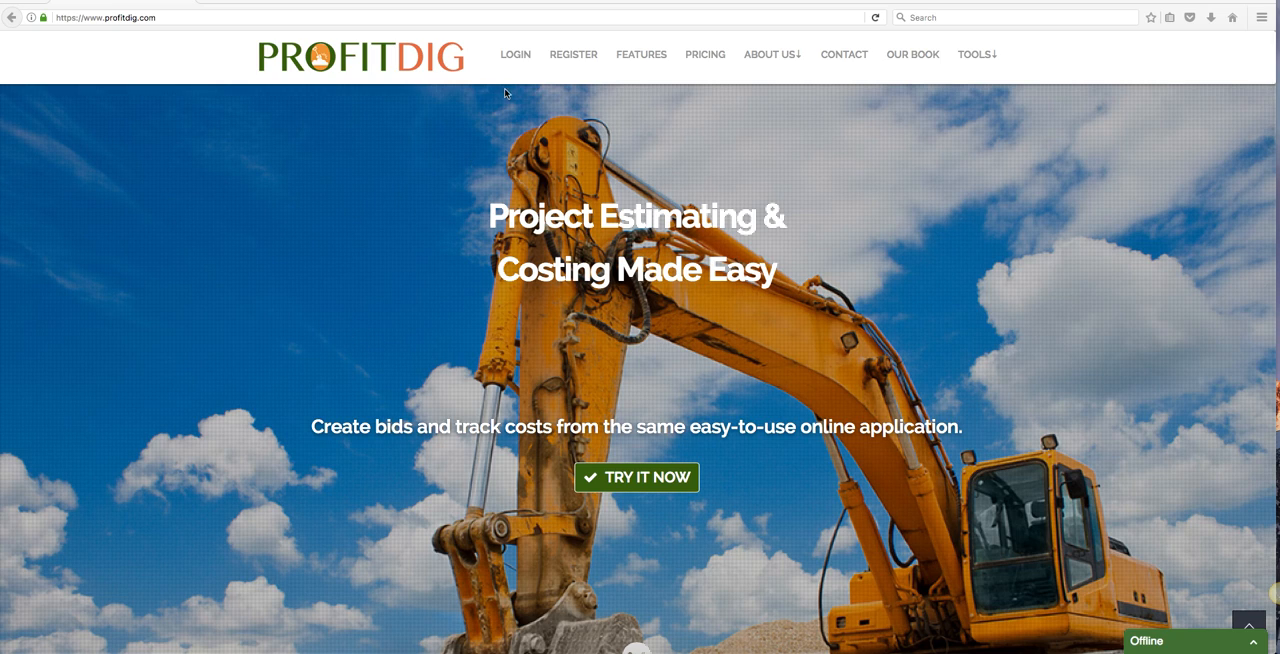
{"action": "mouse_move", "coordinate": [515, 55]}
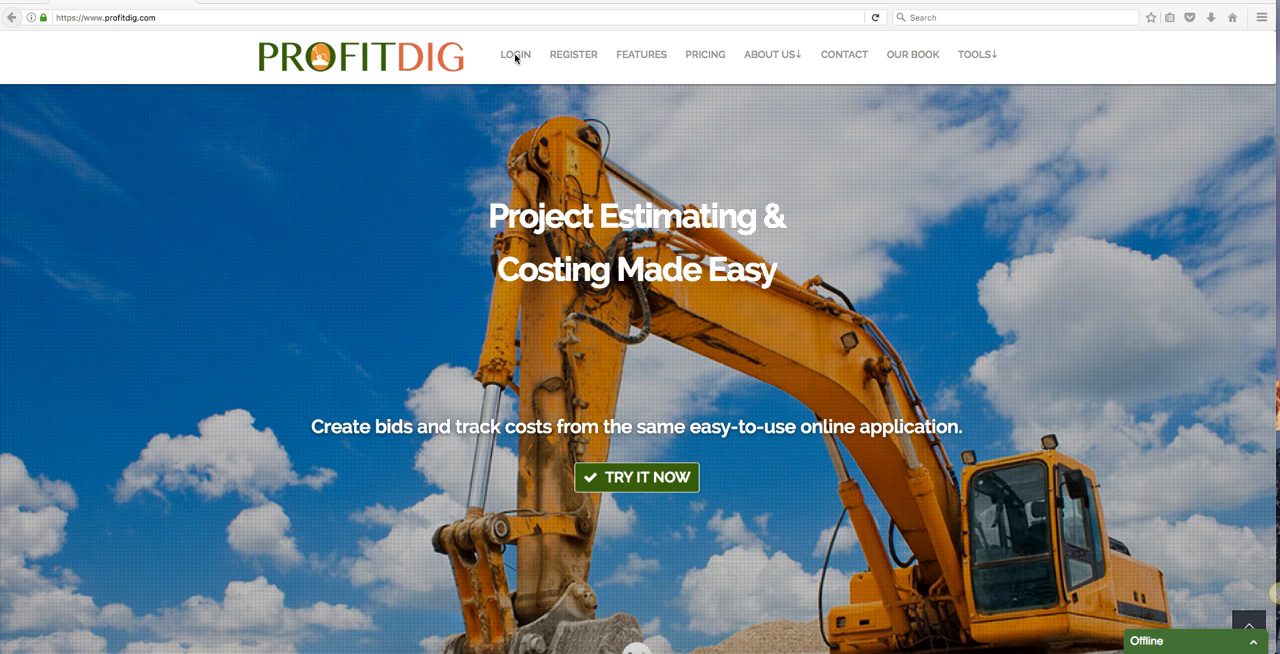
{"action": "mouse_move", "coordinate": [515, 54]}
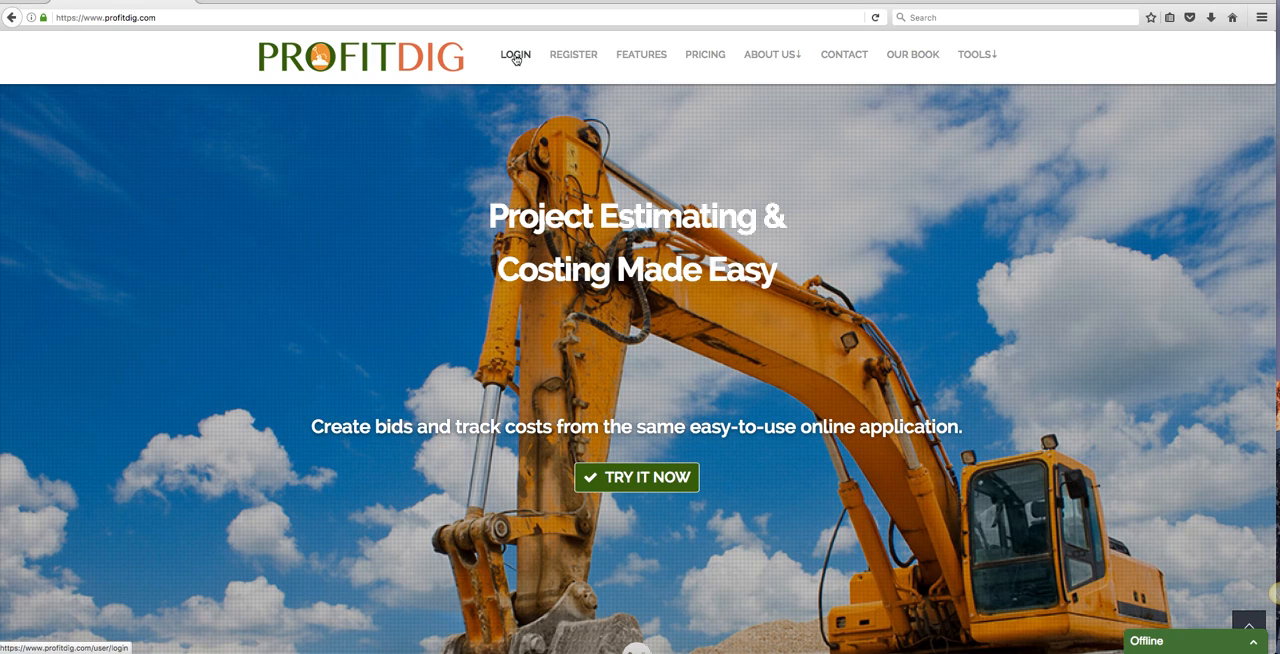
Step: Open the login page and fill the username 'Excavation' from the autocomplete suggestion
{"action": "left_click", "coordinate": [515, 55]}
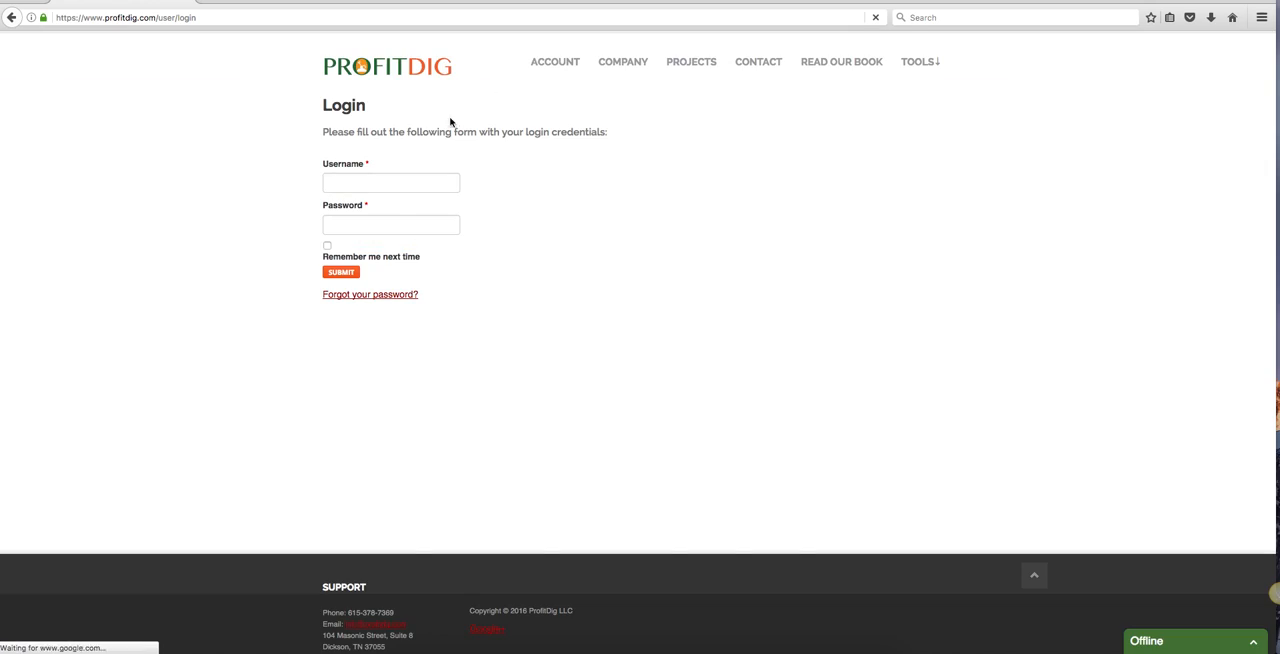
{"action": "type", "text": "Ex"}
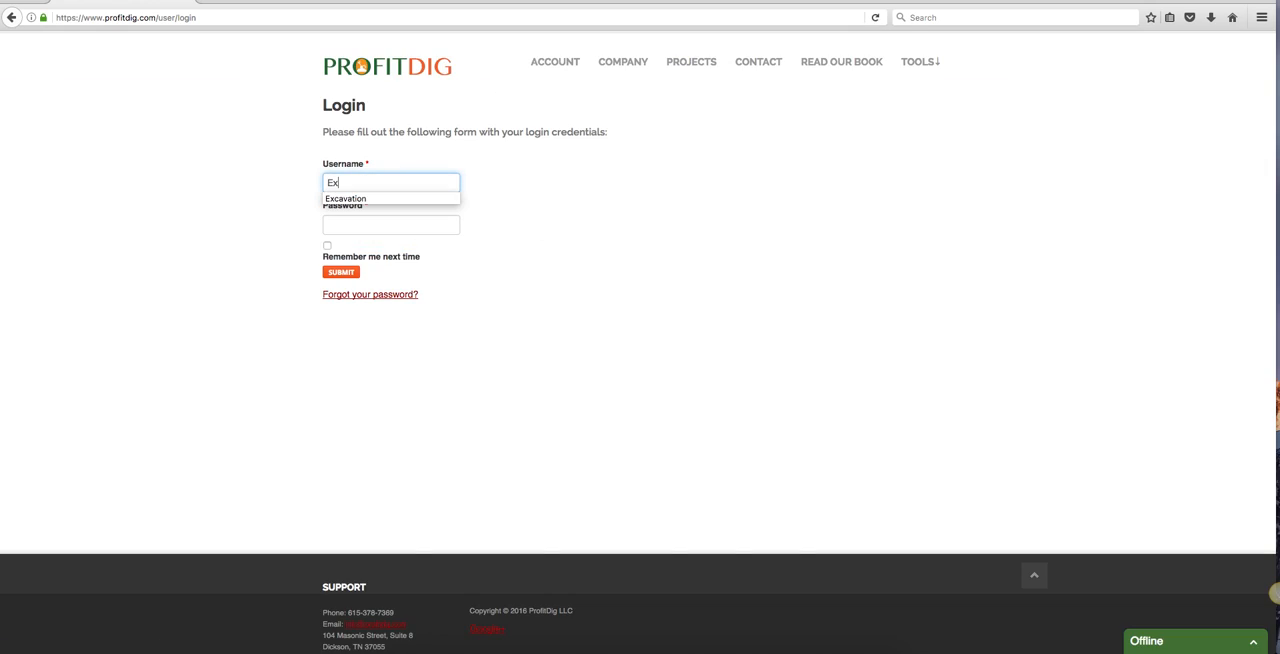
{"action": "left_click", "coordinate": [345, 198]}
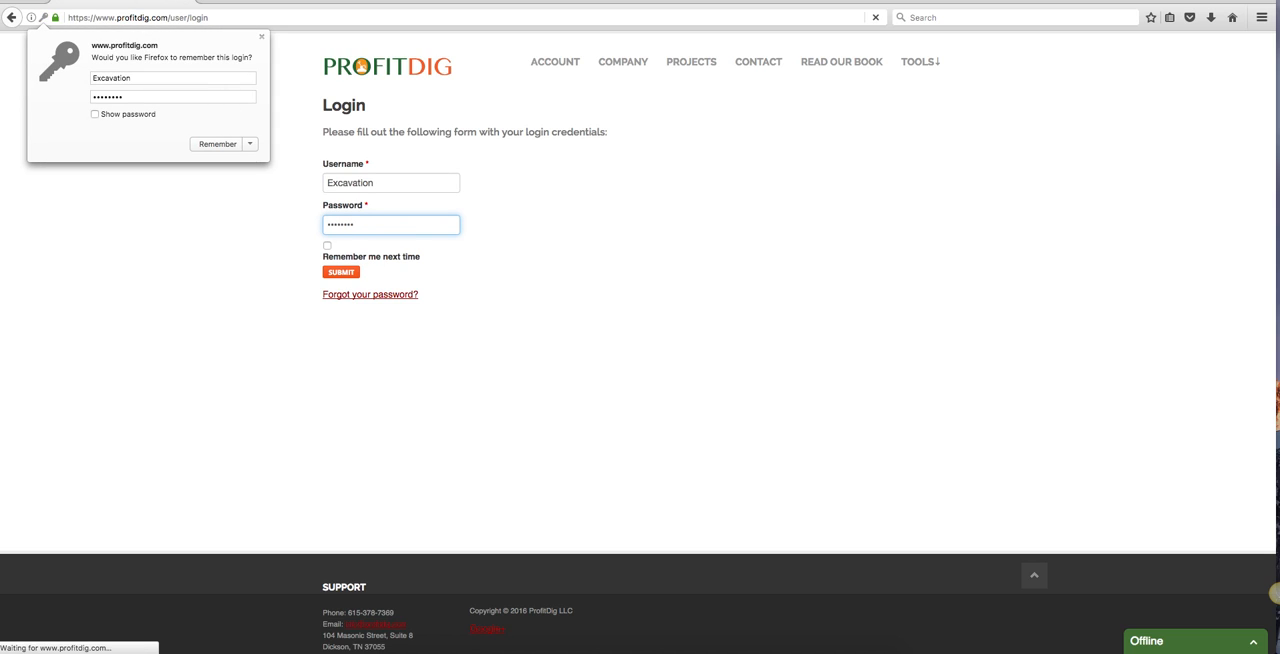
Step: Submit the Excavation login credentials to land on the Company Dashboard
{"action": "left_click", "coordinate": [340, 272]}
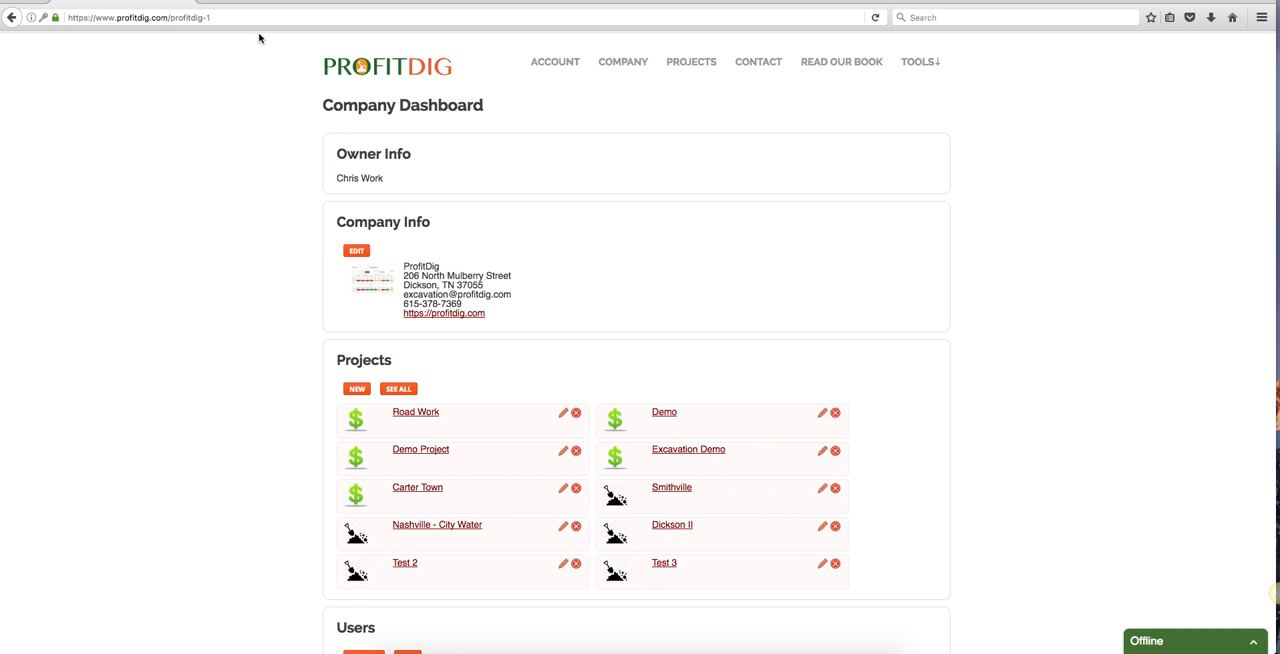
{"action": "mouse_move", "coordinate": [365, 110]}
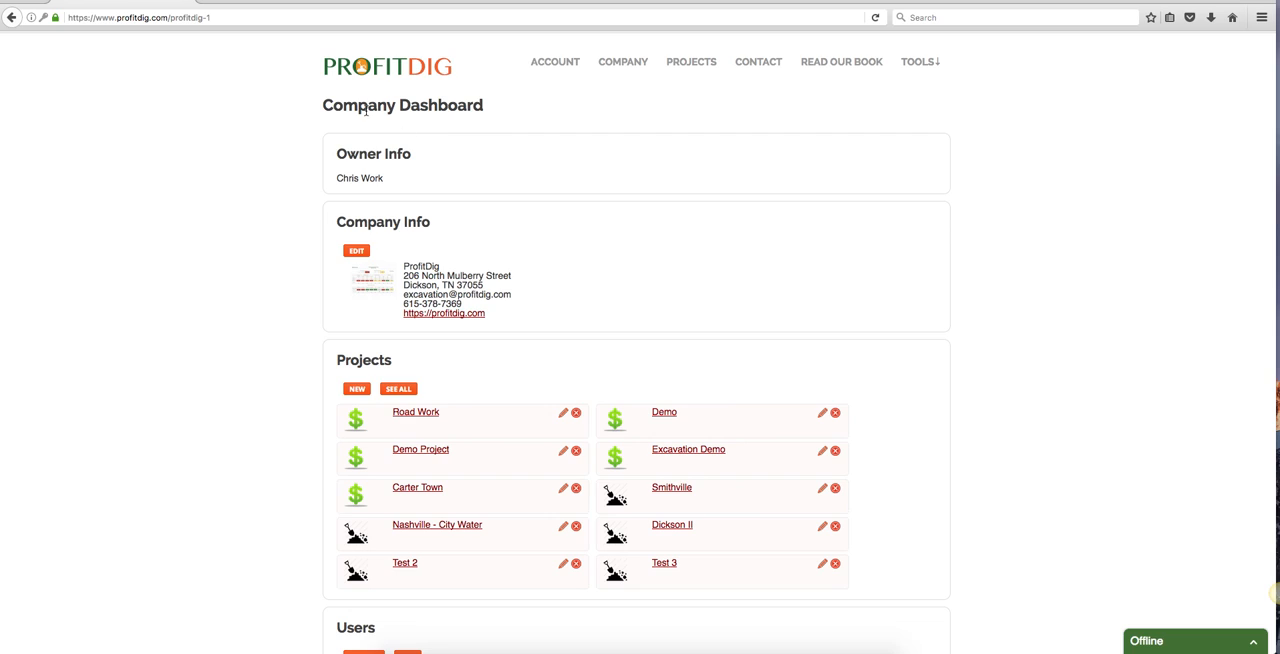
{"action": "mouse_move", "coordinate": [192, 84]}
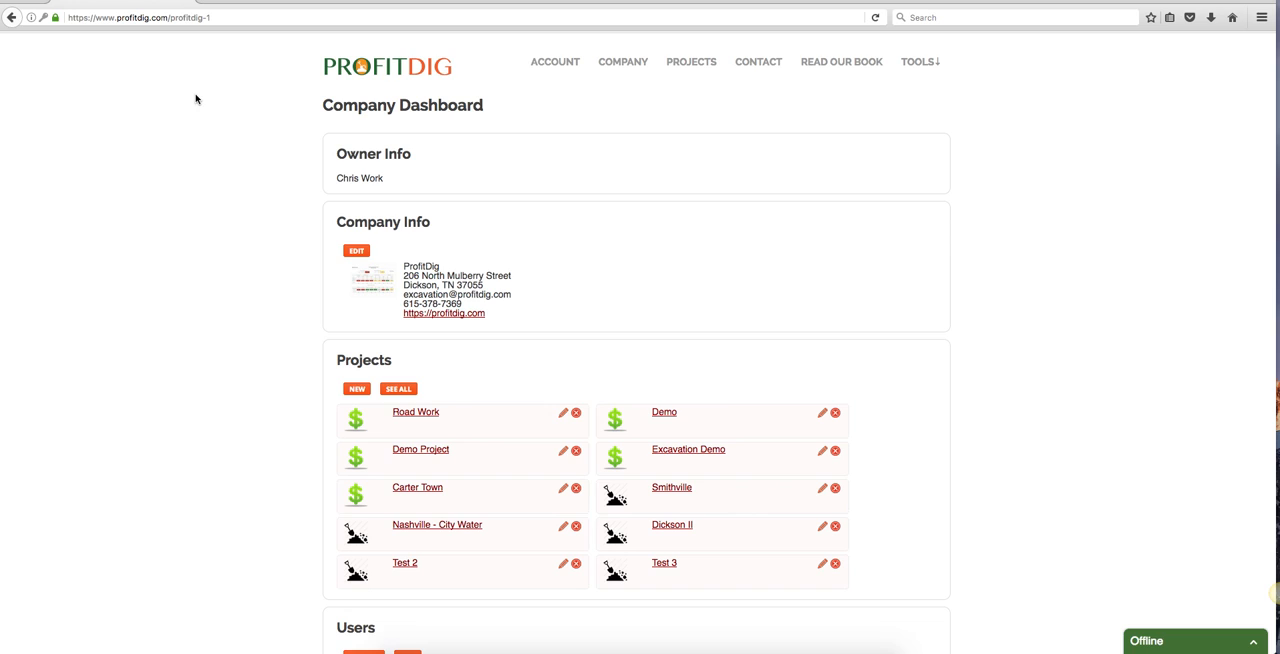
{"action": "scroll", "scroll_direction": "down", "scroll_amount": 3}
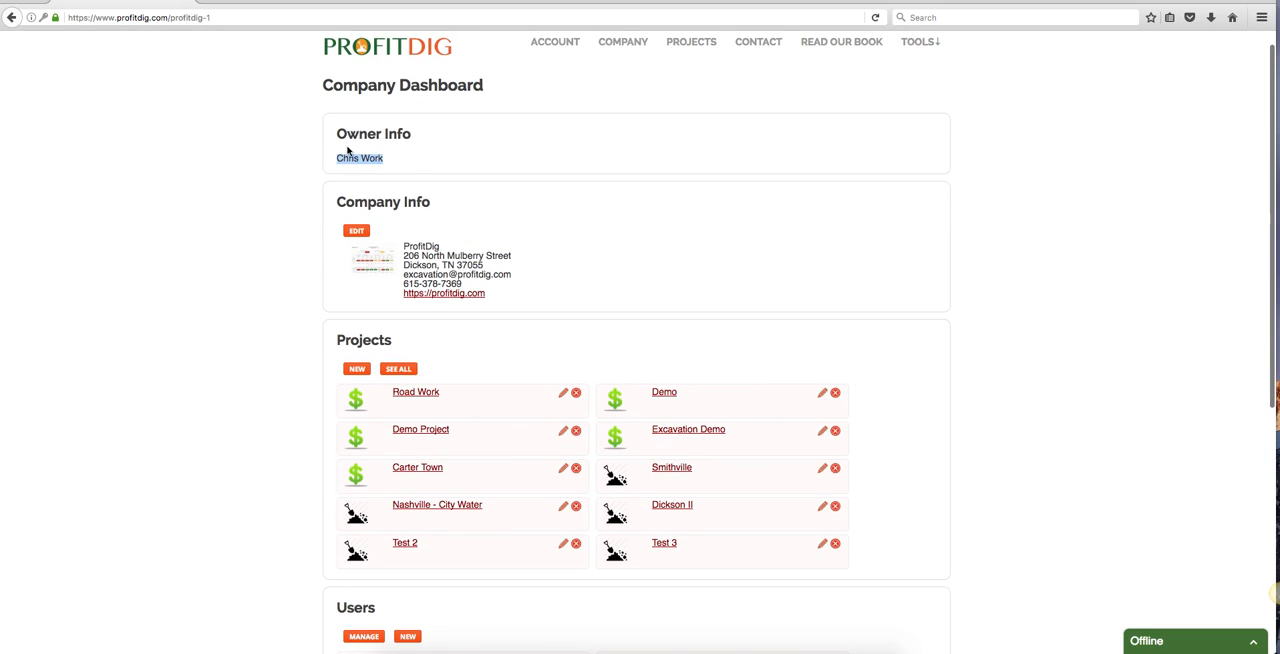
{"action": "scroll", "scroll_direction": "down", "scroll_amount": 3}
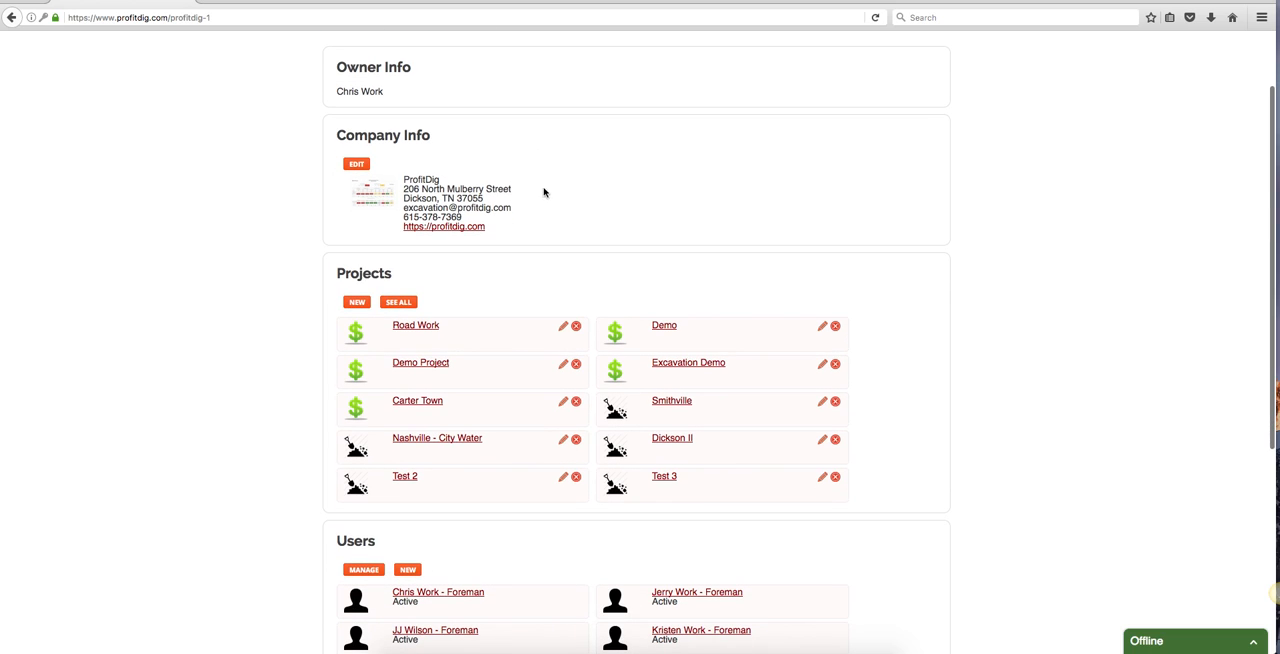
{"action": "mouse_move", "coordinate": [533, 263]}
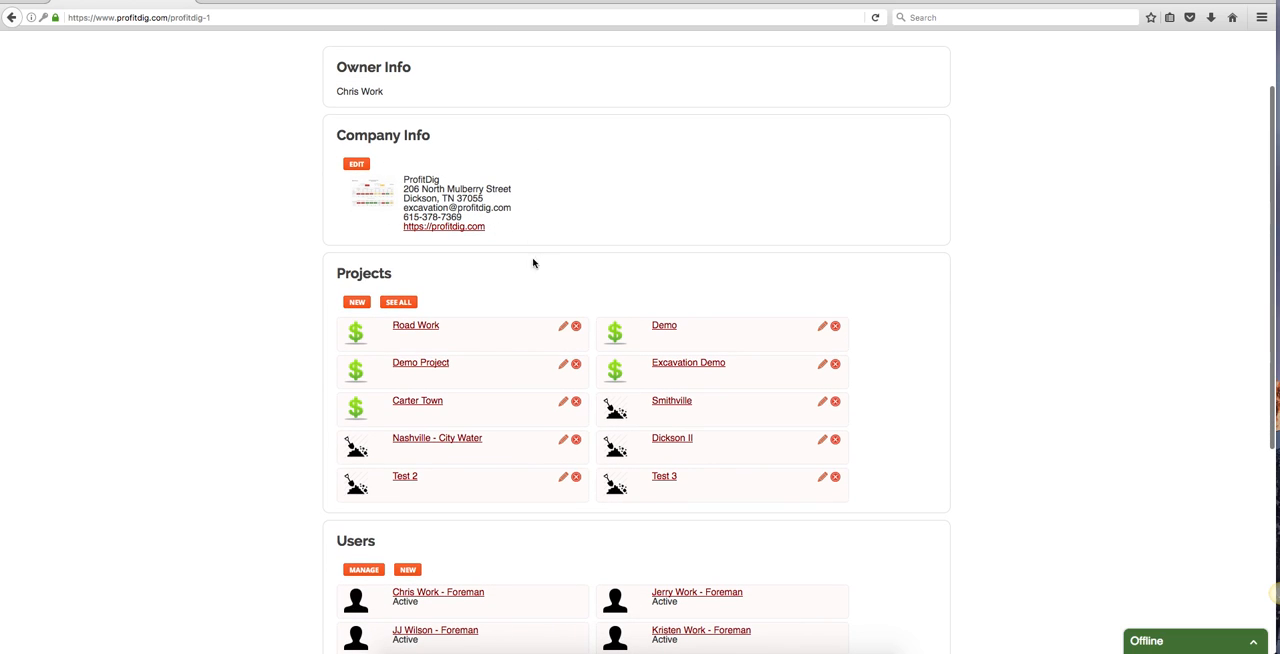
{"action": "scroll", "scroll_direction": "down", "scroll_amount": 3}
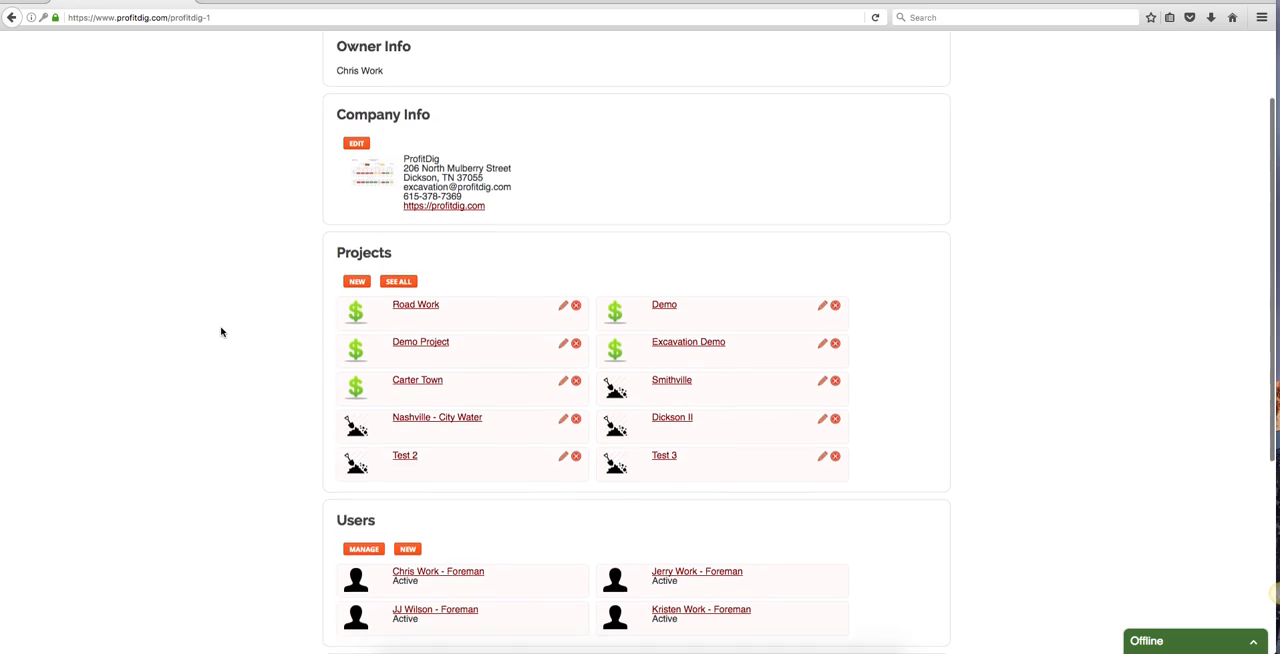
{"action": "scroll", "scroll_direction": "down", "scroll_amount": 3}
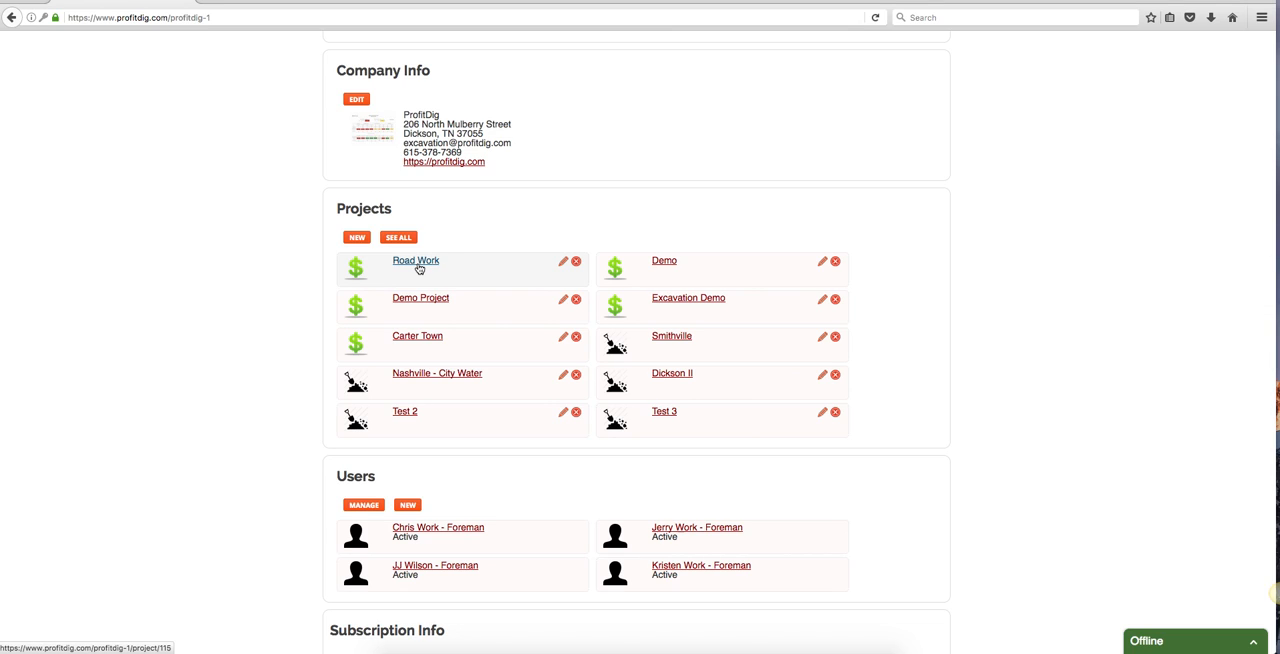
{"action": "scroll", "scroll_direction": "down", "scroll_amount": 3}
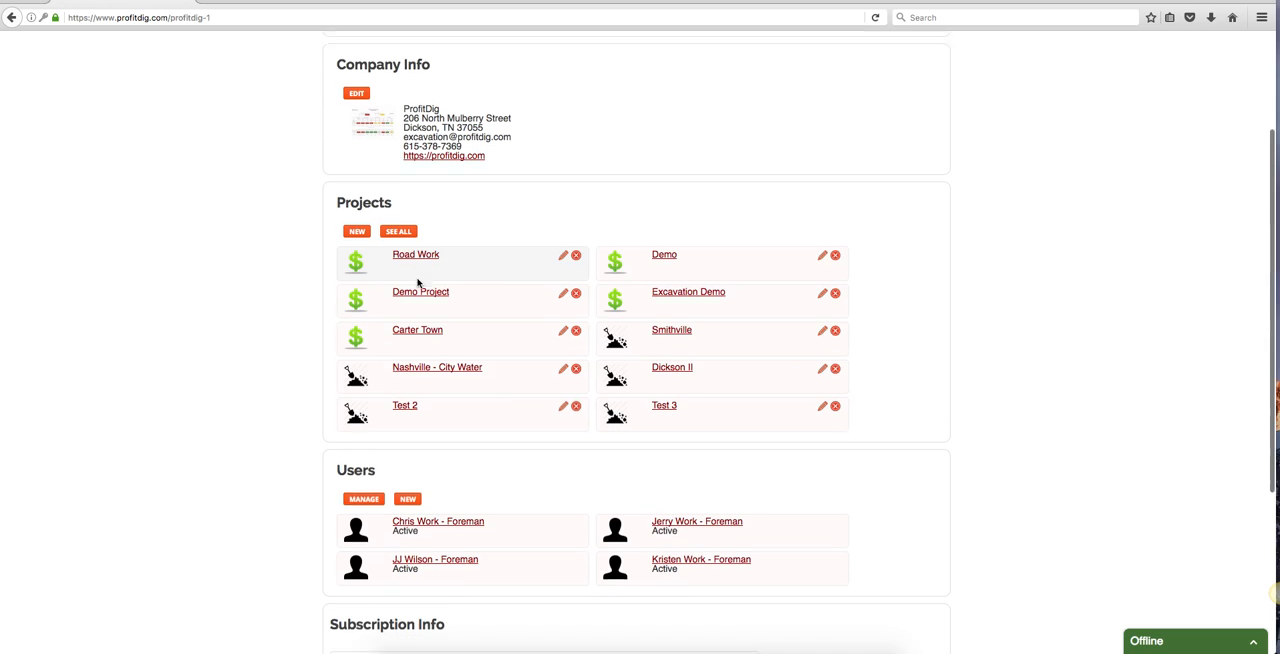
{"action": "scroll", "scroll_direction": "down", "scroll_amount": 3}
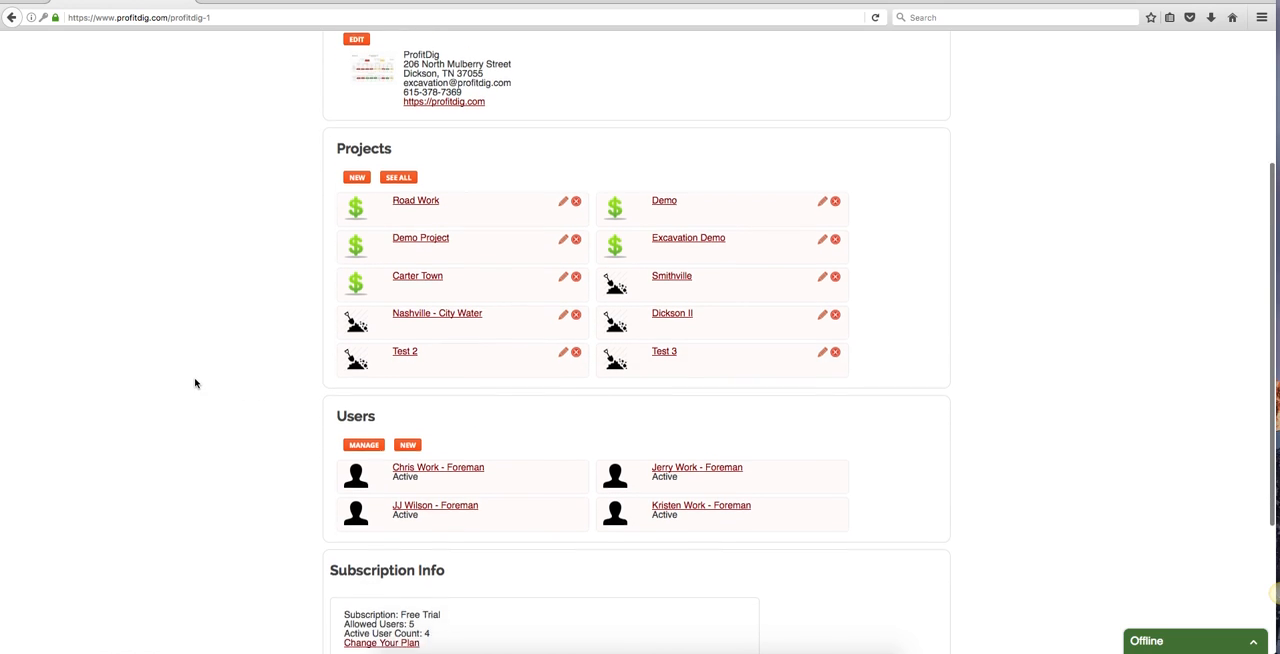
{"action": "scroll", "scroll_direction": "down", "scroll_amount": 3}
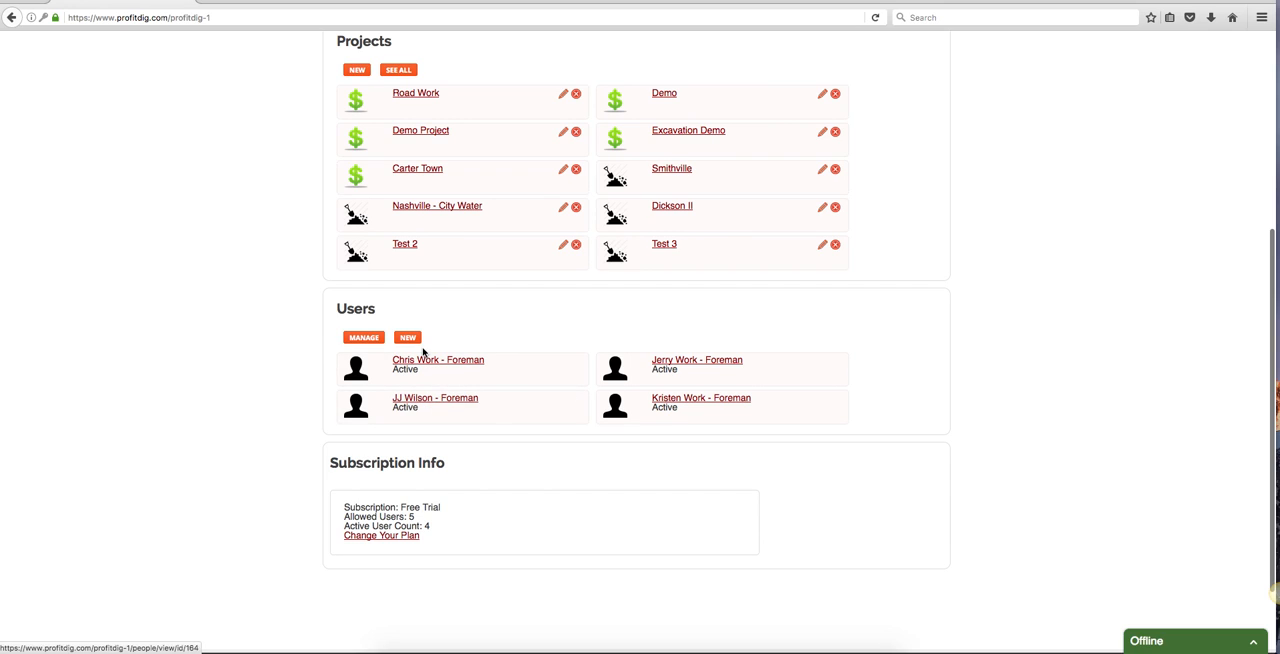
{"action": "mouse_move", "coordinate": [697, 364]}
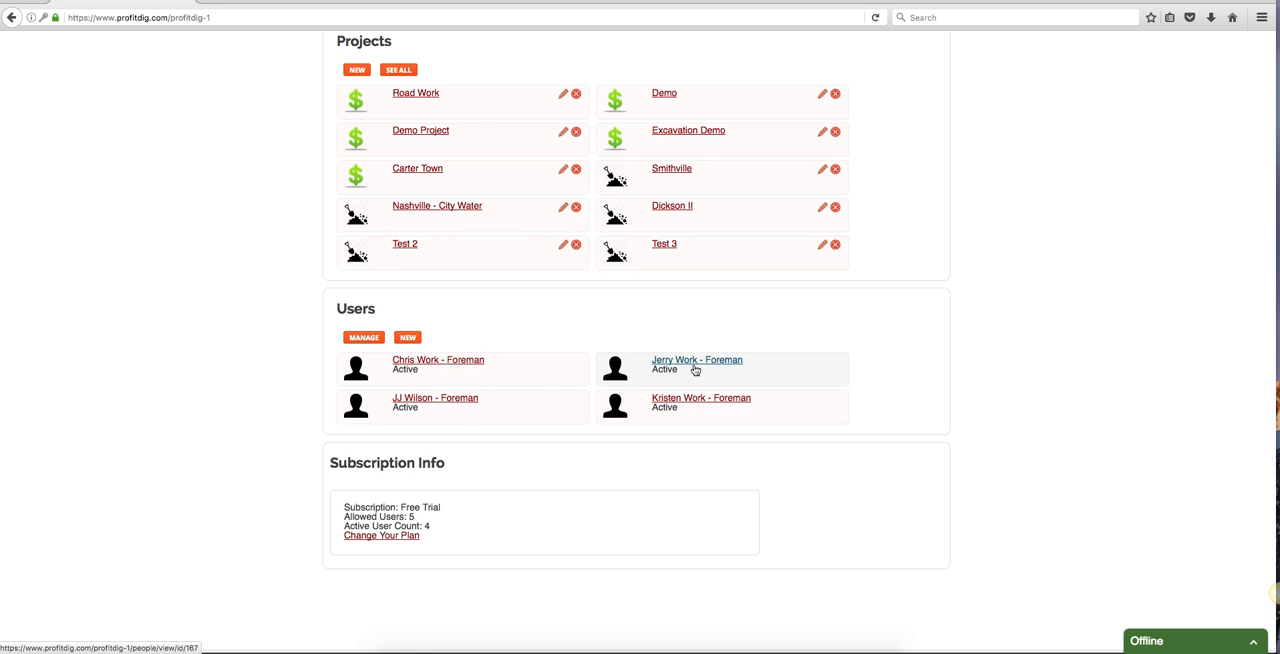
{"action": "mouse_move", "coordinate": [547, 370]}
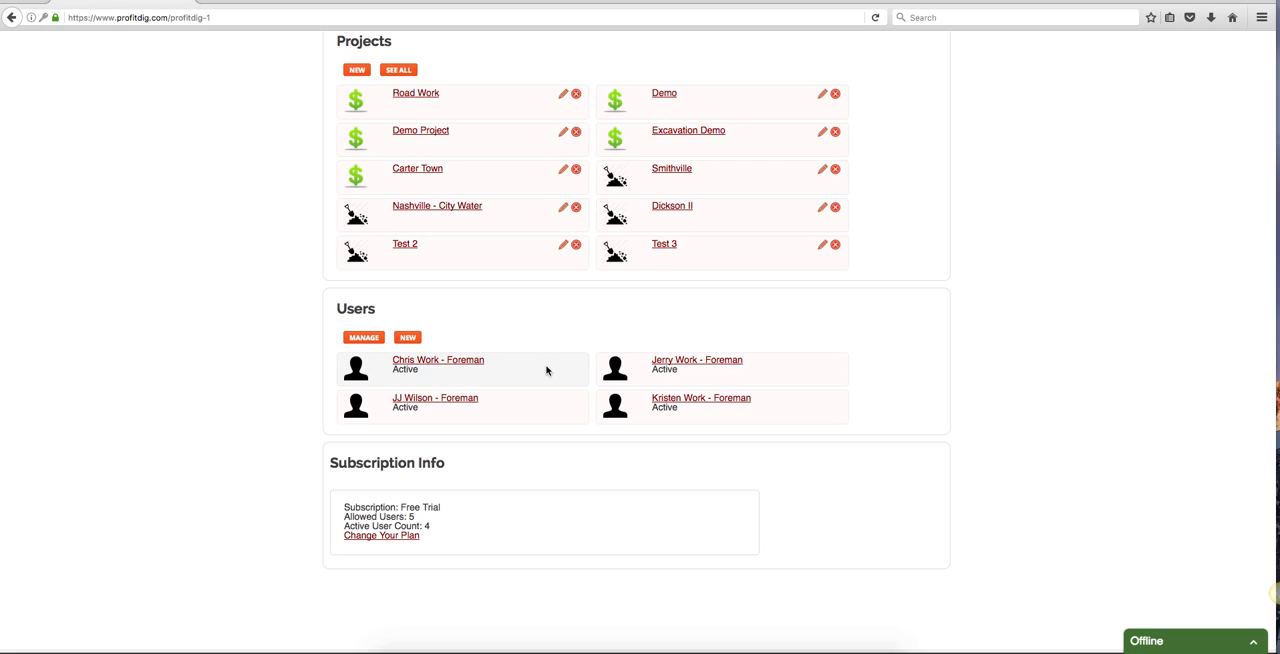
{"action": "mouse_move", "coordinate": [269, 367]}
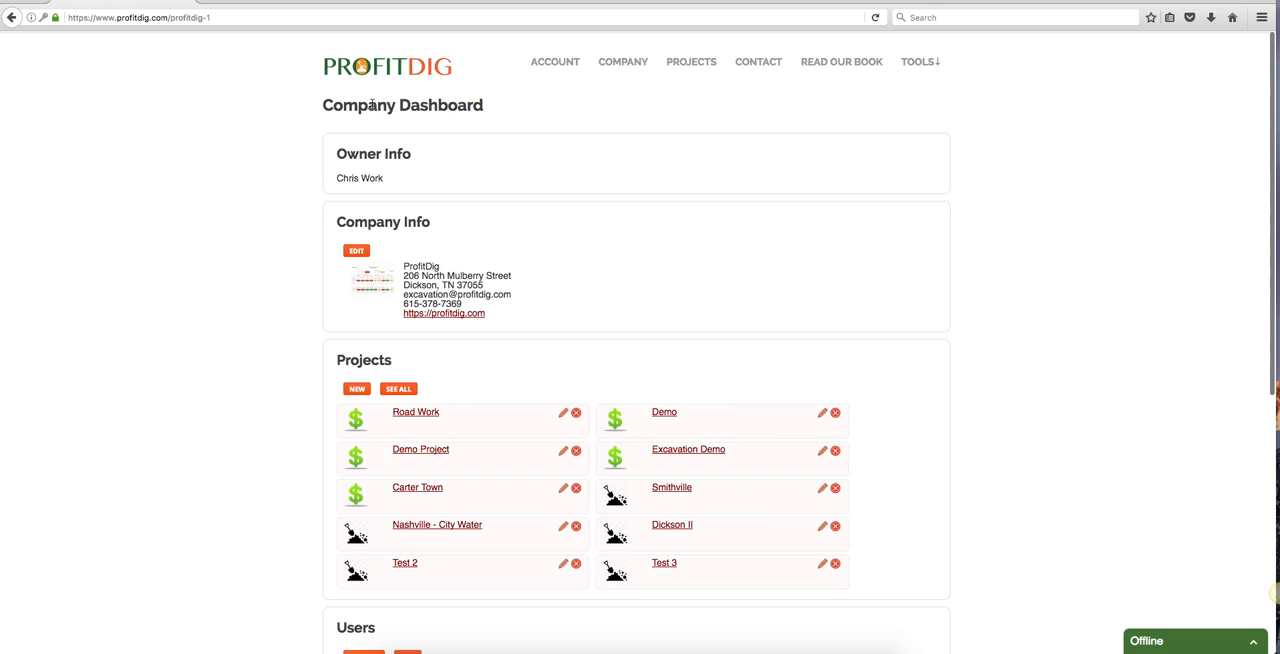
{"action": "mouse_move", "coordinate": [842, 61]}
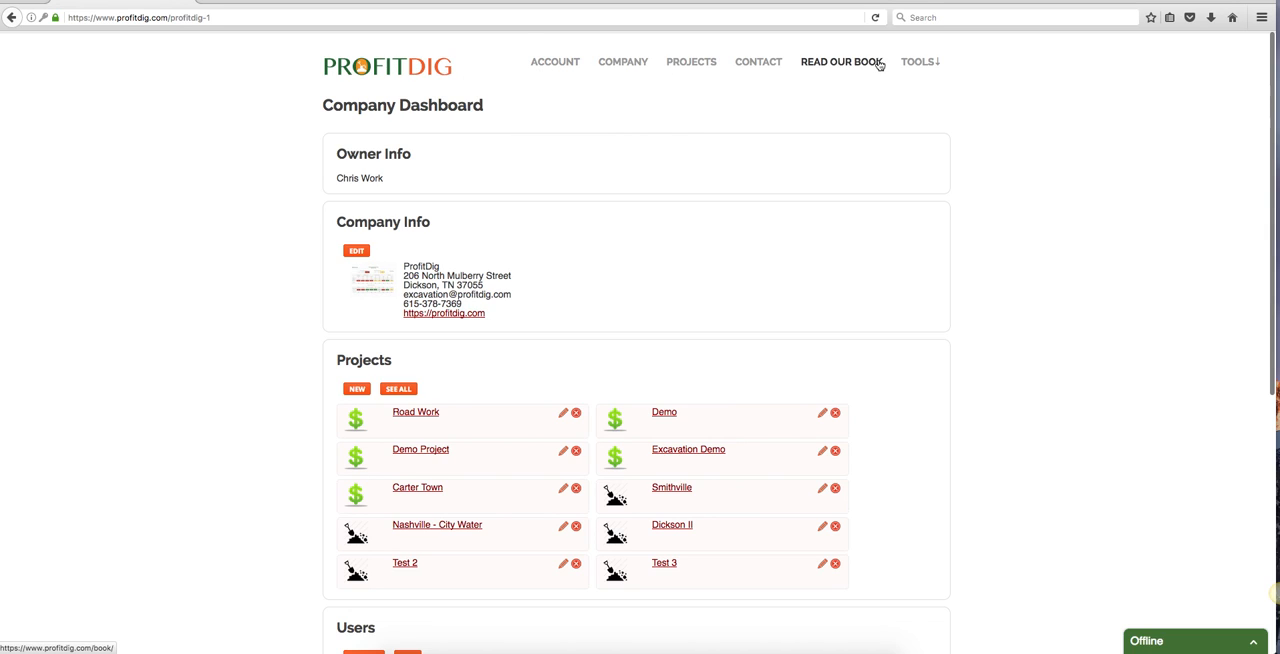
Step: Open the COMPANY dropdown in the top navigation
{"action": "left_click", "coordinate": [555, 61]}
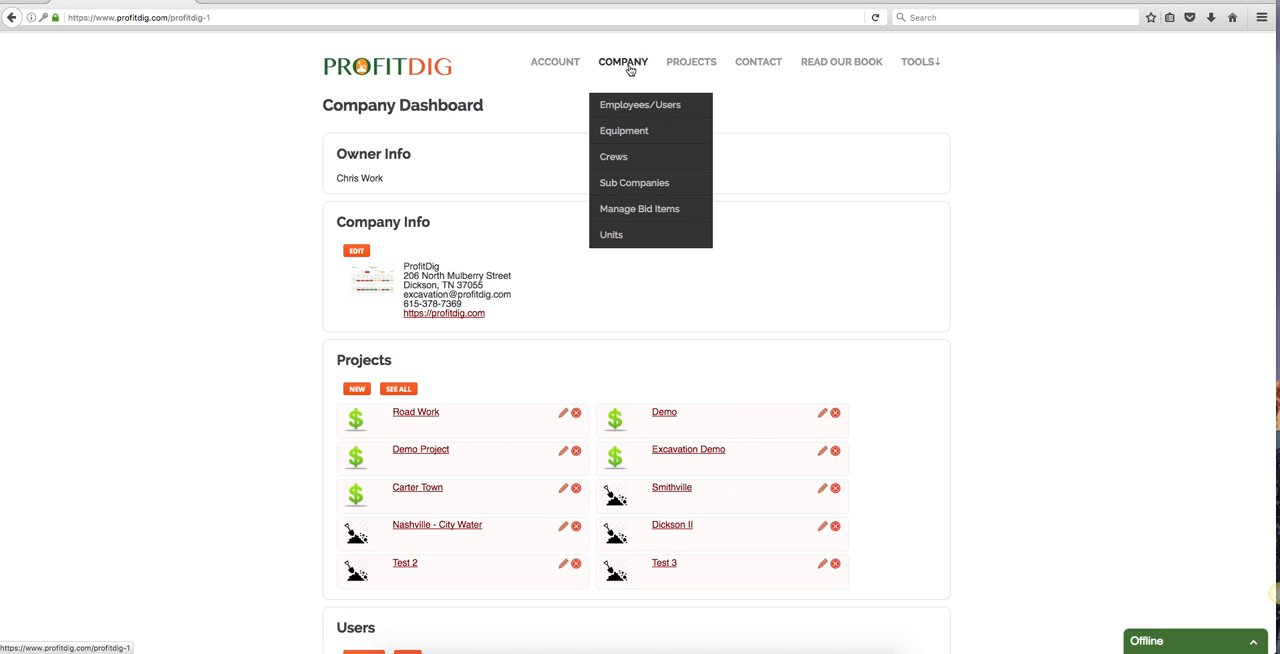
Step: Review the Manage People employee list with hourly rates and role badges
{"action": "left_click", "coordinate": [639, 104]}
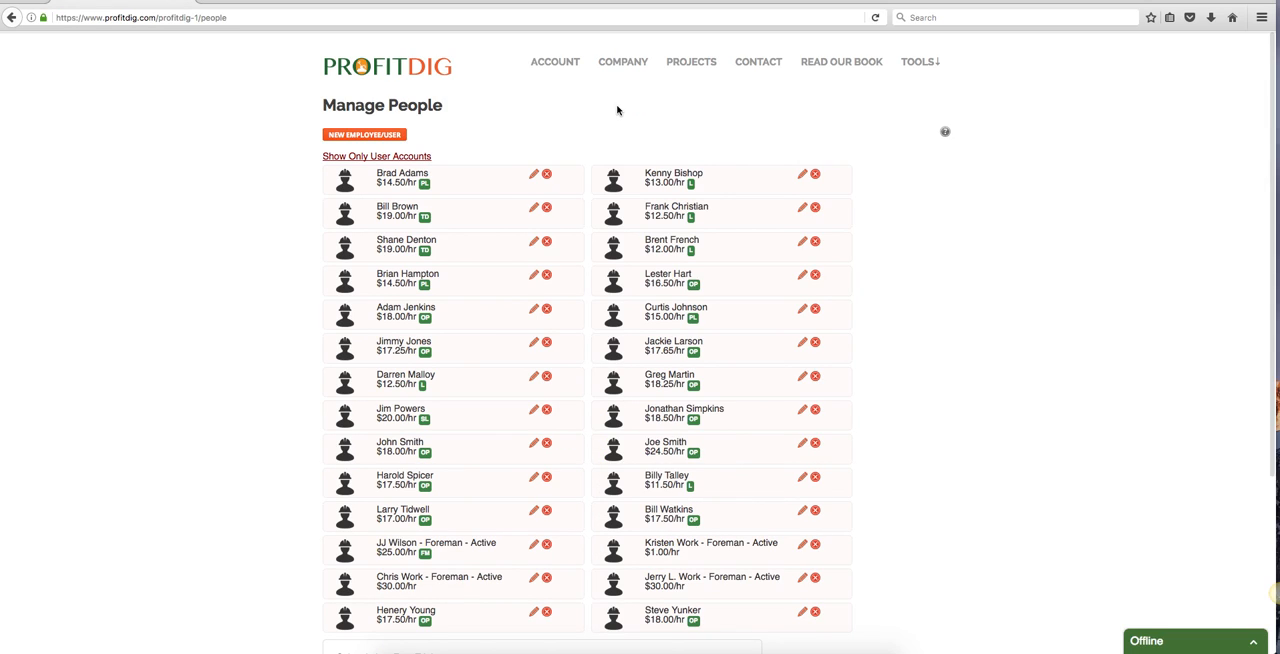
{"action": "scroll", "scroll_direction": "down", "scroll_amount": 3}
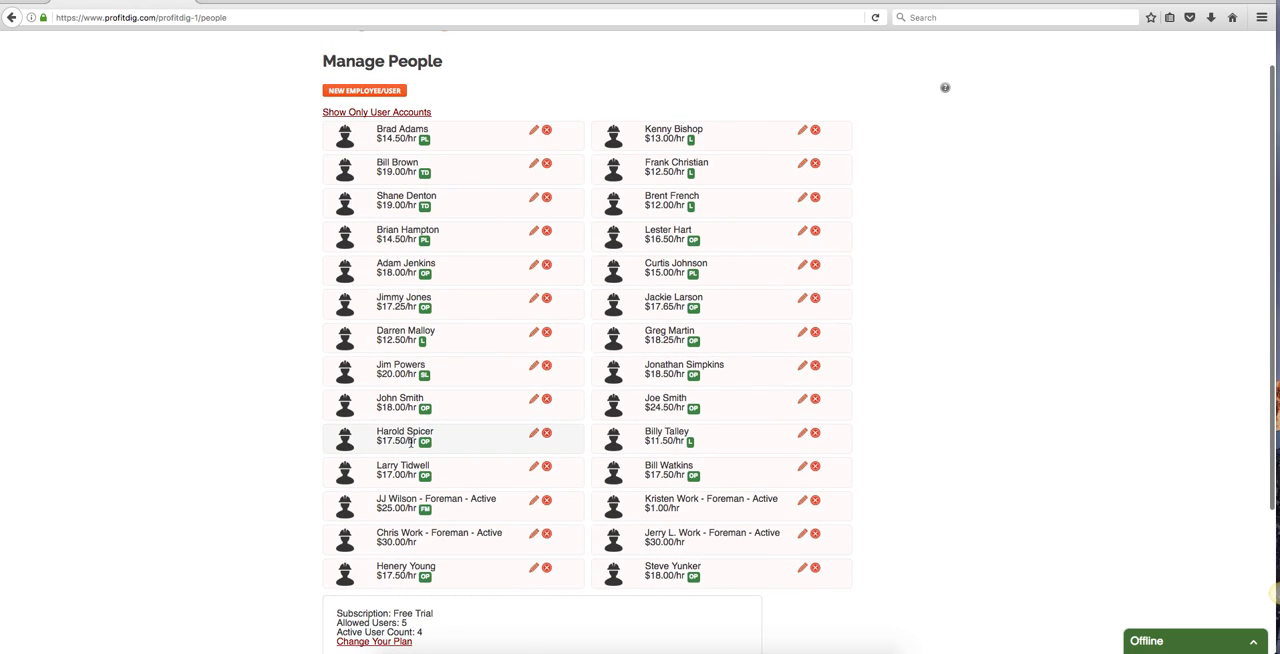
{"action": "mouse_move", "coordinate": [683, 289]}
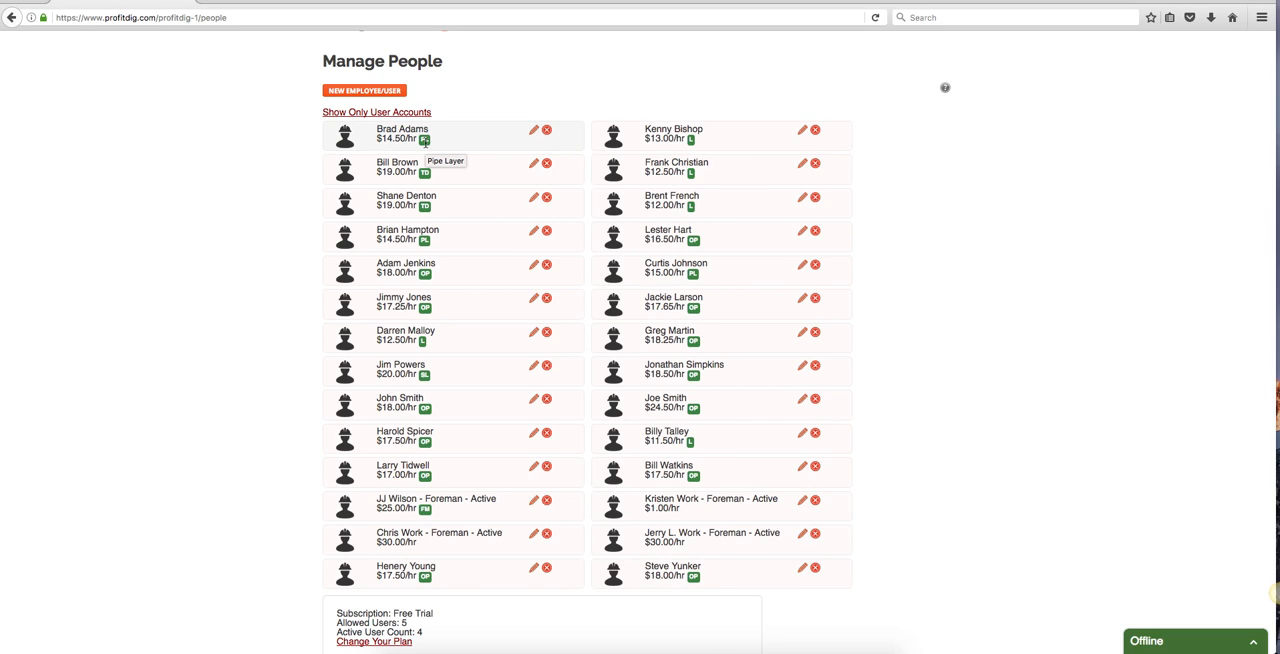
{"action": "mouse_move", "coordinate": [425, 205]}
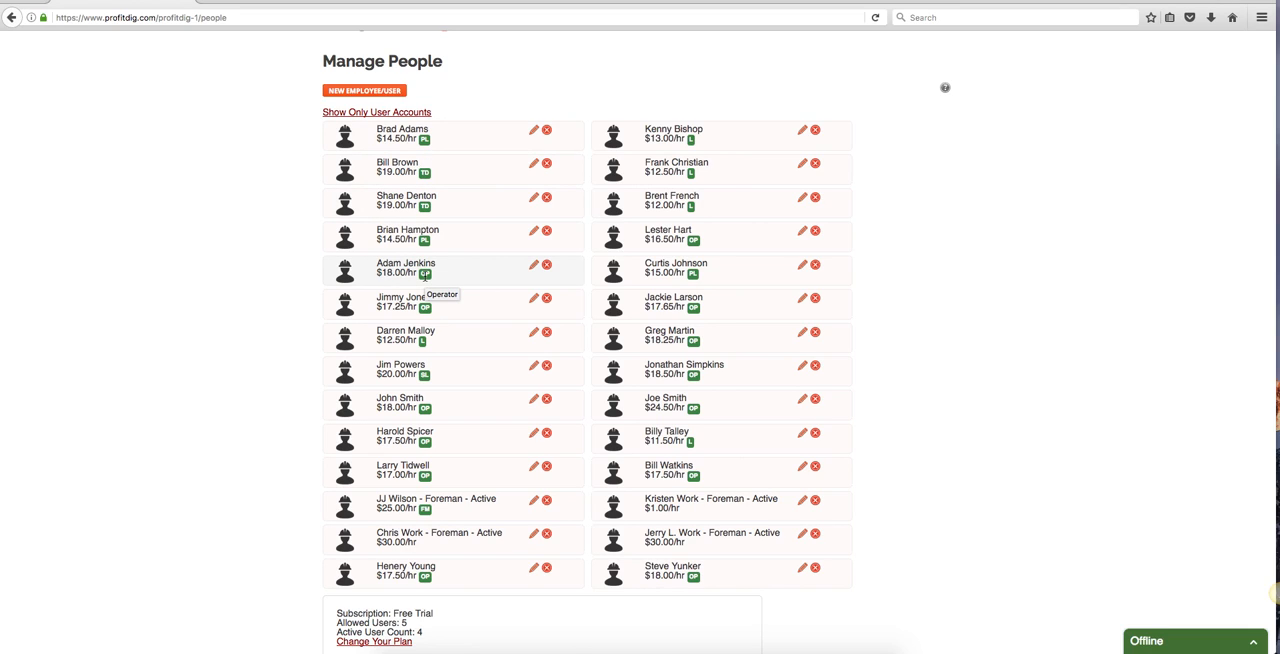
{"action": "mouse_move", "coordinate": [424, 342]}
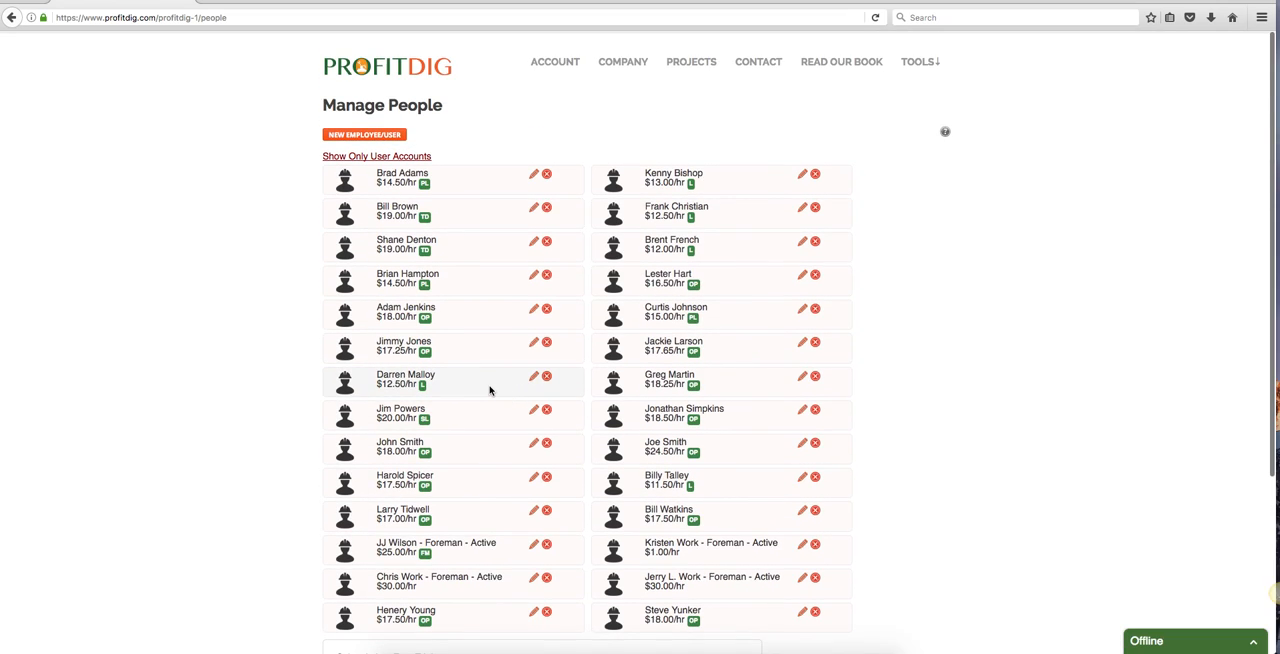
{"action": "left_click", "coordinate": [622, 61]}
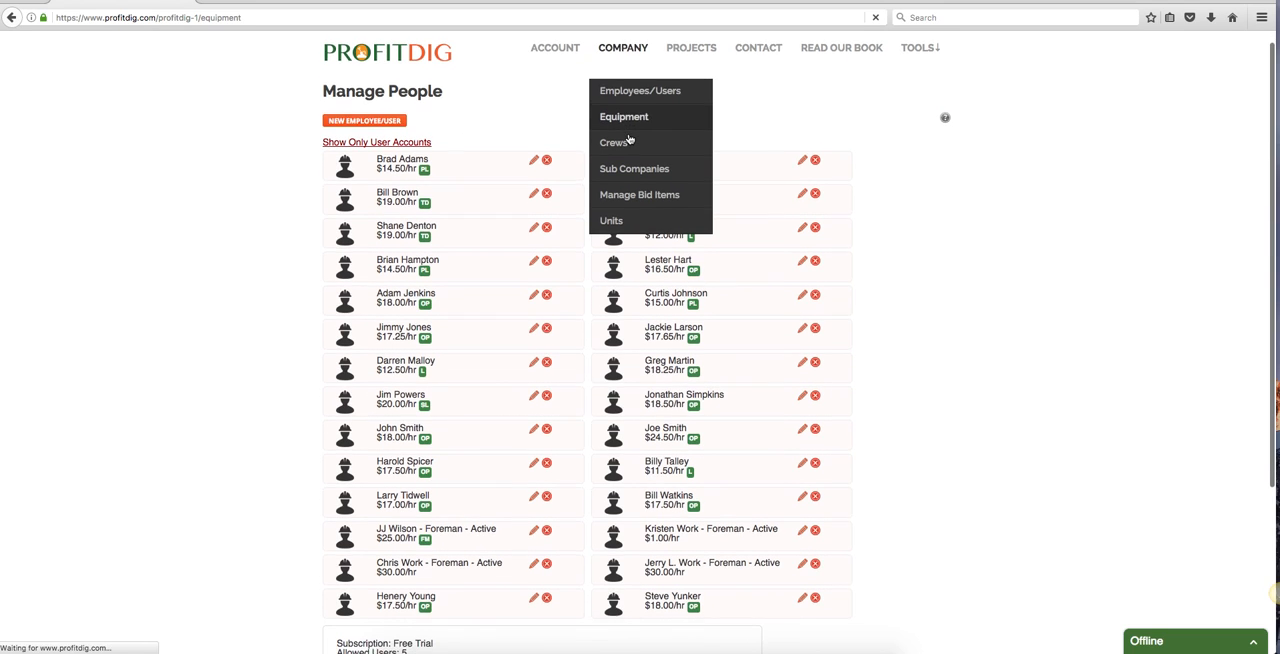
Step: View the Manage Equipment list with machines like Case 580 K and Cat D-6
{"action": "left_click", "coordinate": [624, 116]}
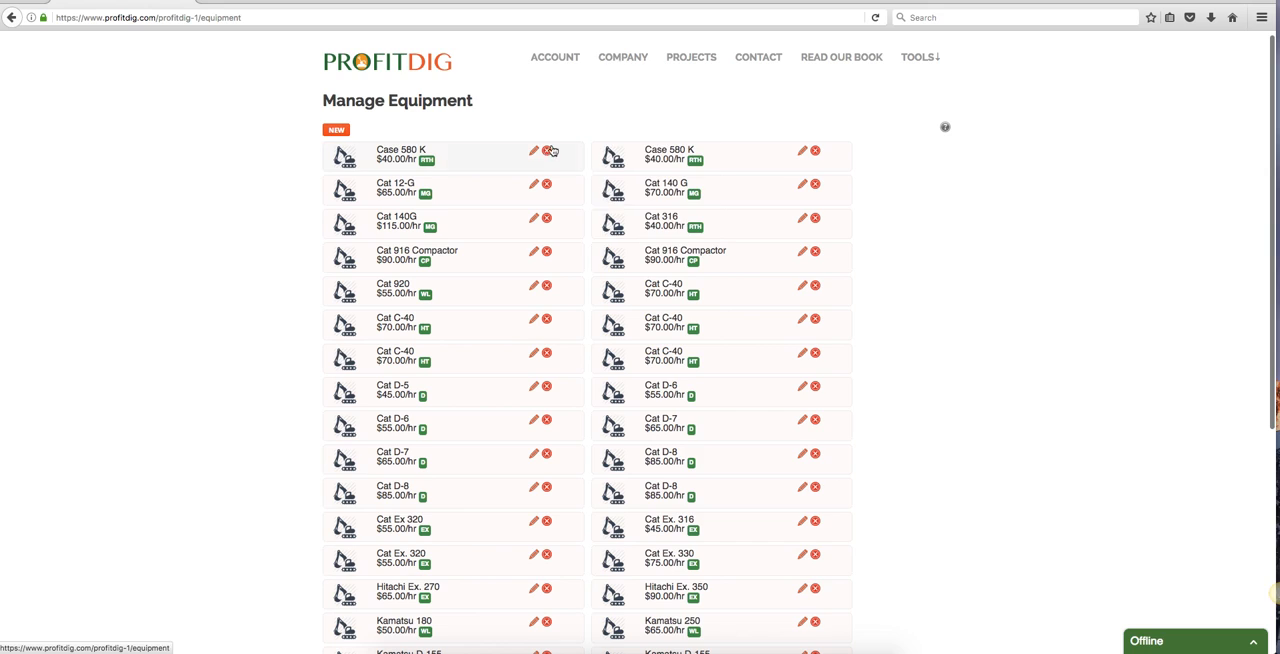
{"action": "left_click", "coordinate": [623, 57]}
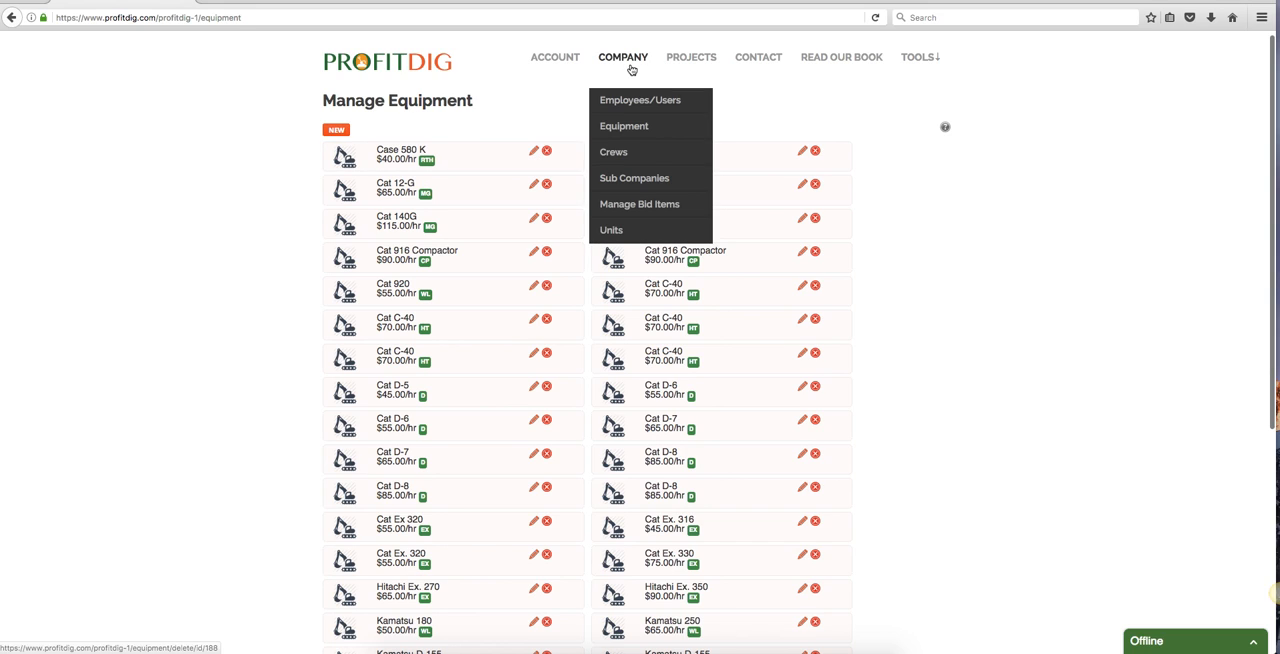
Step: On Manage Crews, remove two workers from Grade Grew 1
{"action": "left_click", "coordinate": [613, 152]}
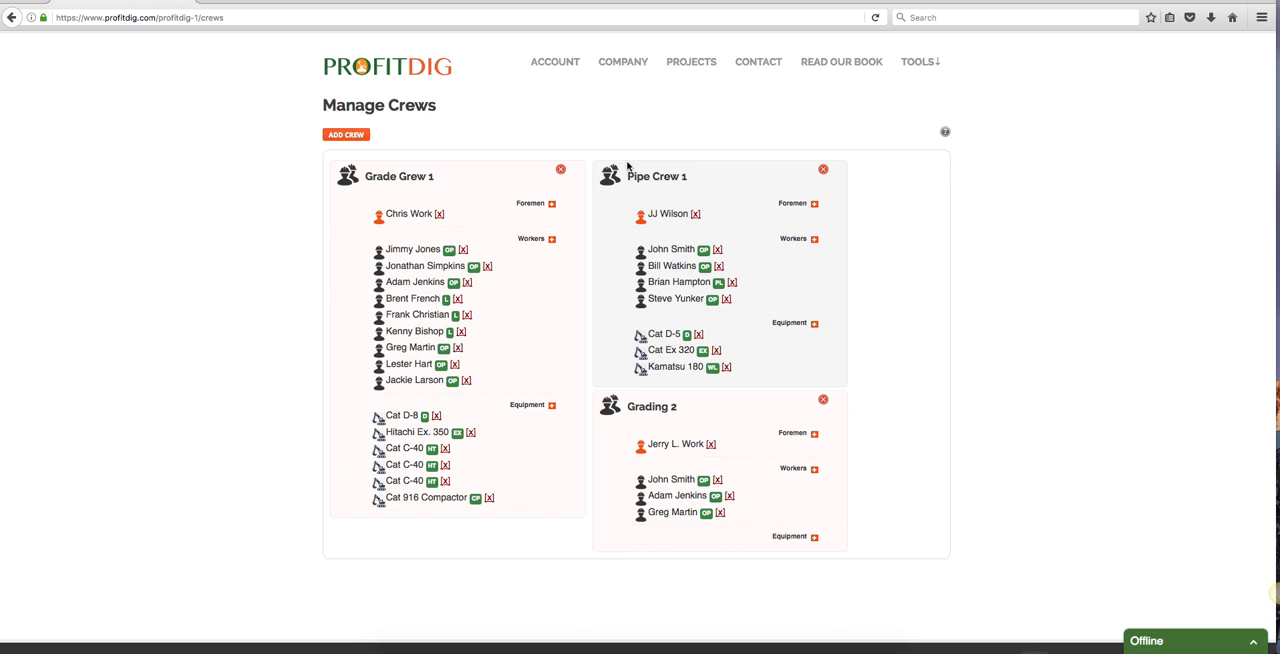
{"action": "mouse_move", "coordinate": [470, 191]}
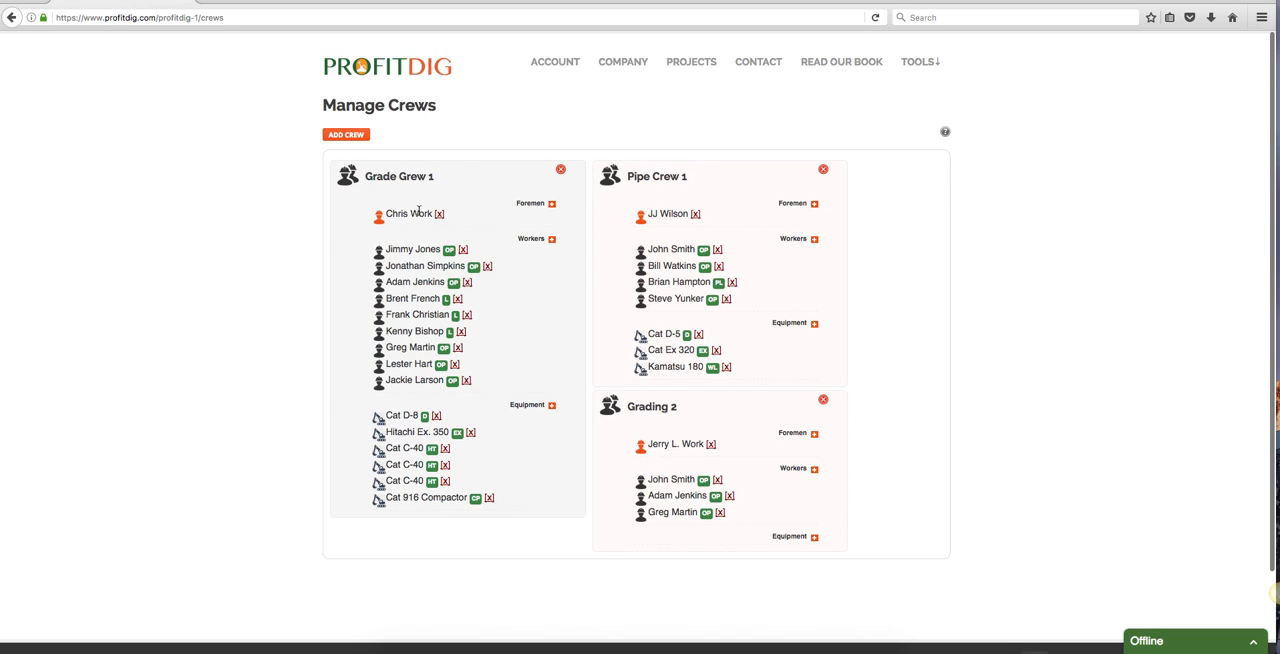
{"action": "mouse_move", "coordinate": [416, 363]}
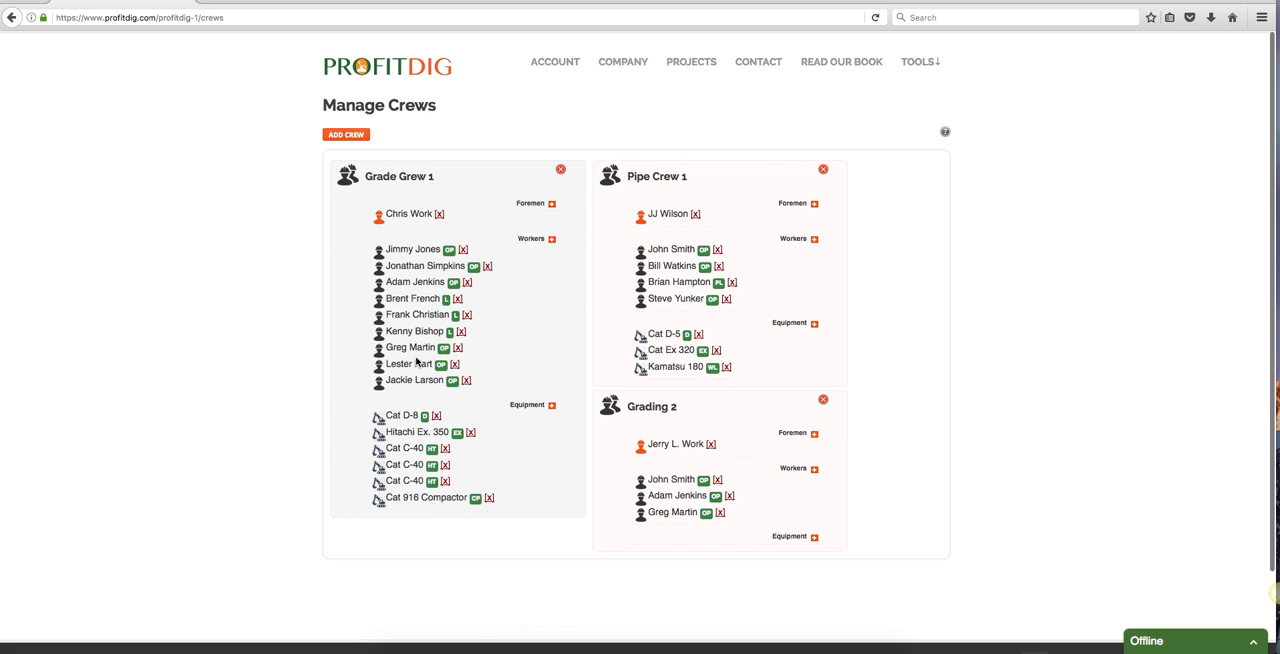
{"action": "scroll", "scroll_direction": "down", "scroll_amount": 3}
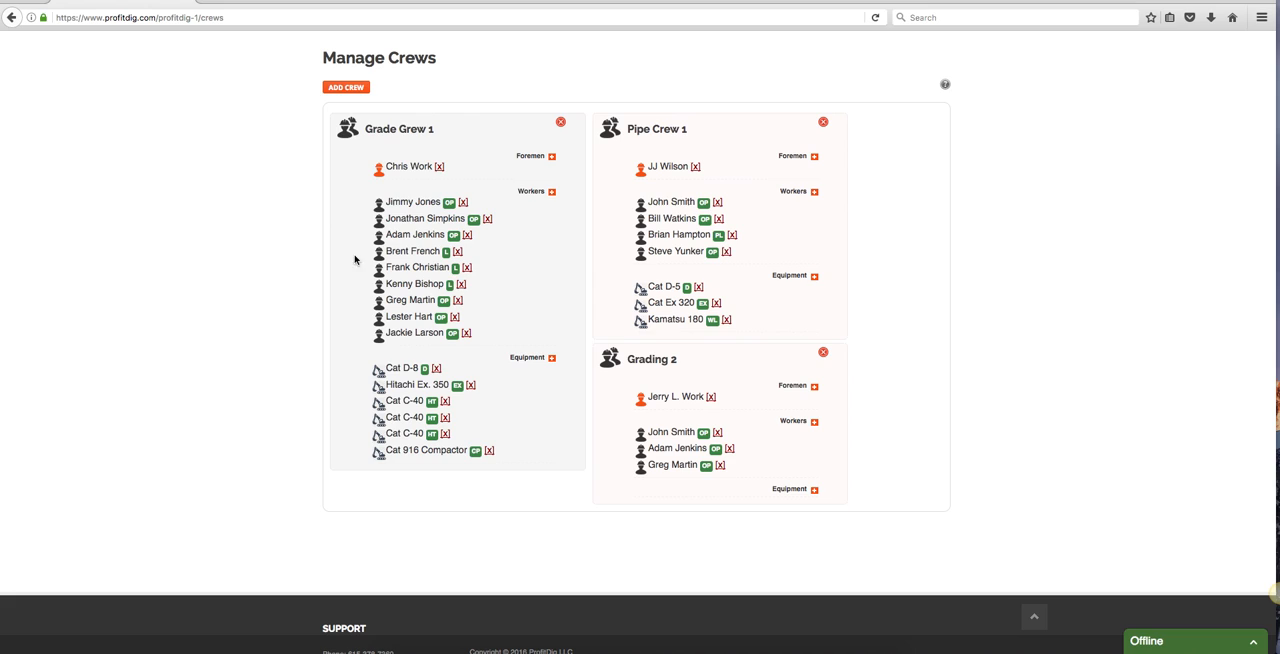
{"action": "mouse_move", "coordinate": [480, 402]}
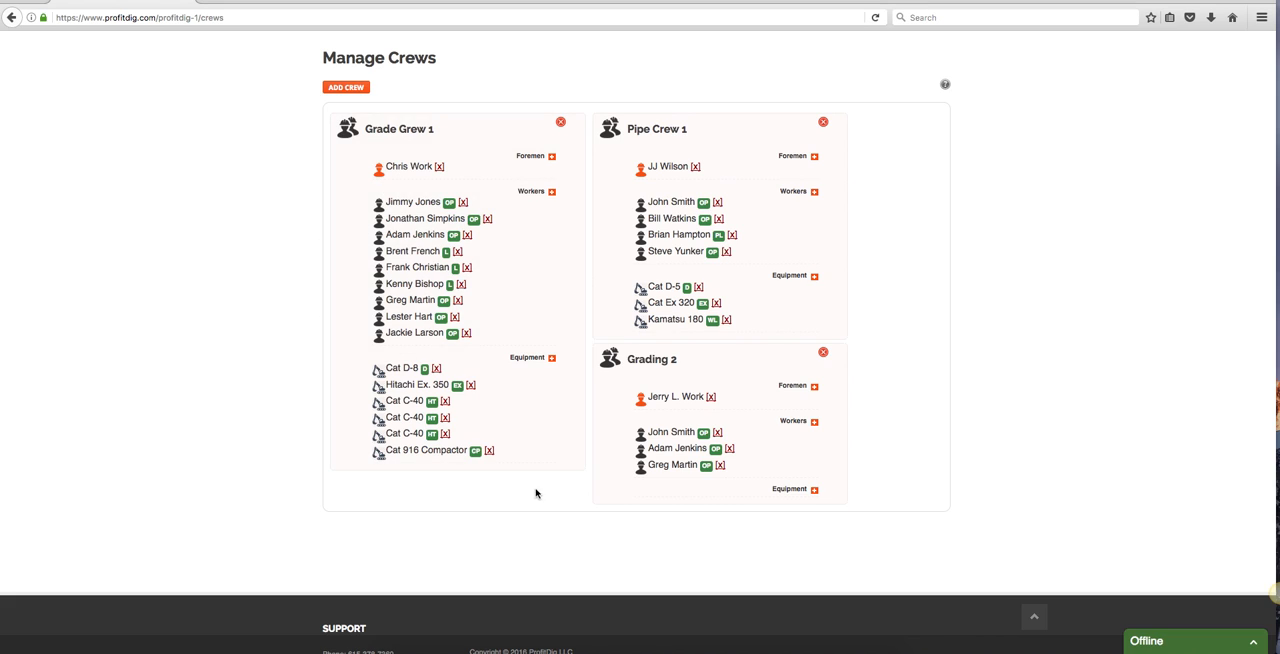
{"action": "scroll", "scroll_direction": "down", "scroll_amount": 3}
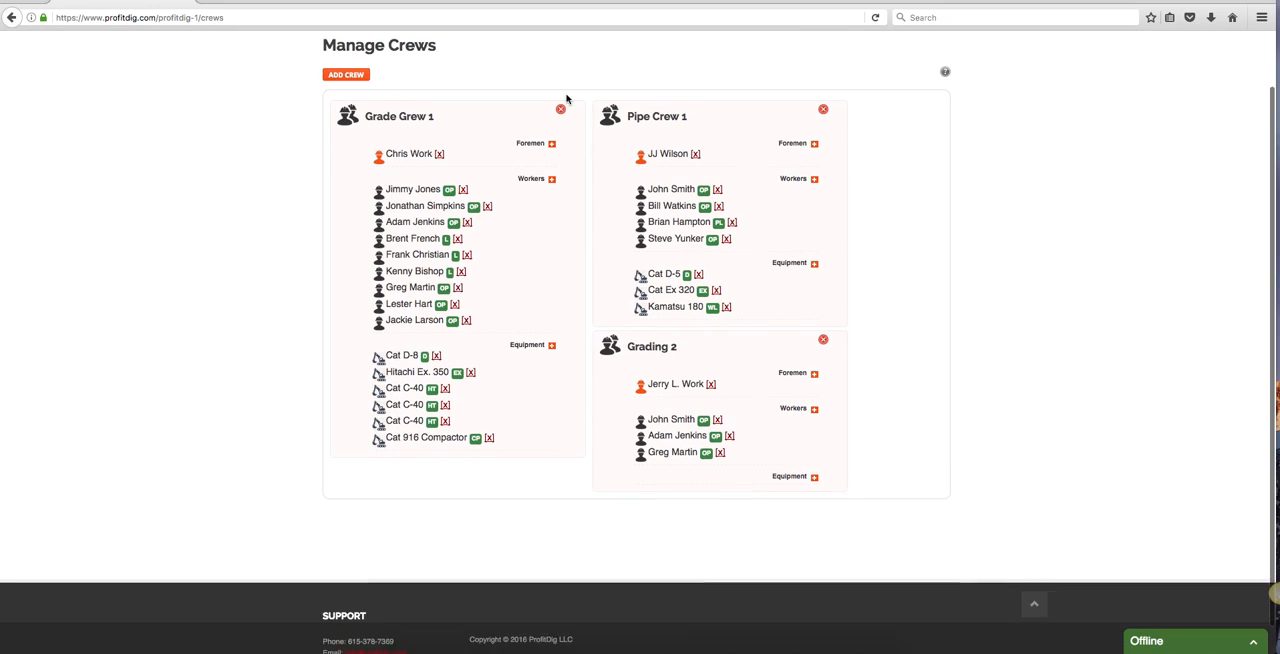
{"action": "left_click", "coordinate": [622, 54]}
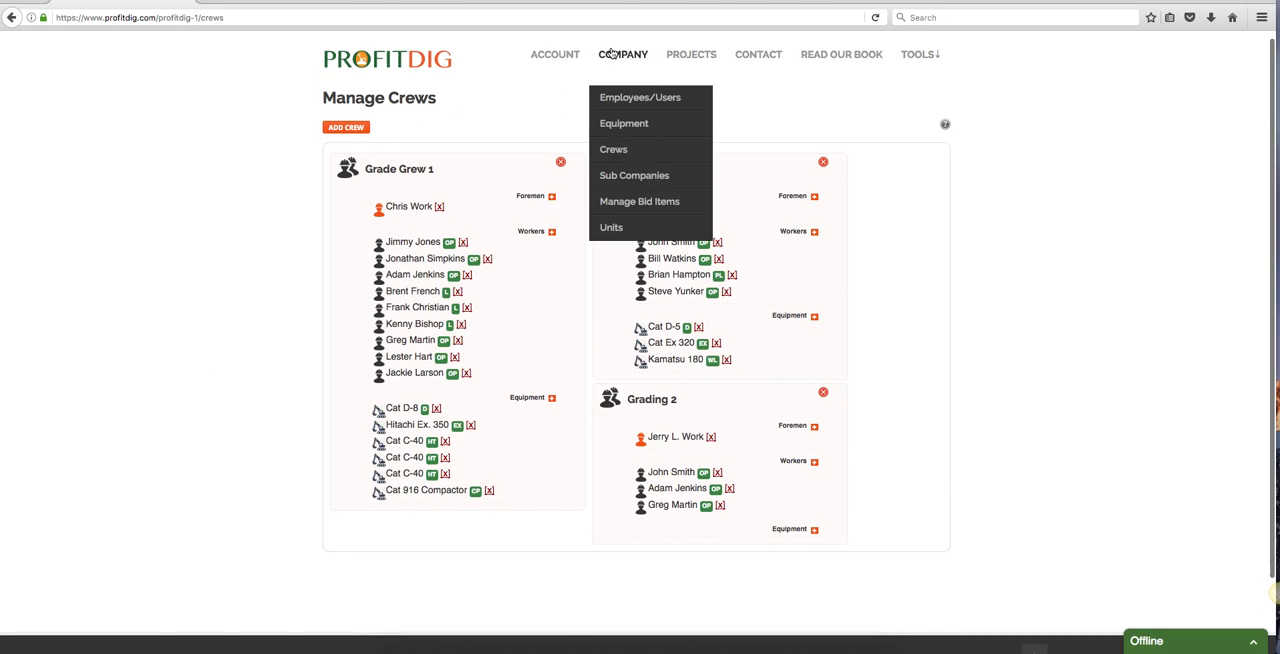
{"action": "left_click", "coordinate": [622, 54]}
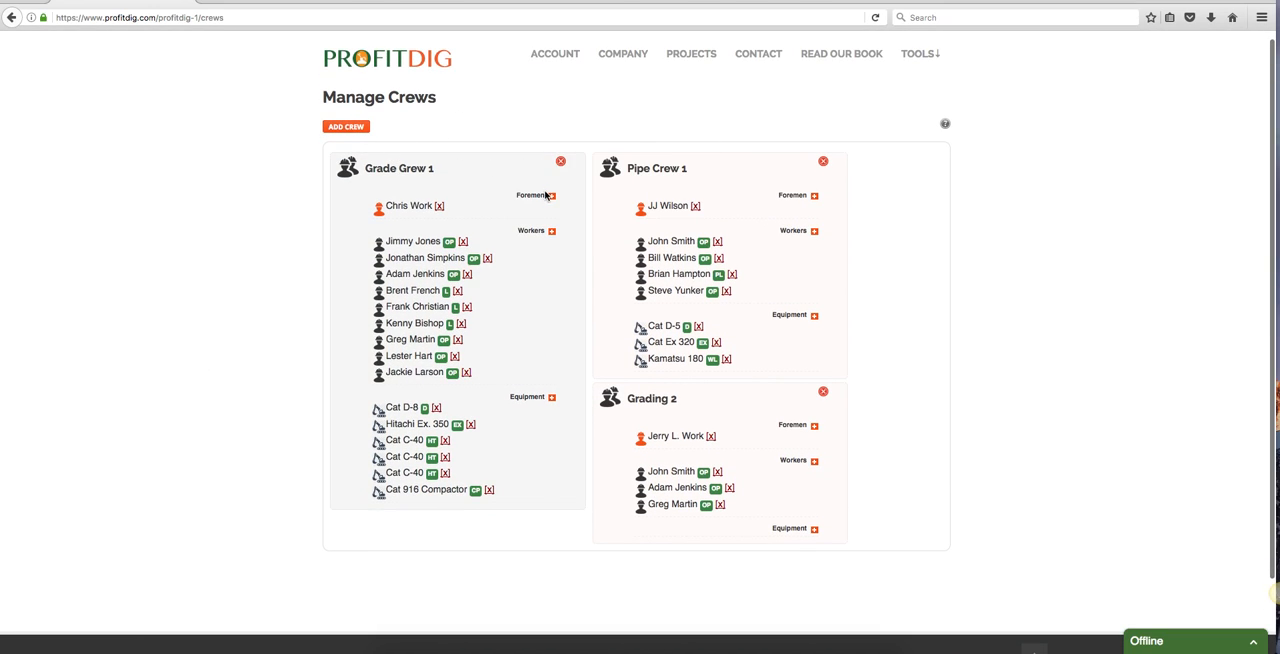
{"action": "mouse_move", "coordinate": [455, 207]}
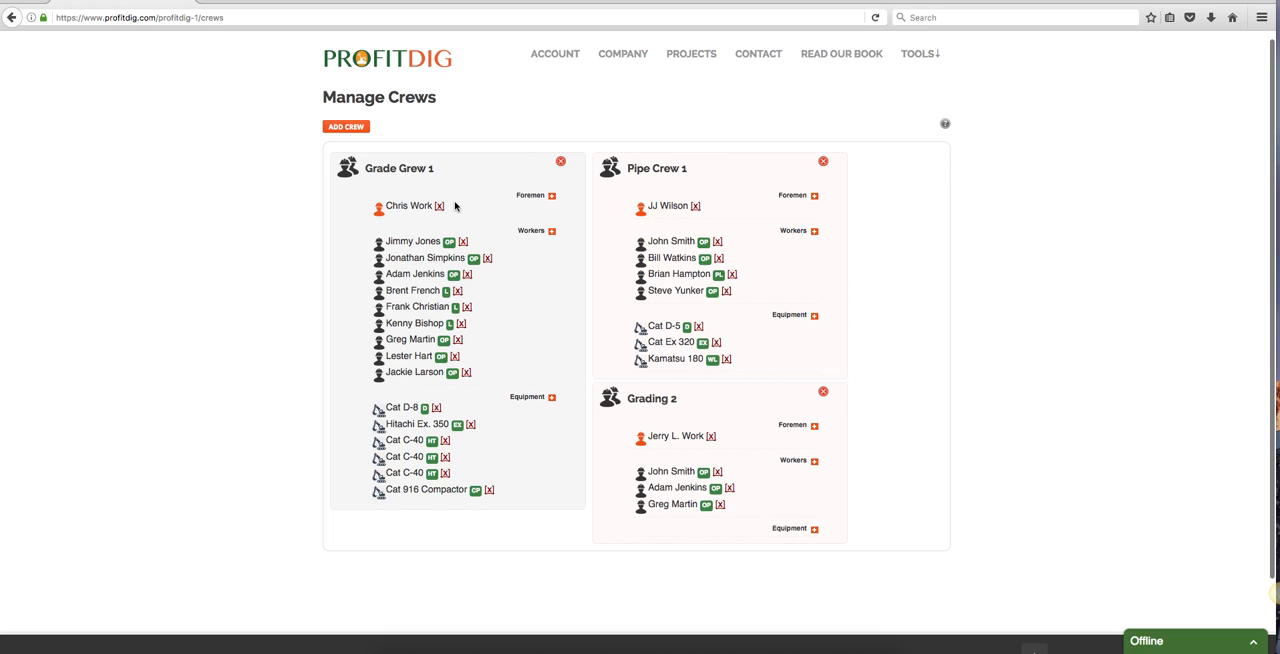
{"action": "mouse_move", "coordinate": [500, 276]}
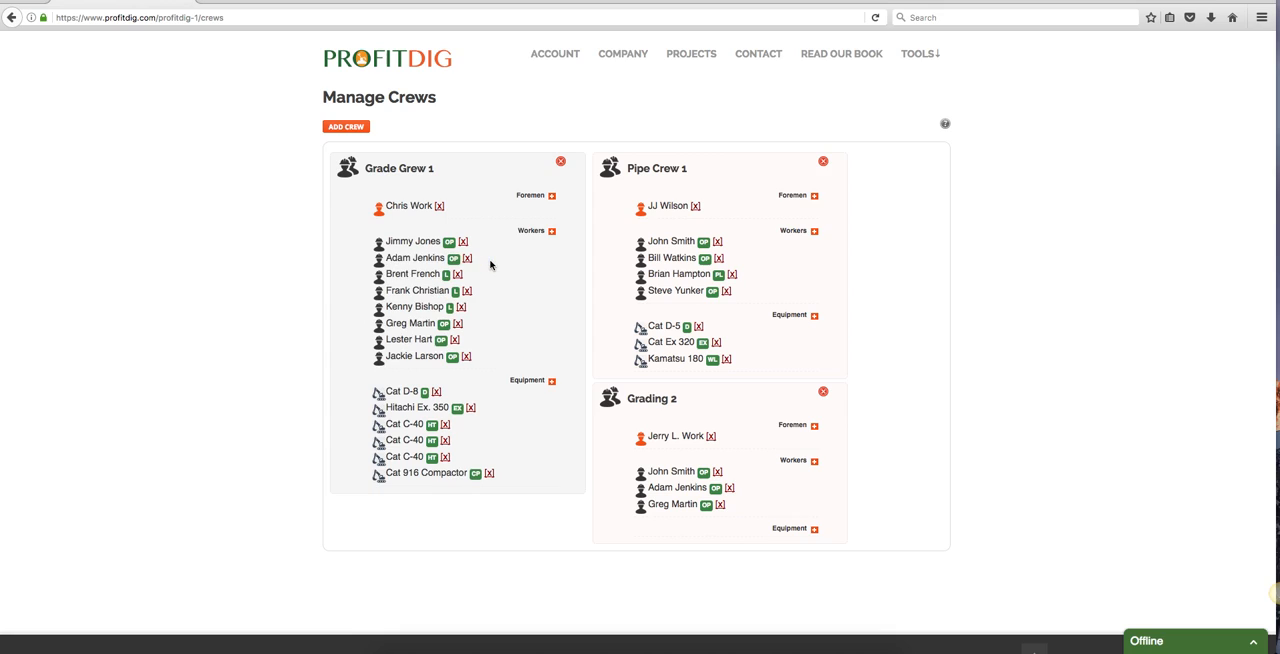
{"action": "left_click", "coordinate": [467, 258]}
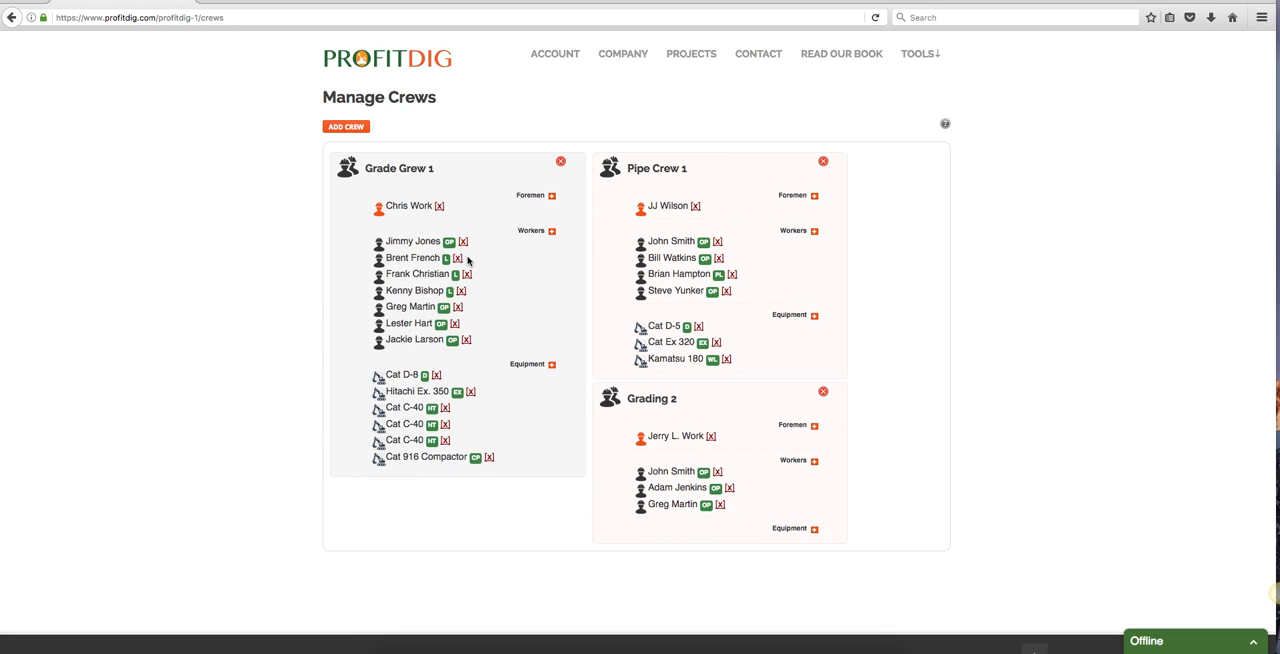
{"action": "mouse_move", "coordinate": [552, 238]}
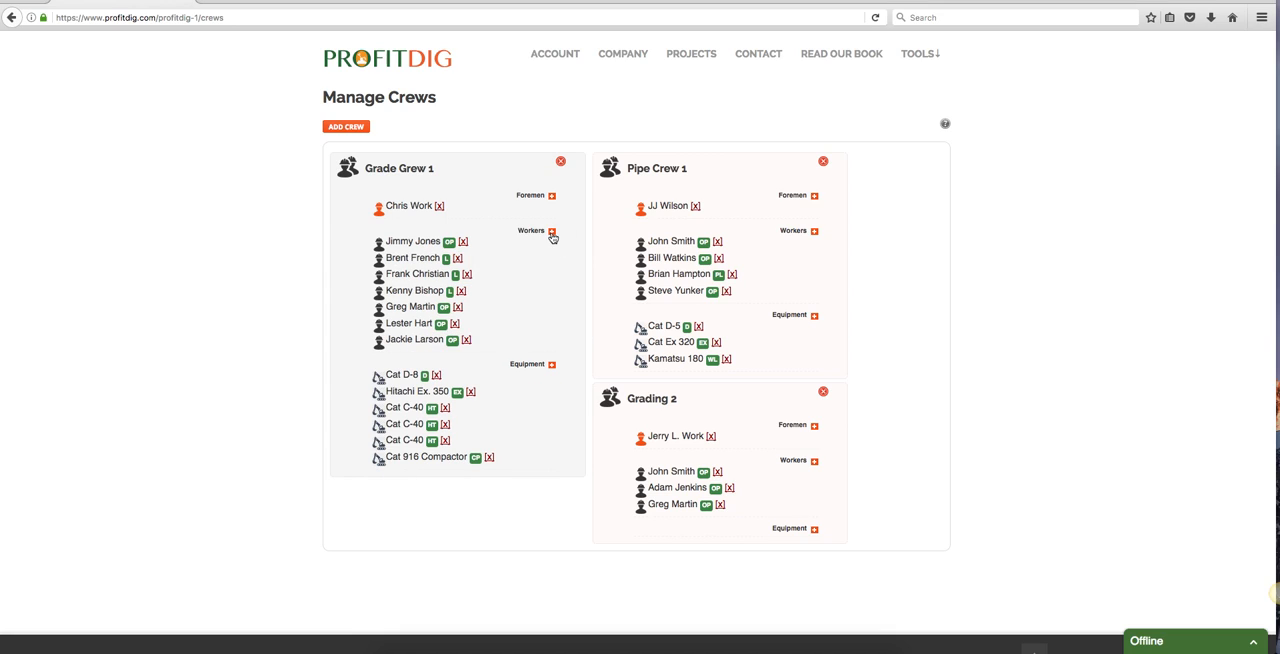
{"action": "left_click", "coordinate": [551, 231]}
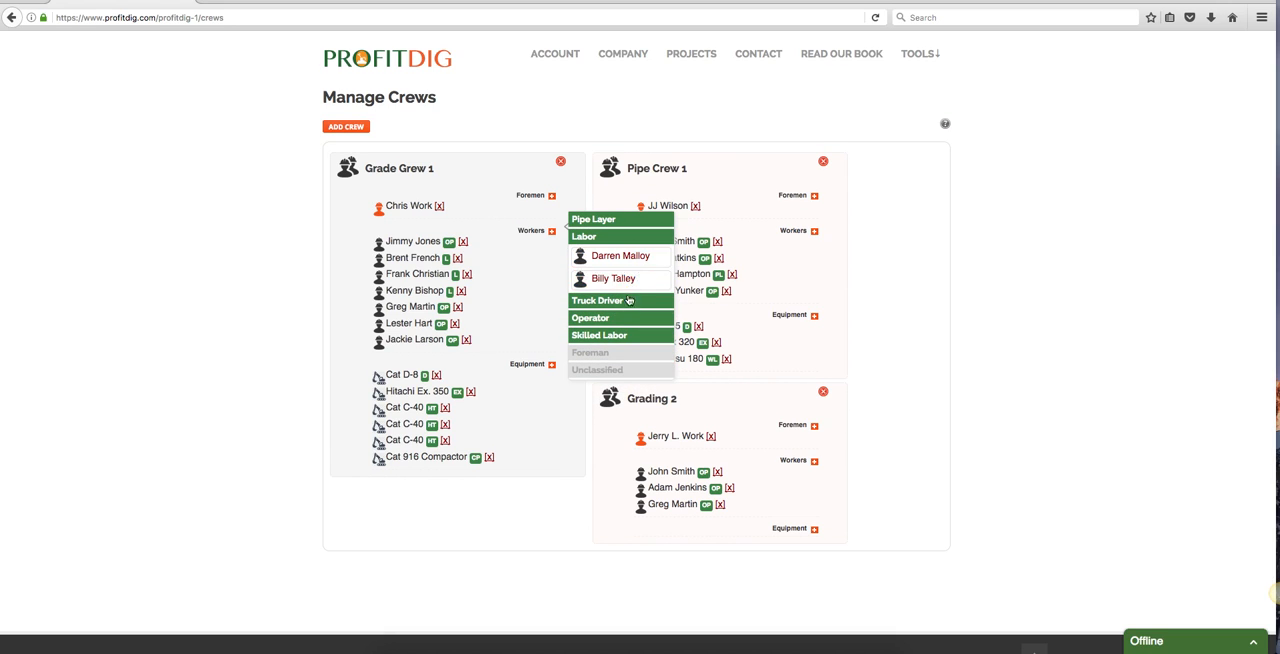
{"action": "mouse_move", "coordinate": [620, 256]}
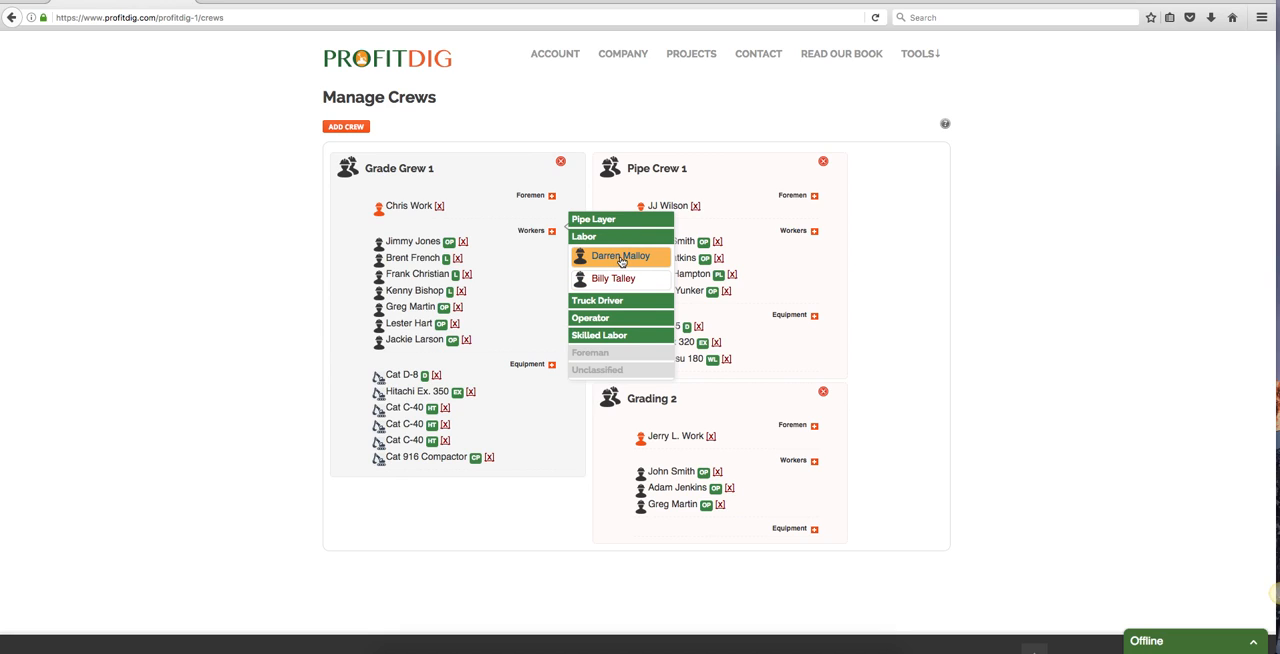
{"action": "left_click", "coordinate": [621, 257]}
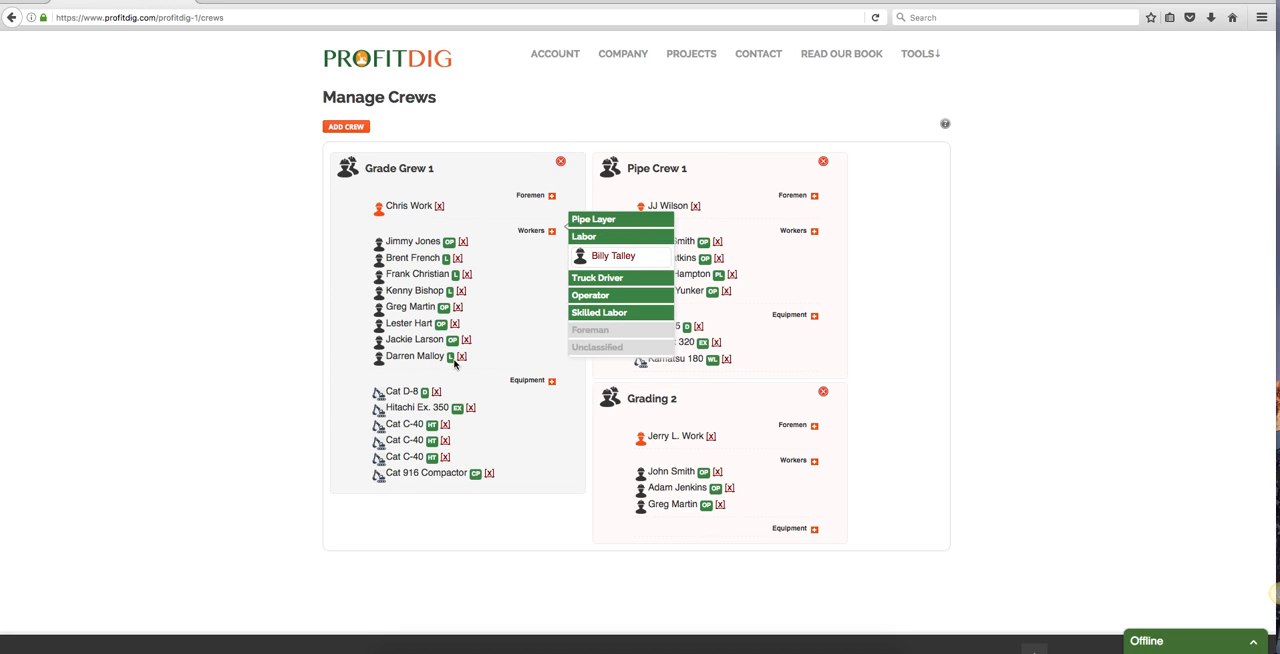
{"action": "mouse_move", "coordinate": [468, 365]}
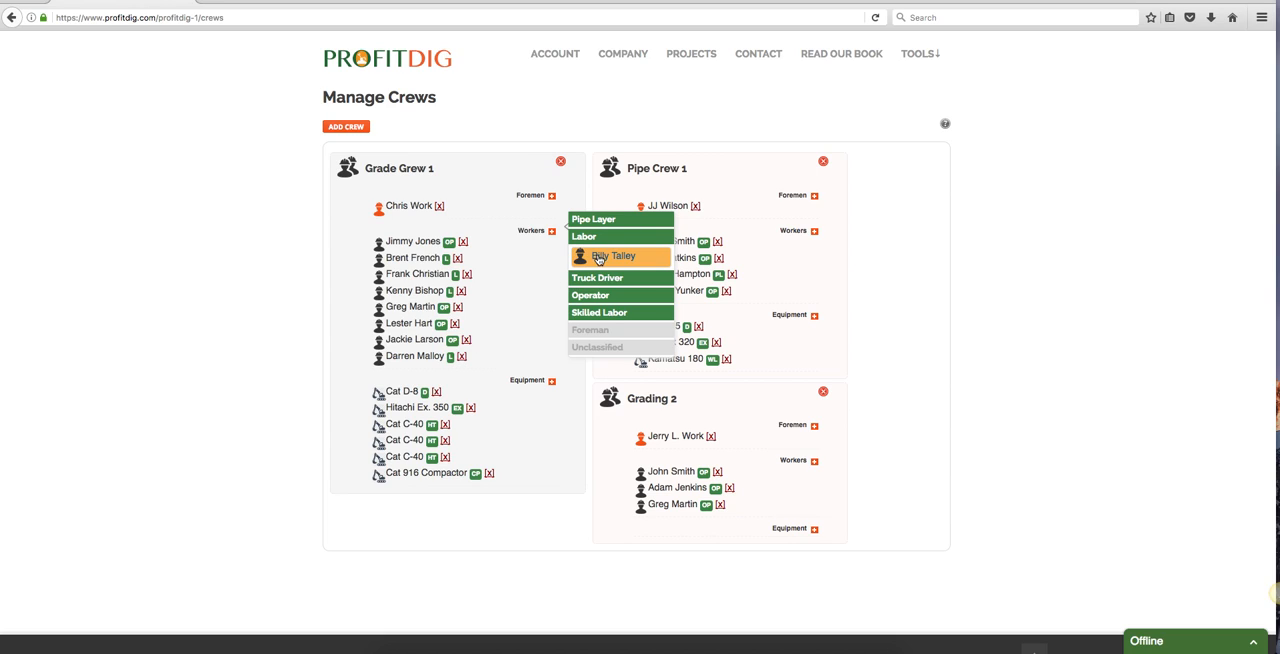
{"action": "mouse_move", "coordinate": [508, 366]}
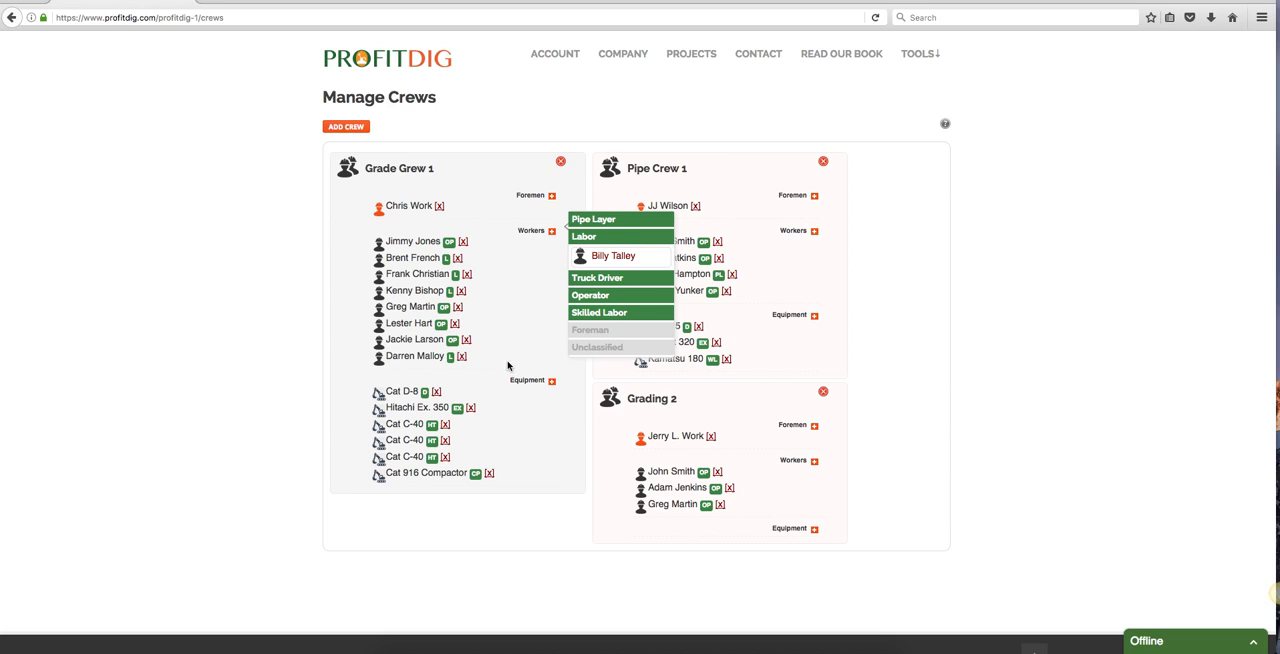
{"action": "left_click", "coordinate": [622, 54]}
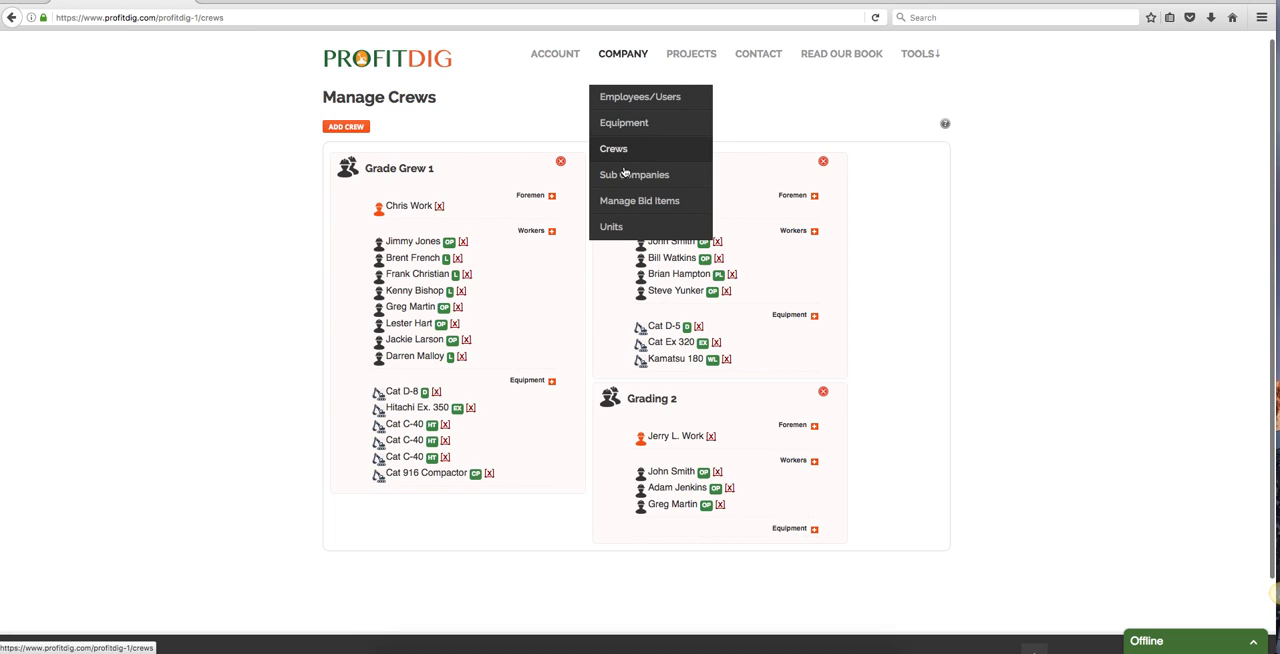
Step: Review sub companies Erosion Specialist, Blasting Engineers and Bill's Road Boring
{"action": "left_click", "coordinate": [634, 174]}
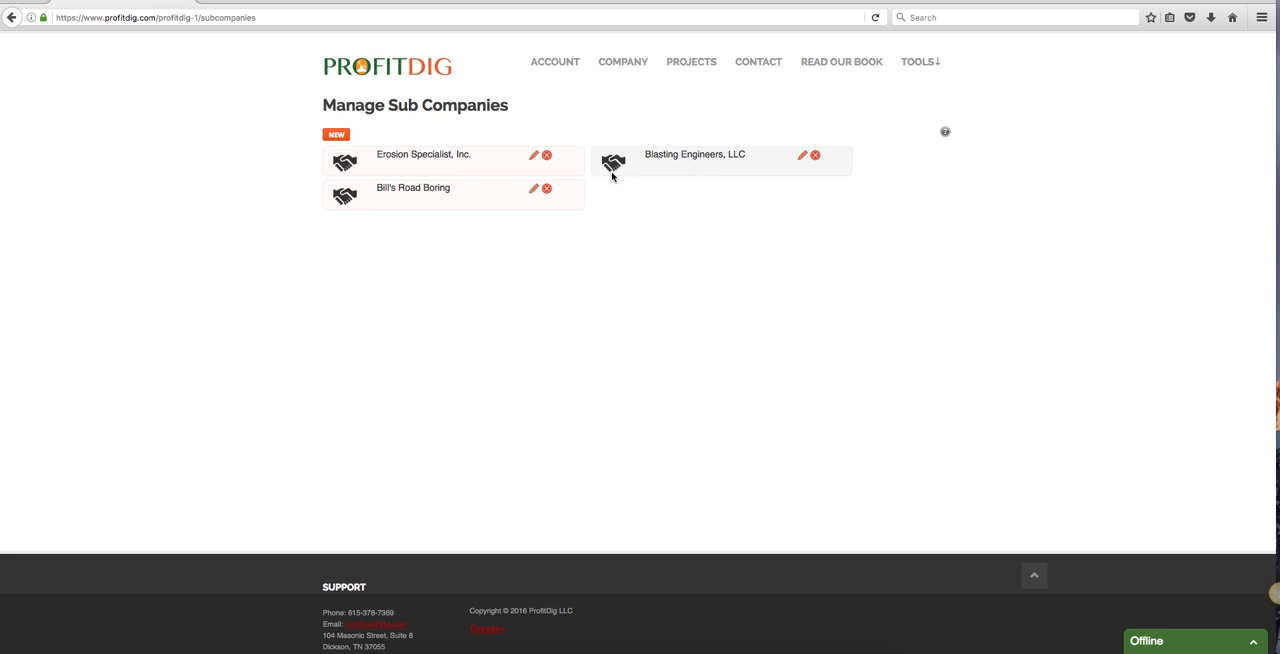
{"action": "mouse_move", "coordinate": [449, 157]}
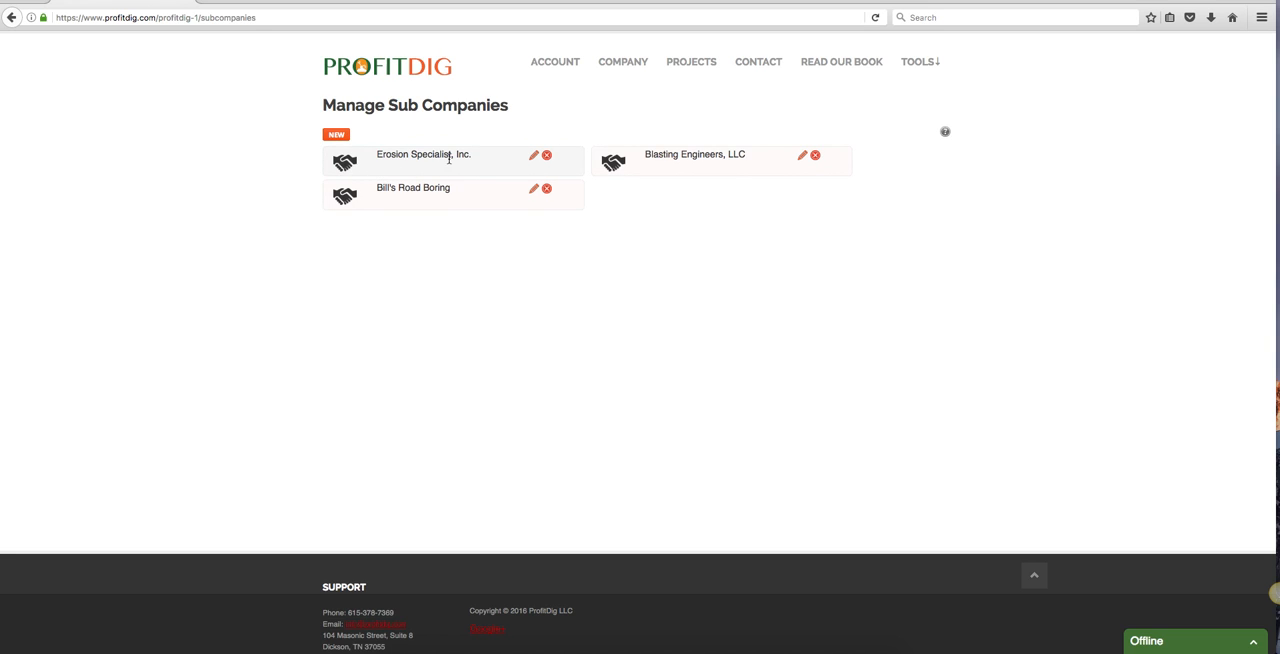
{"action": "left_click", "coordinate": [534, 156]}
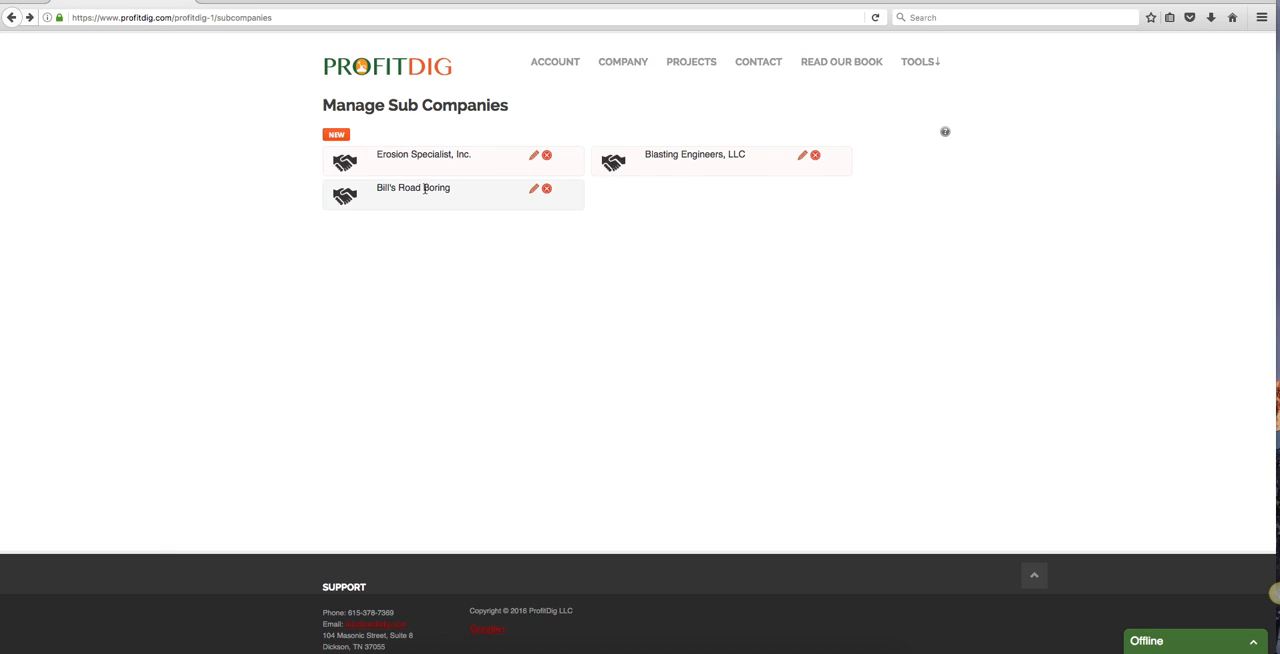
{"action": "left_click", "coordinate": [622, 61]}
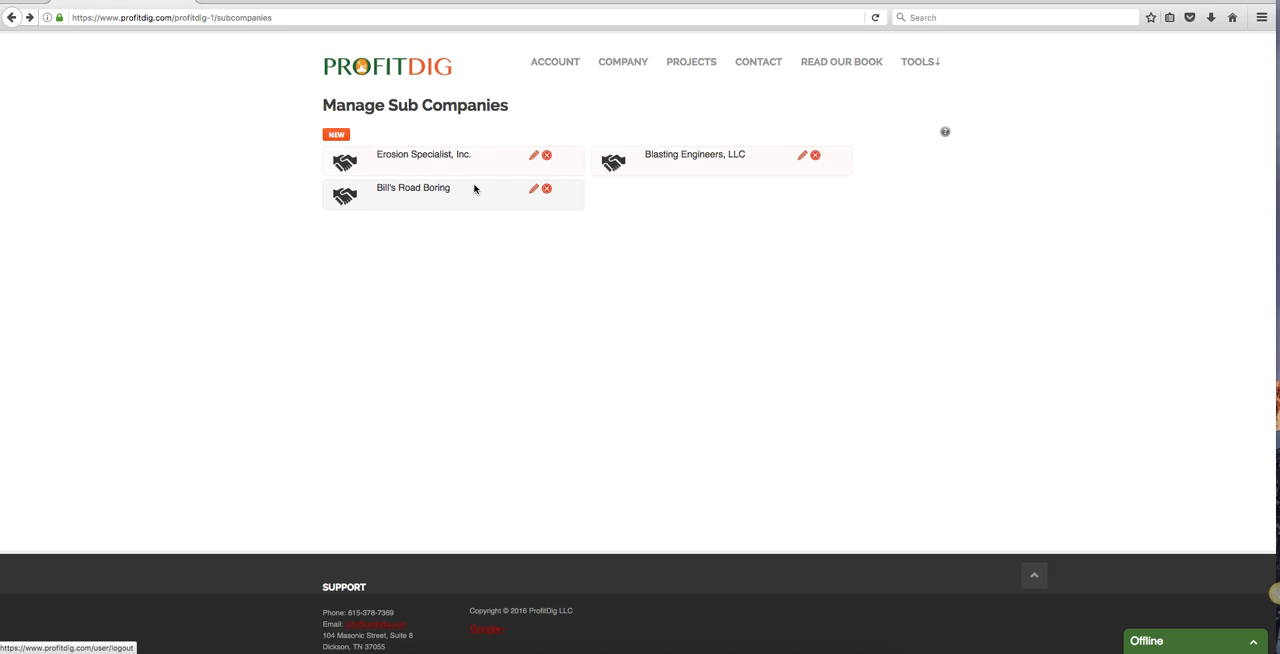
{"action": "mouse_move", "coordinate": [590, 190]}
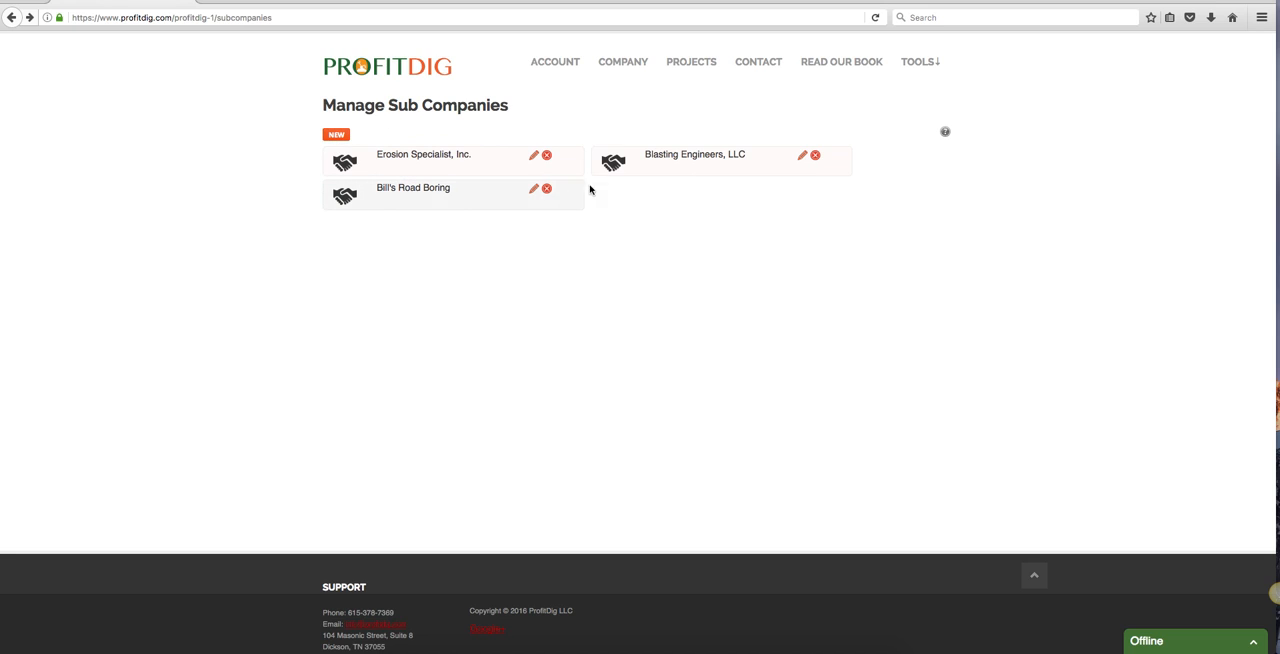
{"action": "left_click", "coordinate": [622, 61]}
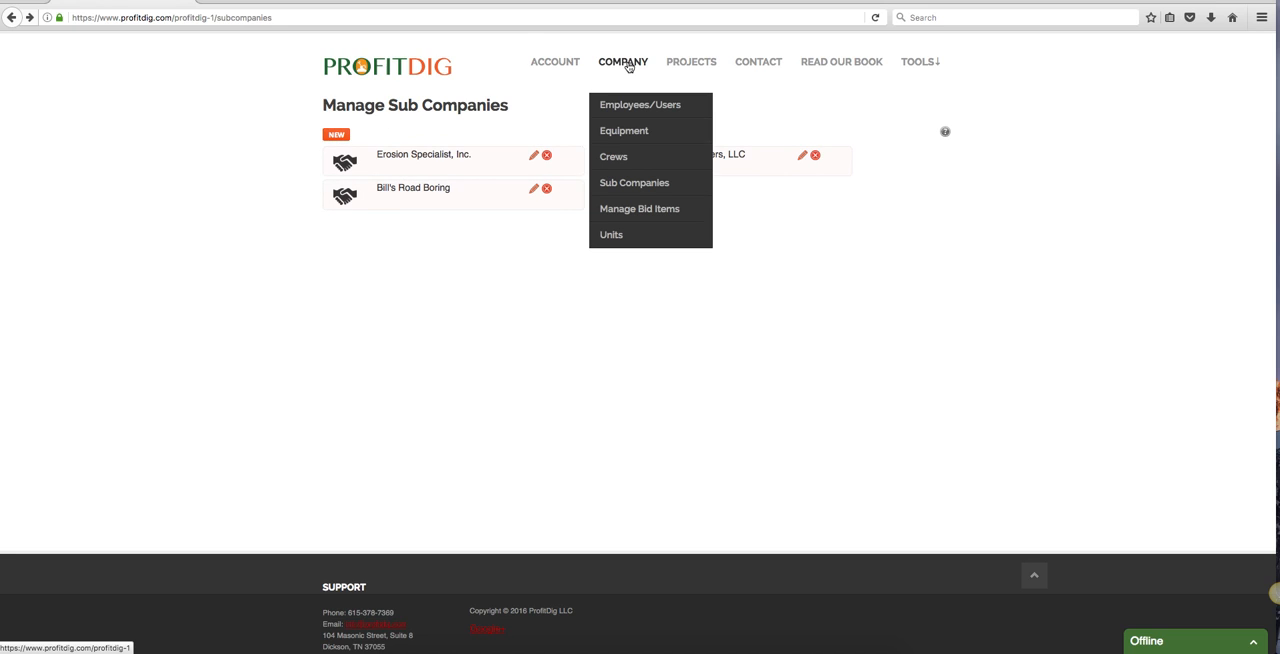
{"action": "left_click", "coordinate": [639, 208]}
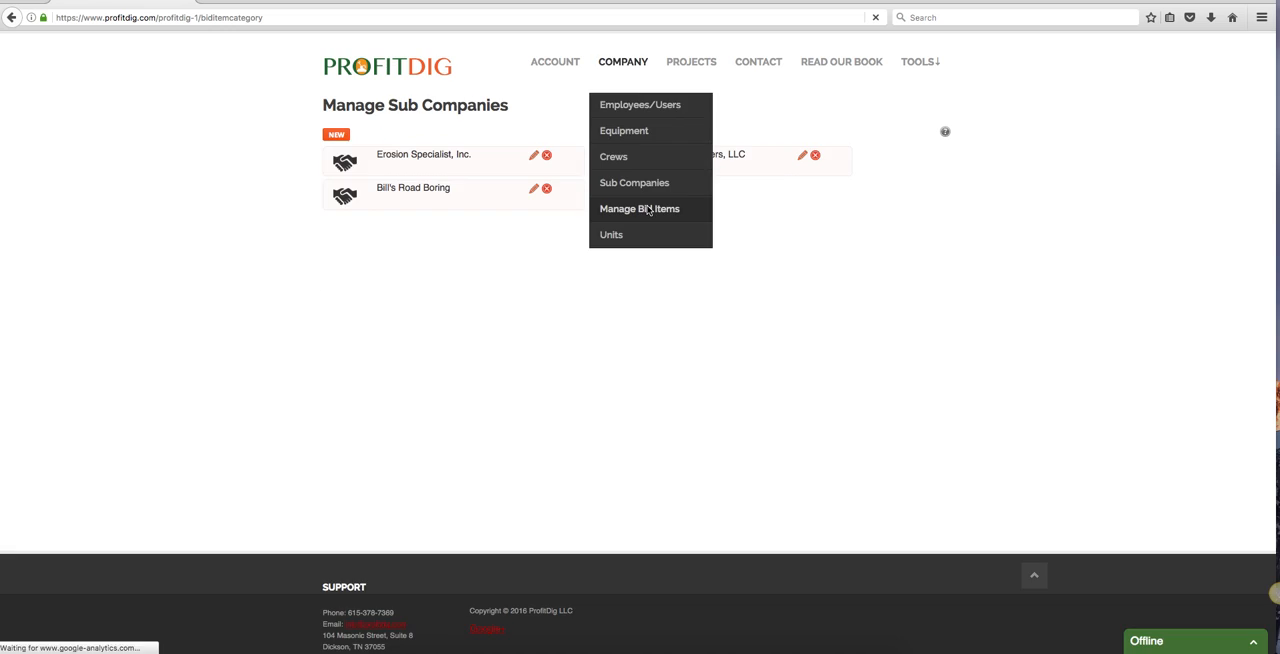
Step: Scroll Manage Headers & Bid Items to 2000 GRADING and start a new bid item
{"action": "left_click", "coordinate": [639, 208]}
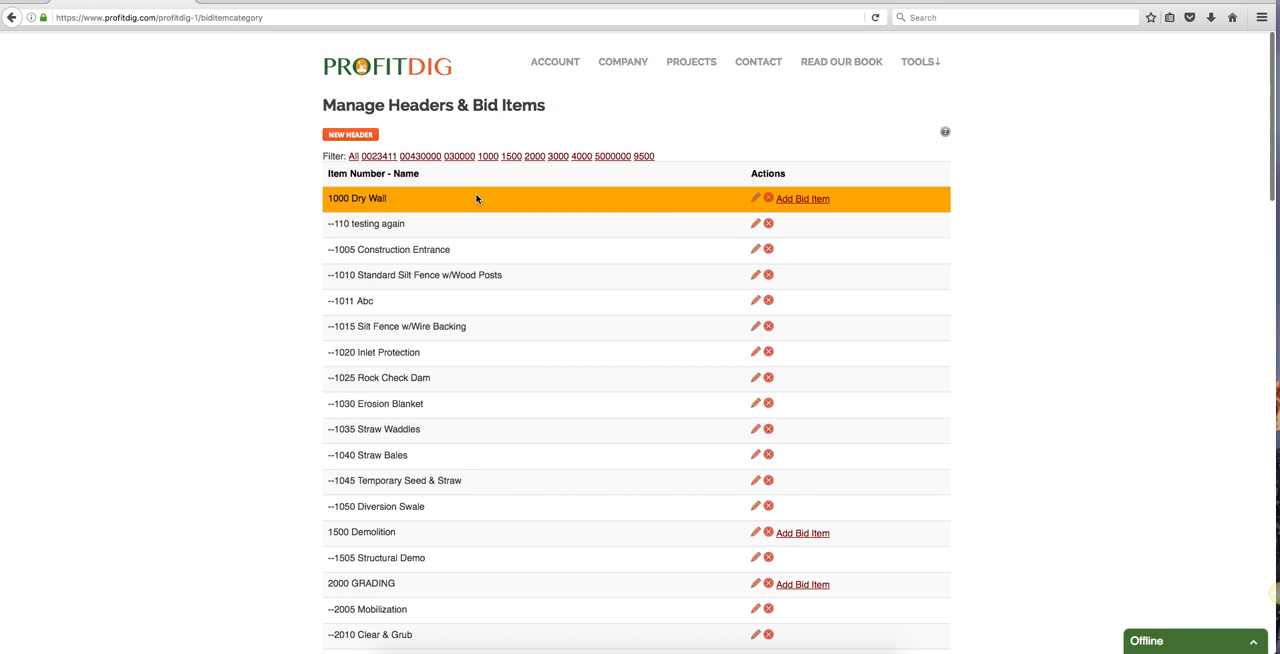
{"action": "mouse_move", "coordinate": [268, 234]}
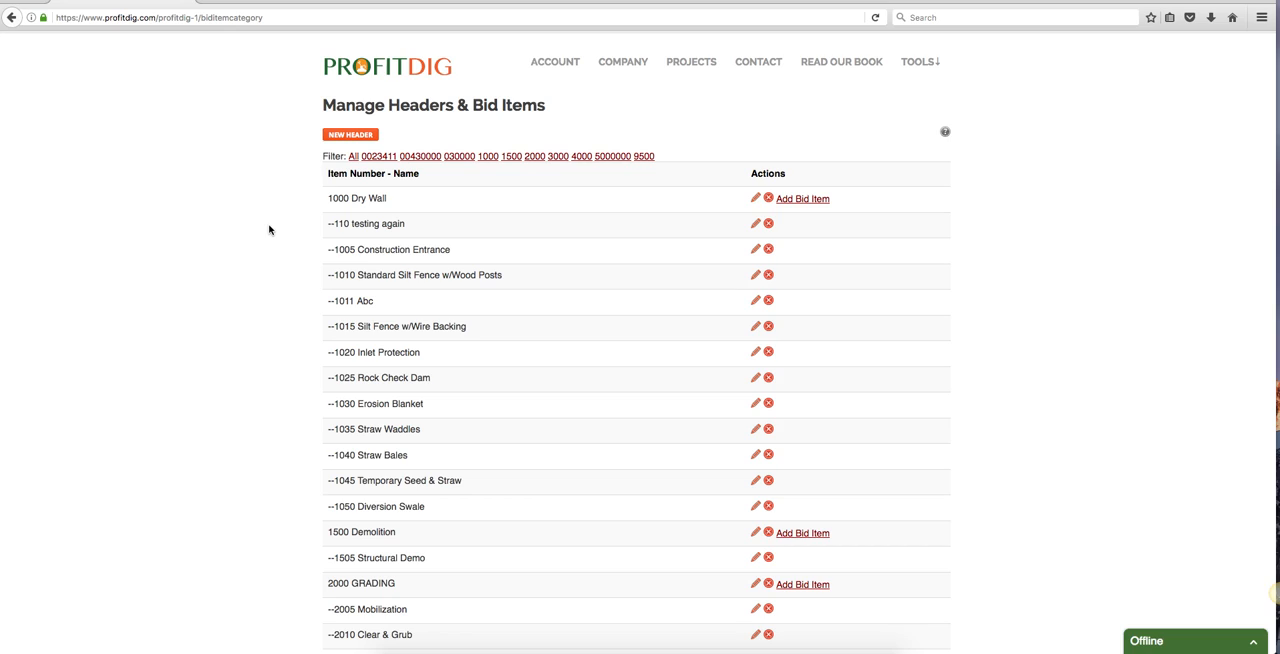
{"action": "mouse_move", "coordinate": [263, 231]}
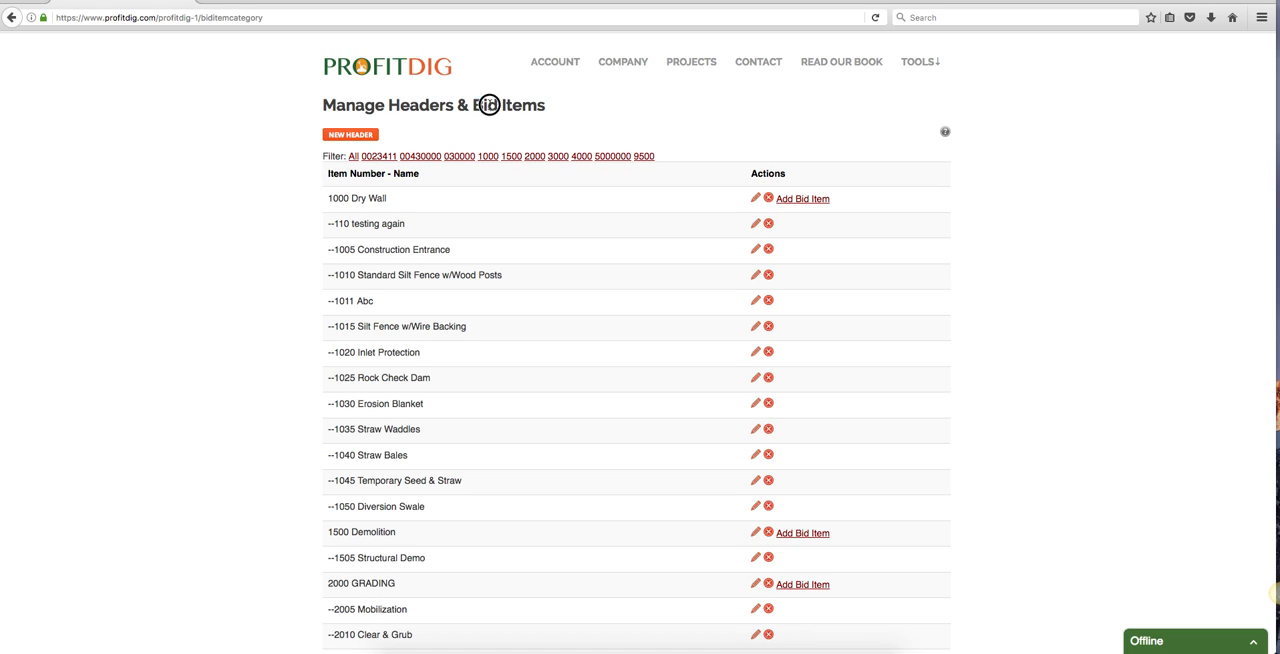
{"action": "mouse_move", "coordinate": [595, 104]}
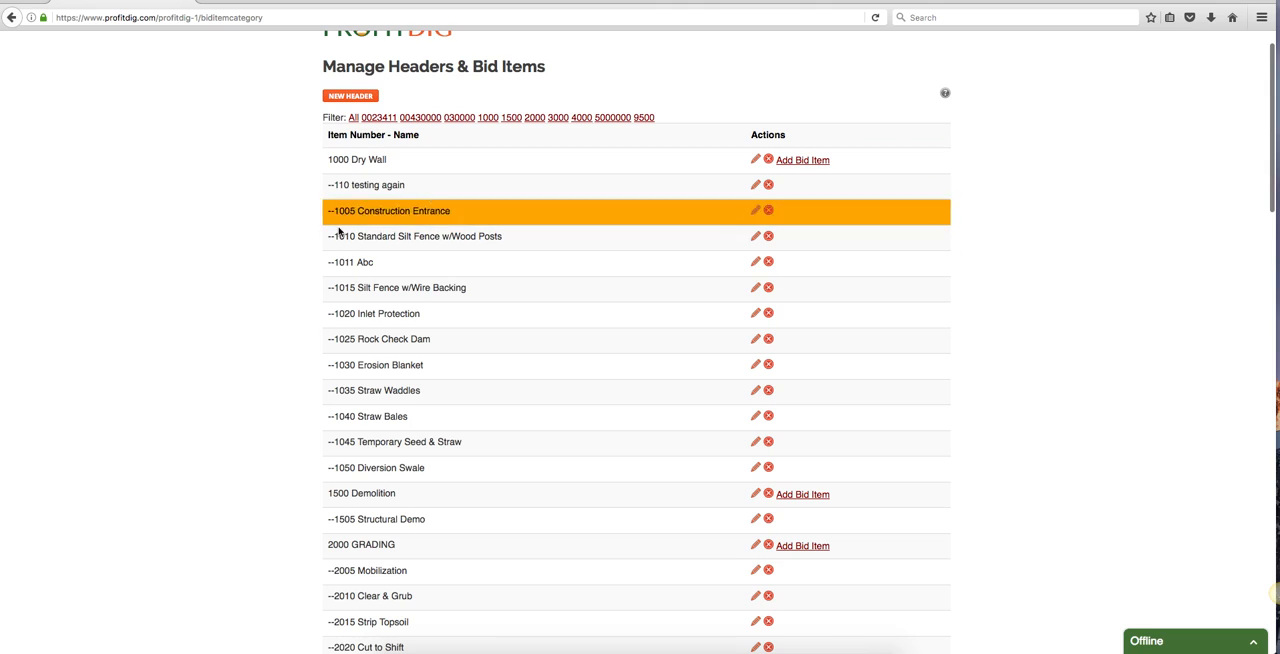
{"action": "scroll", "scroll_direction": "down", "scroll_amount": 3}
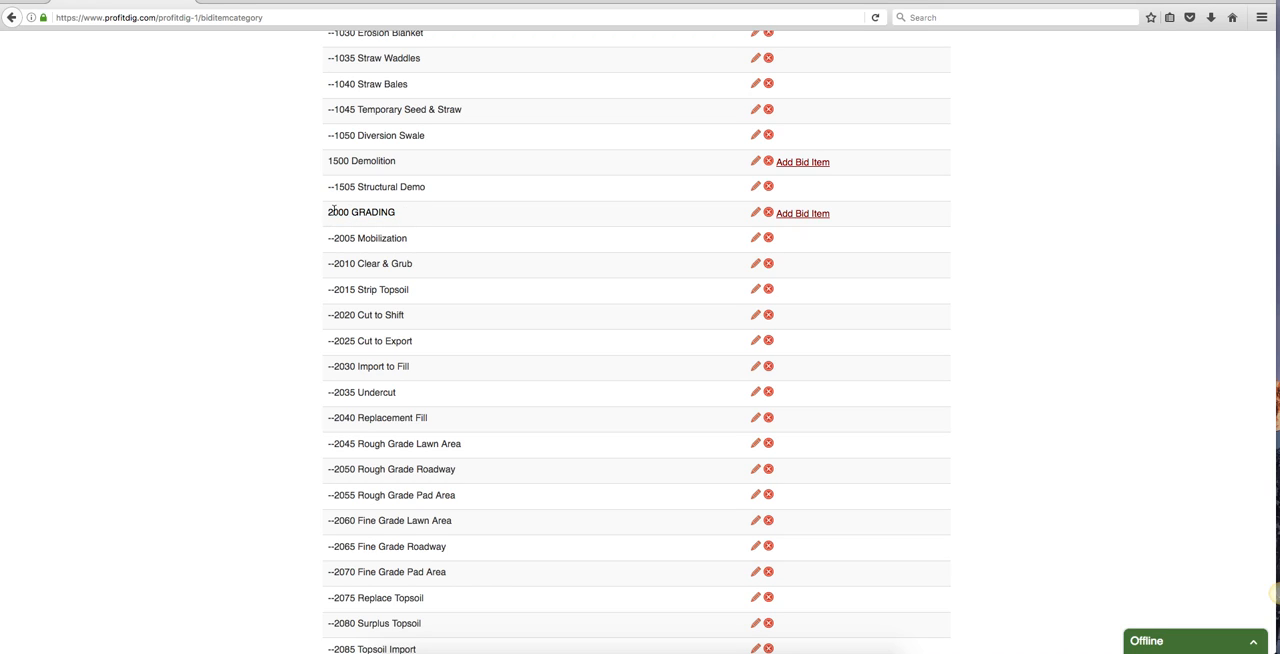
{"action": "left_click", "coordinate": [367, 238]}
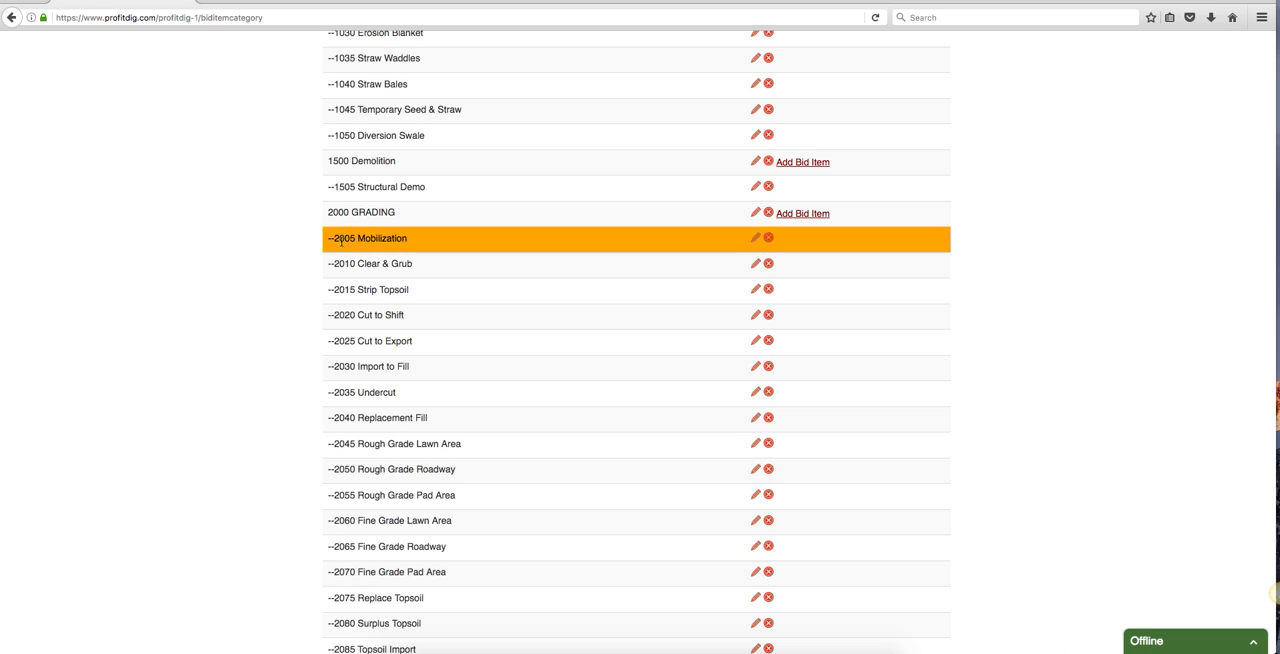
{"action": "mouse_move", "coordinate": [329, 264]}
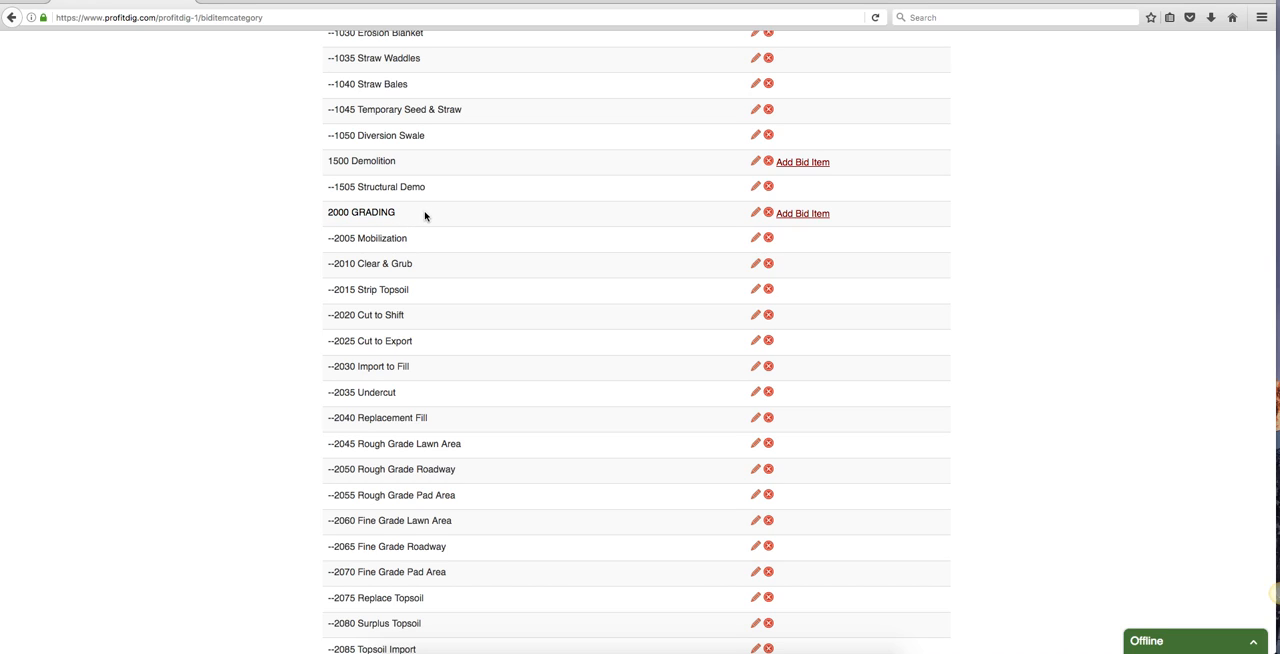
{"action": "mouse_move", "coordinate": [802, 213]}
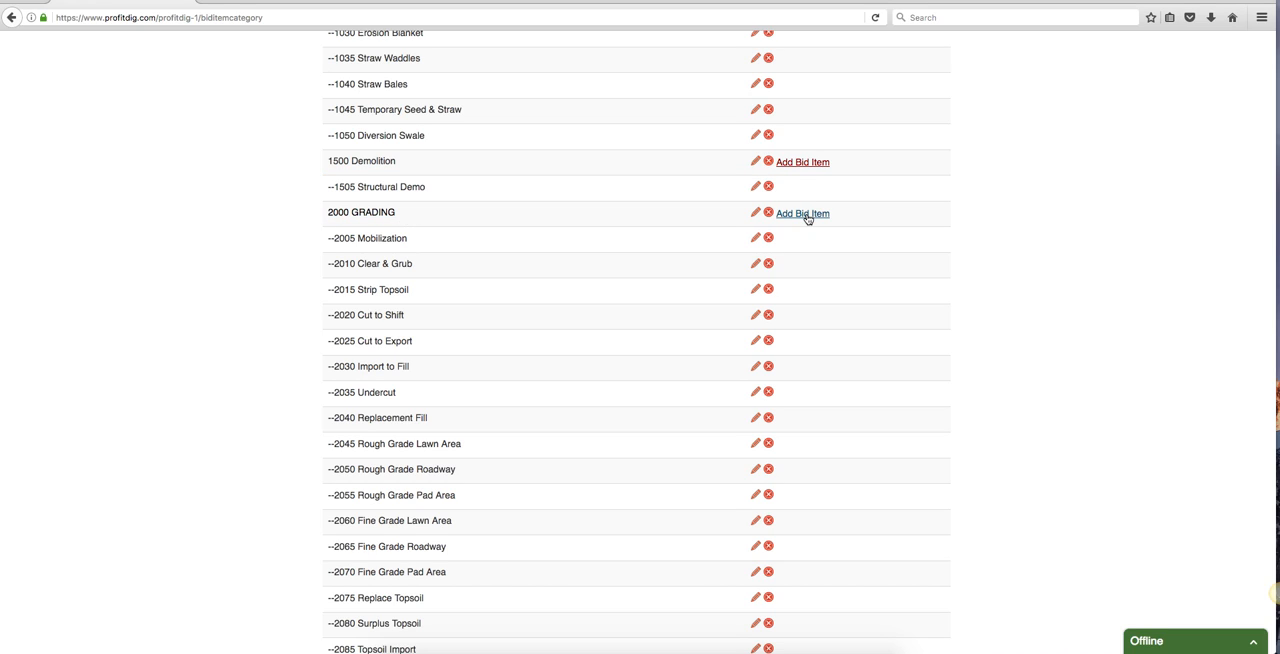
{"action": "left_click", "coordinate": [802, 213]}
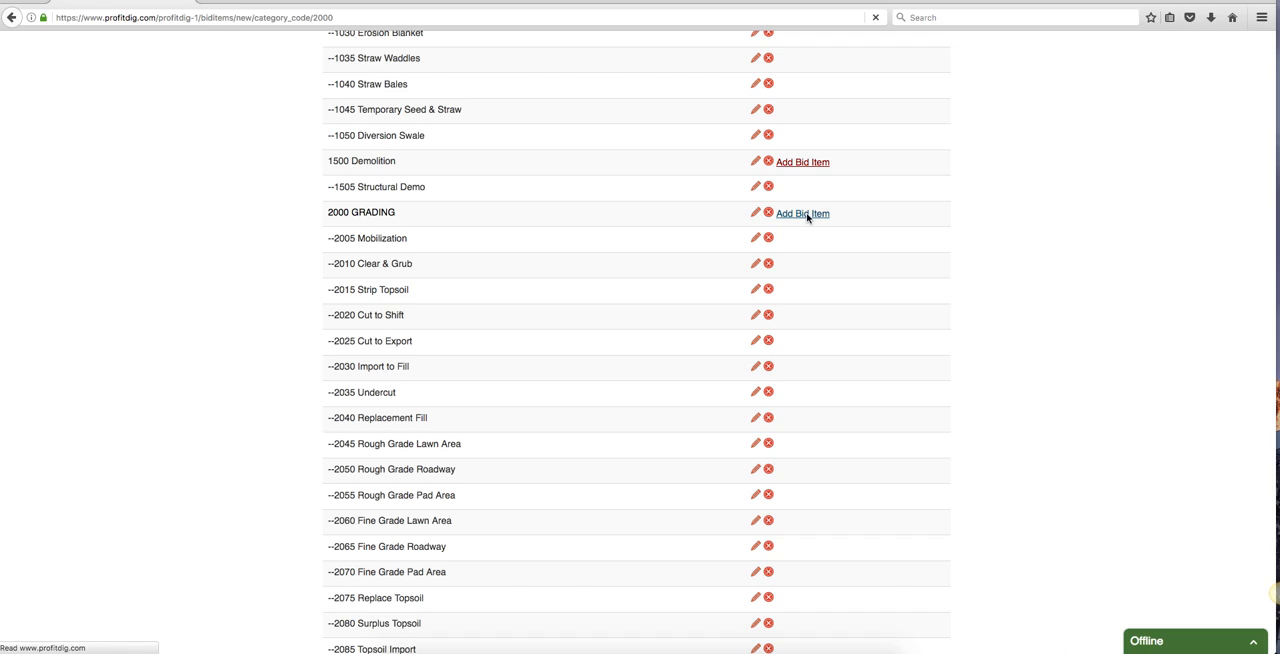
Step: Submit item number 2026 described 'New Item Here', then go back to the headers list
{"action": "left_click", "coordinate": [802, 213]}
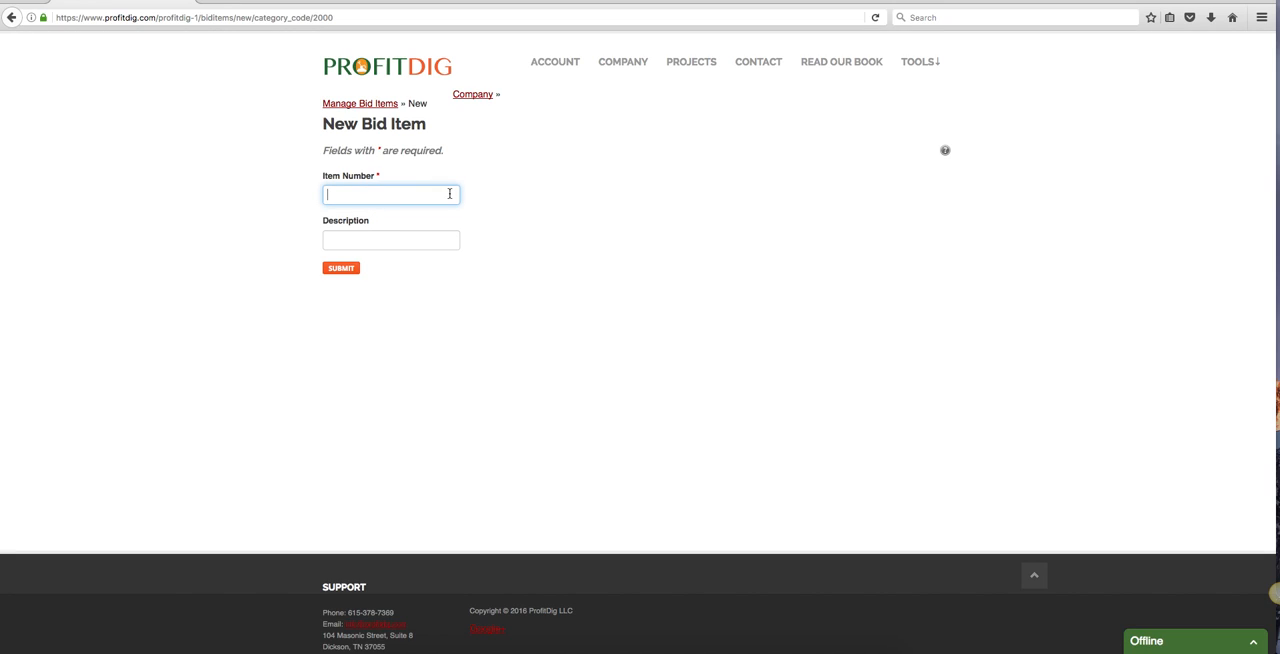
{"action": "type", "text": "20"}
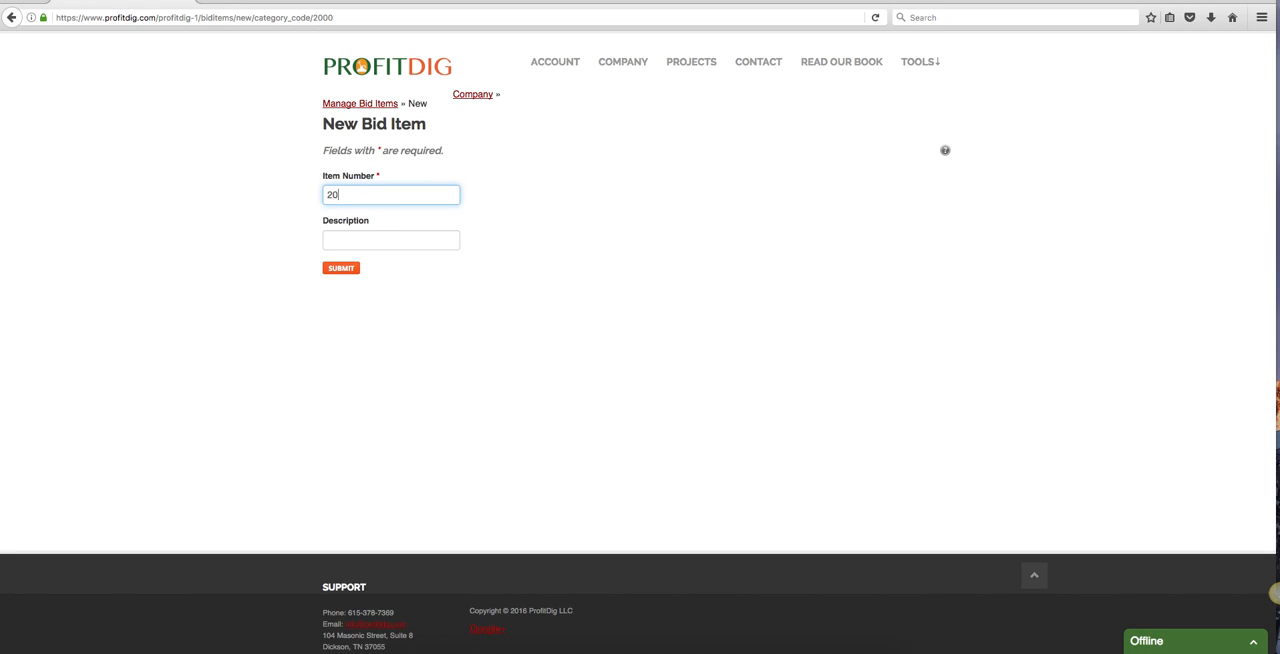
{"action": "type", "text": "new"}
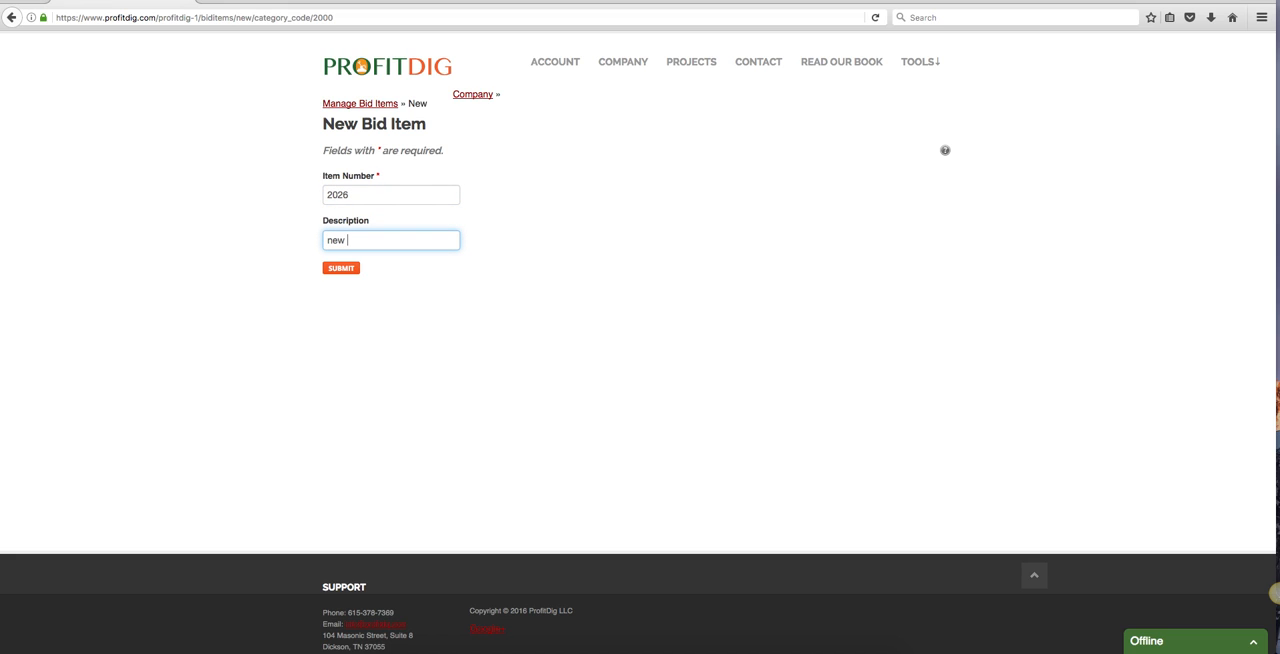
{"action": "type", "text": "New Item Here"}
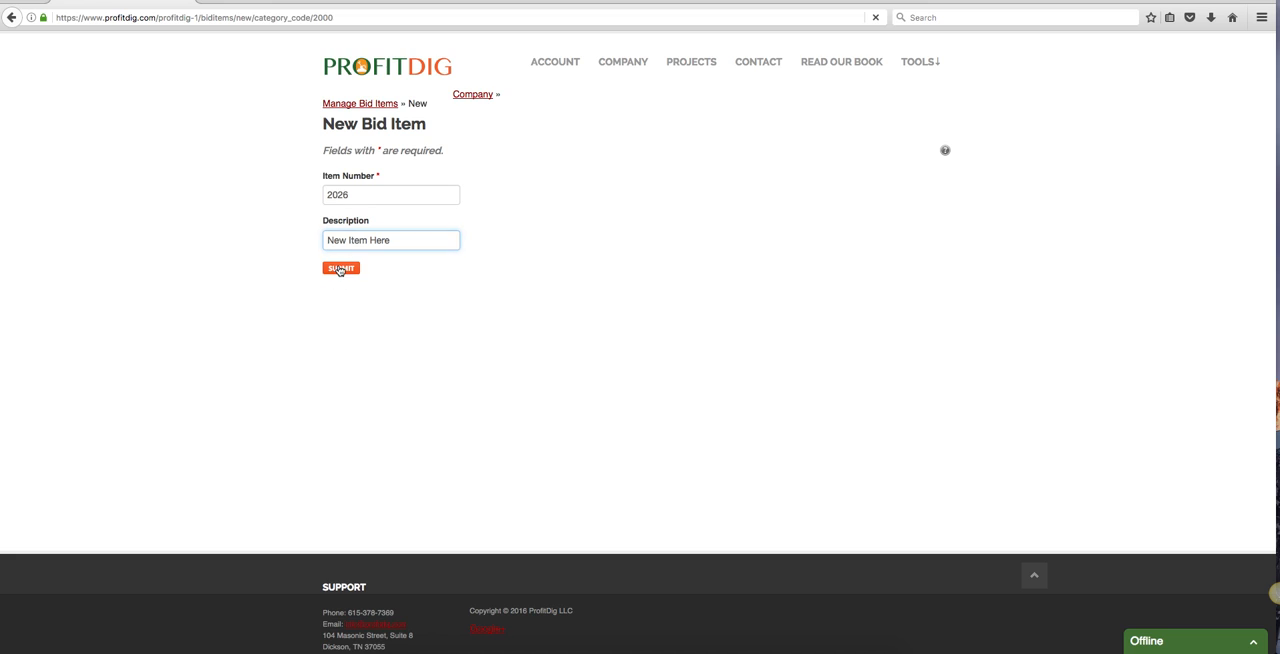
{"action": "left_click", "coordinate": [340, 267]}
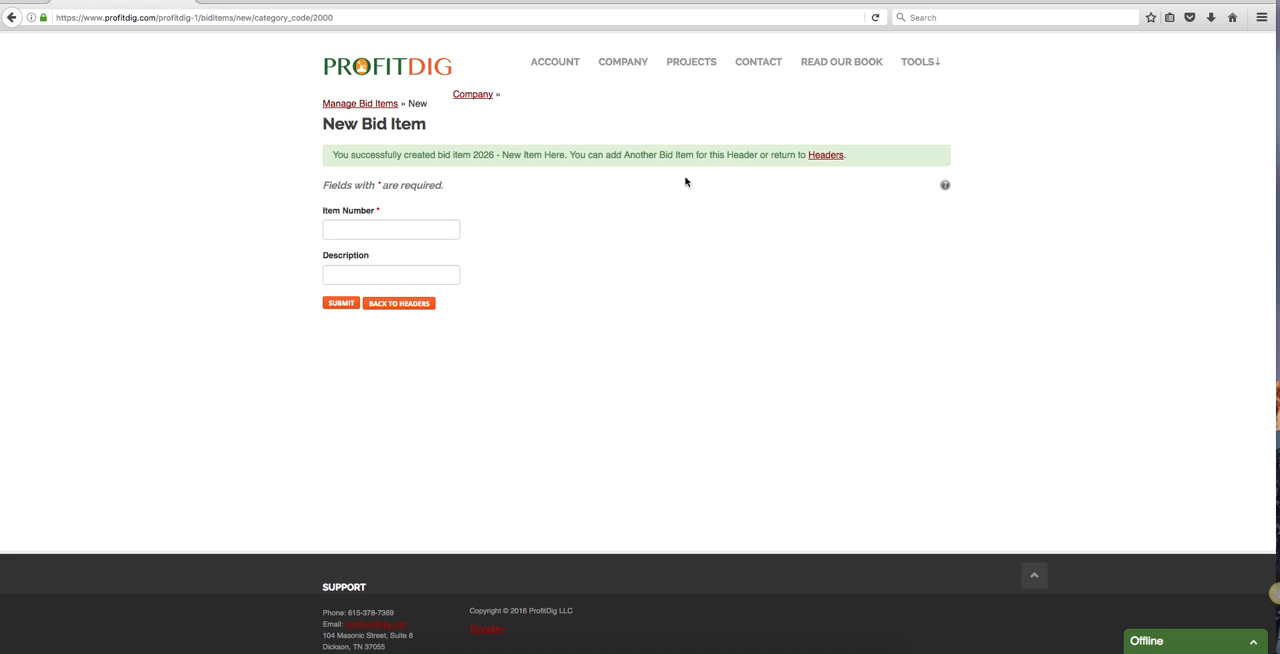
{"action": "left_click", "coordinate": [824, 154]}
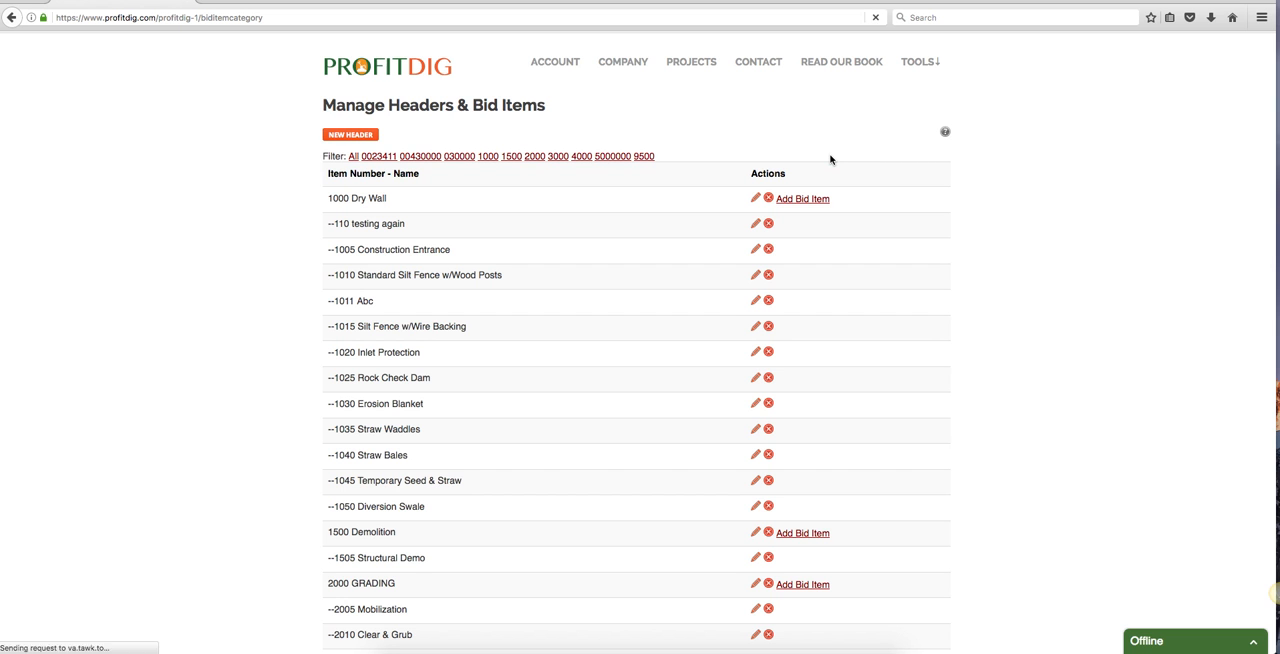
{"action": "scroll", "scroll_direction": "down", "scroll_amount": 3}
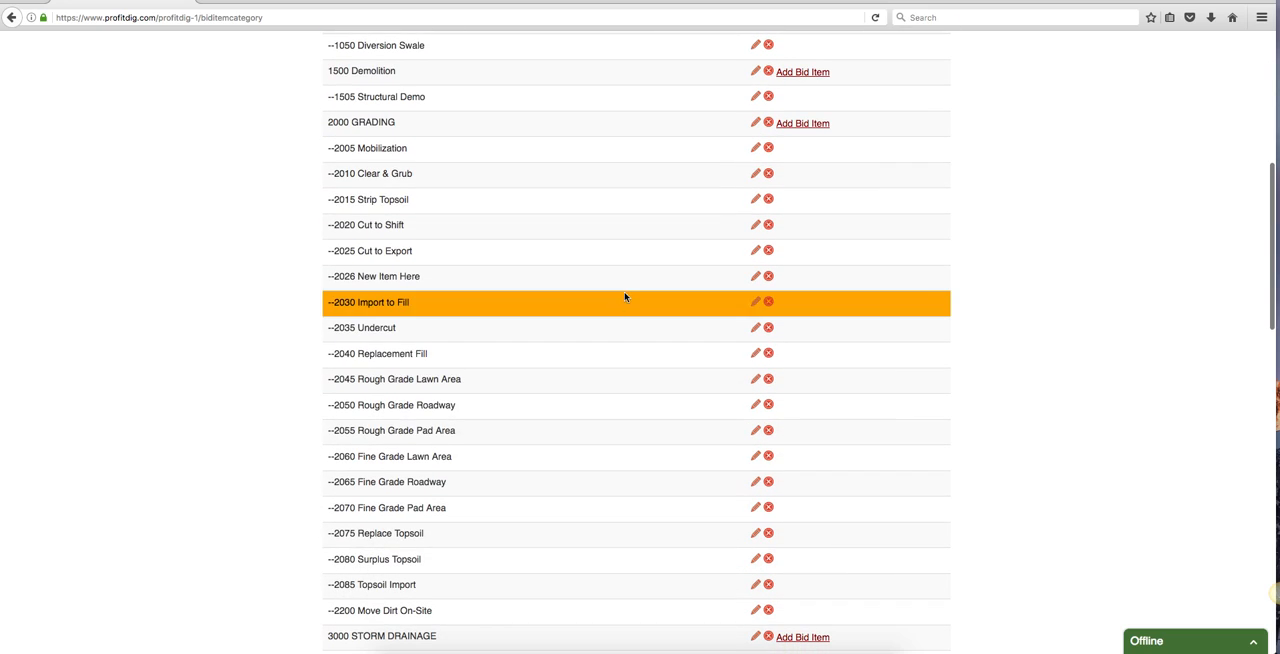
{"action": "mouse_move", "coordinate": [438, 283]}
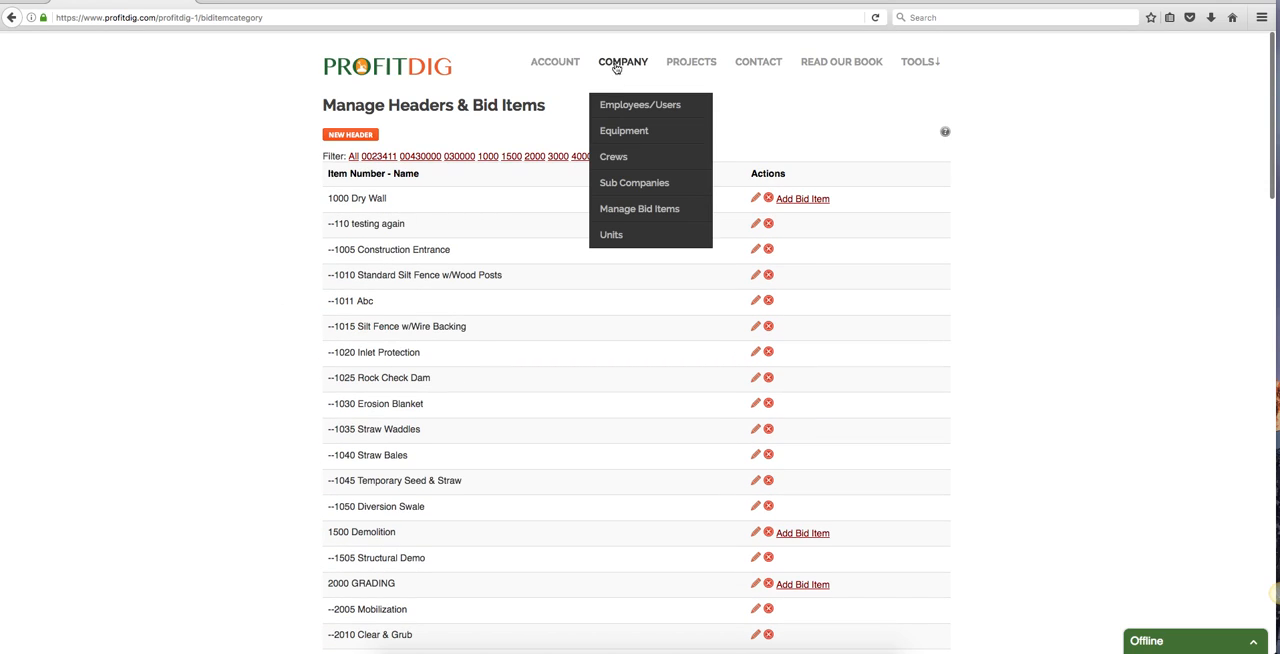
{"action": "mouse_move", "coordinate": [611, 234]}
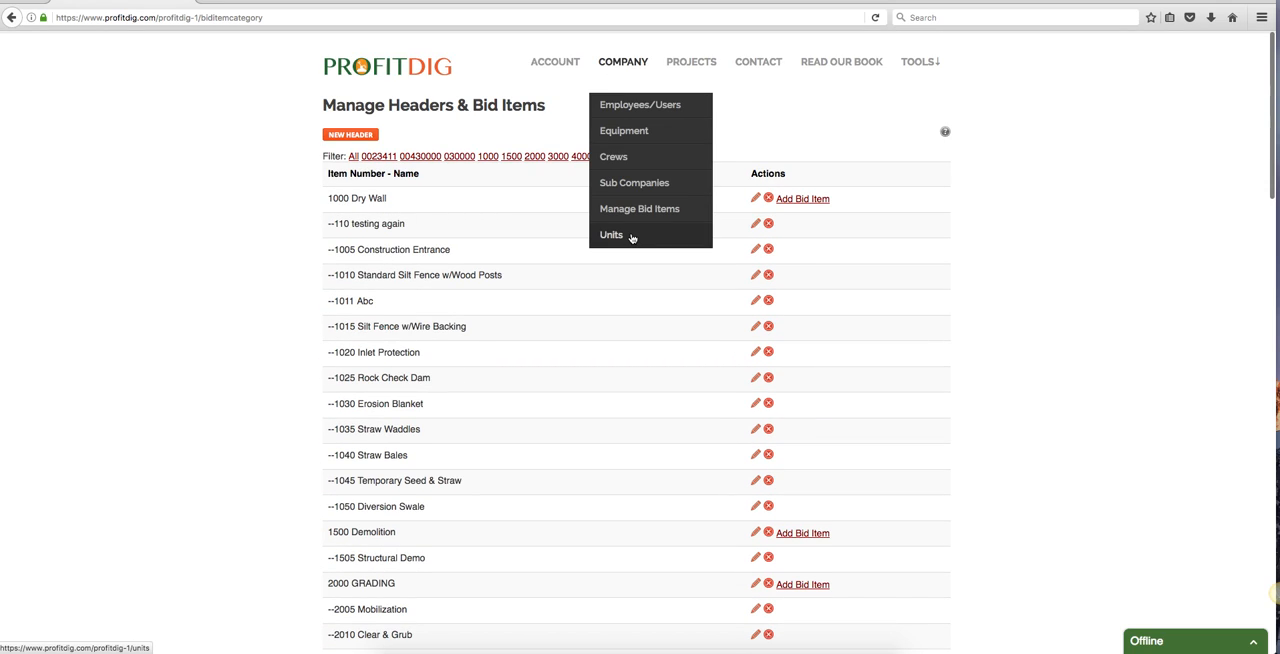
Step: Review Manage Units, including custom Acre and Square Foot, after briefly trying New
{"action": "left_click", "coordinate": [610, 234]}
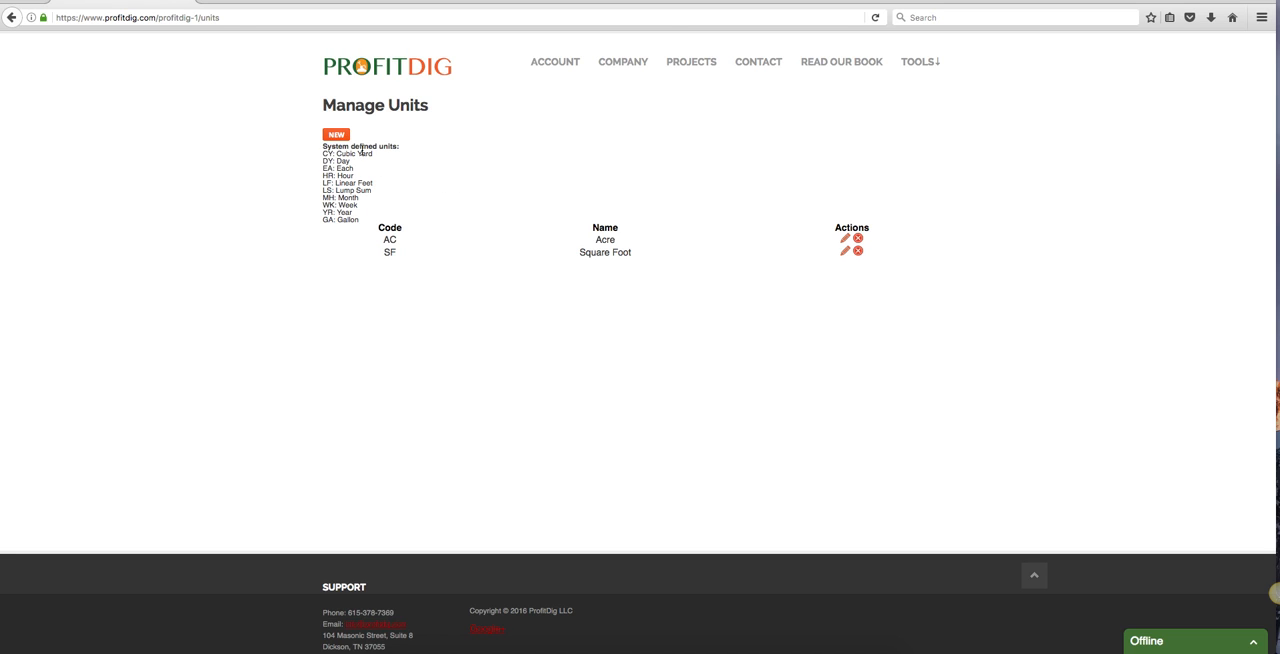
{"action": "mouse_move", "coordinate": [375, 190]}
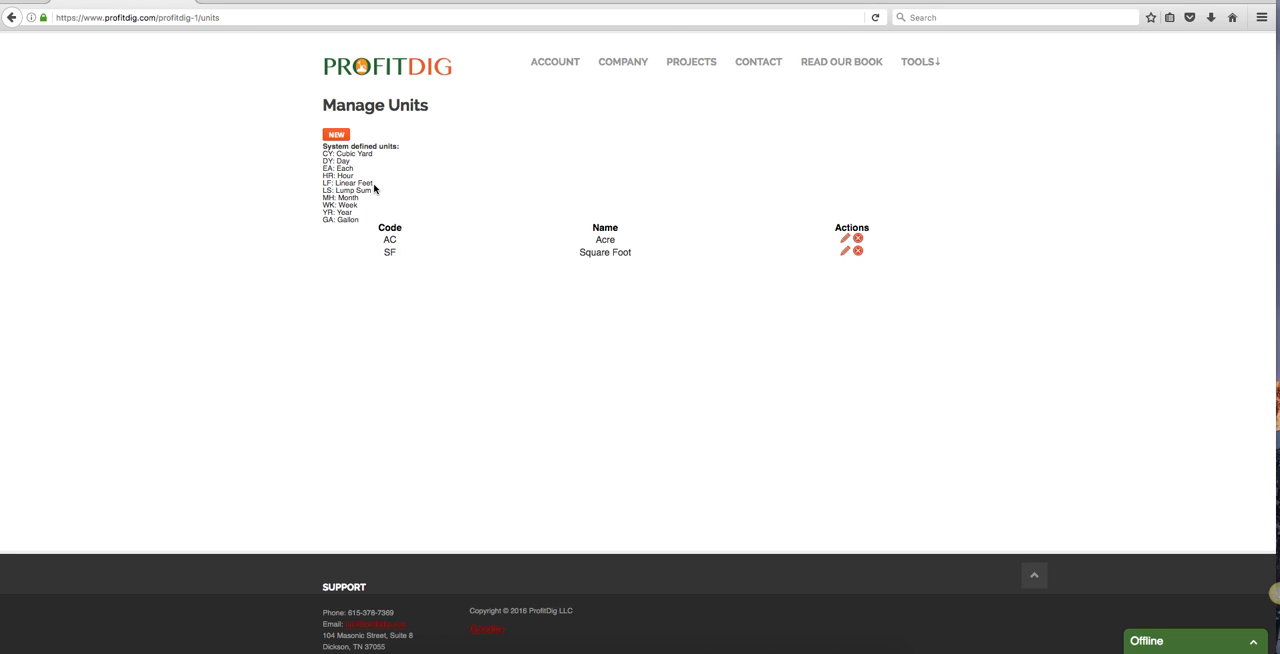
{"action": "mouse_move", "coordinate": [407, 185]}
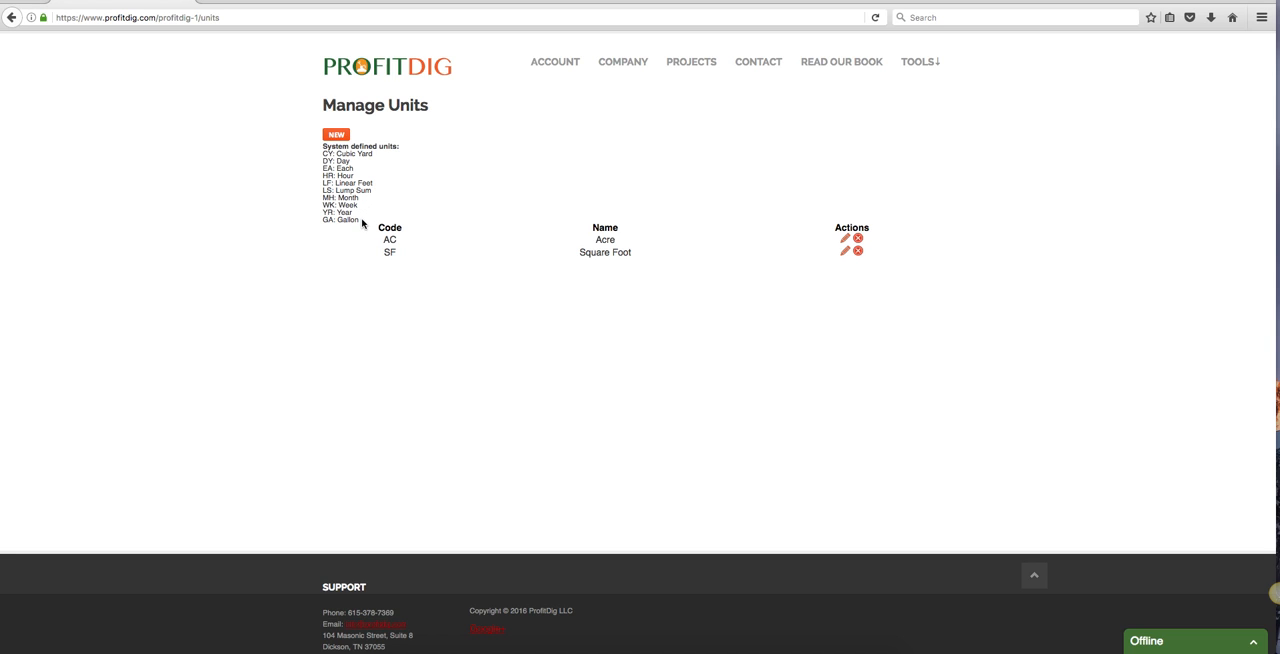
{"action": "mouse_move", "coordinate": [362, 224]}
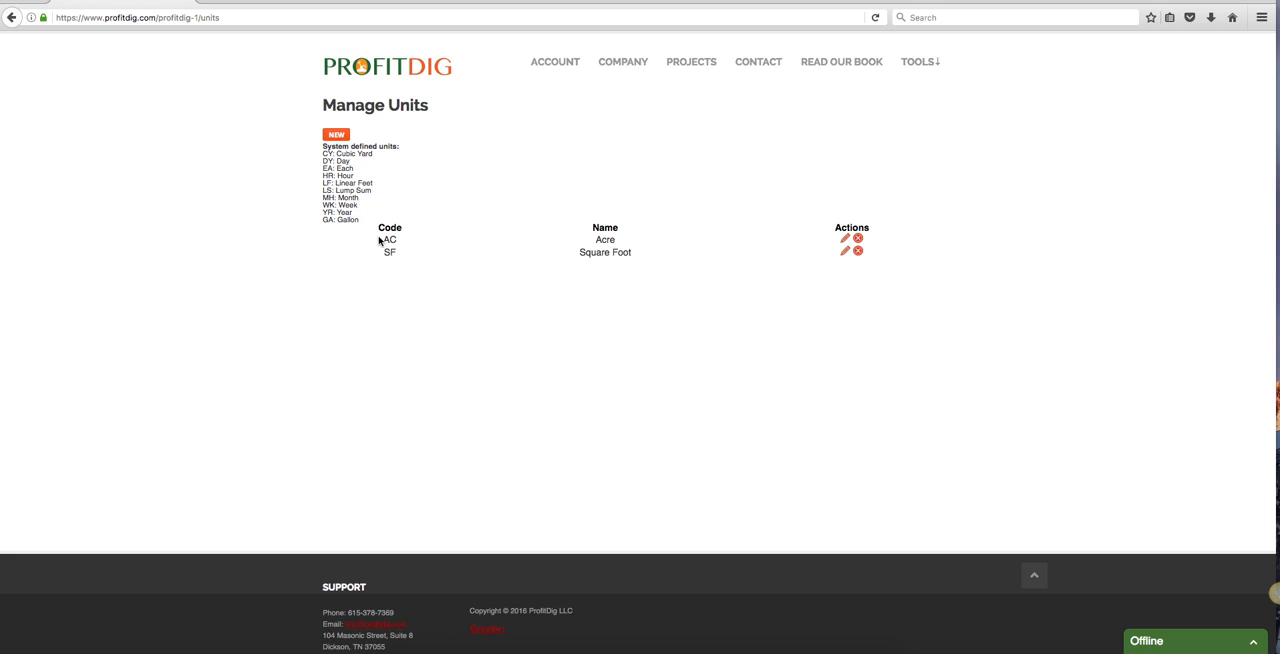
{"action": "mouse_move", "coordinate": [898, 273]}
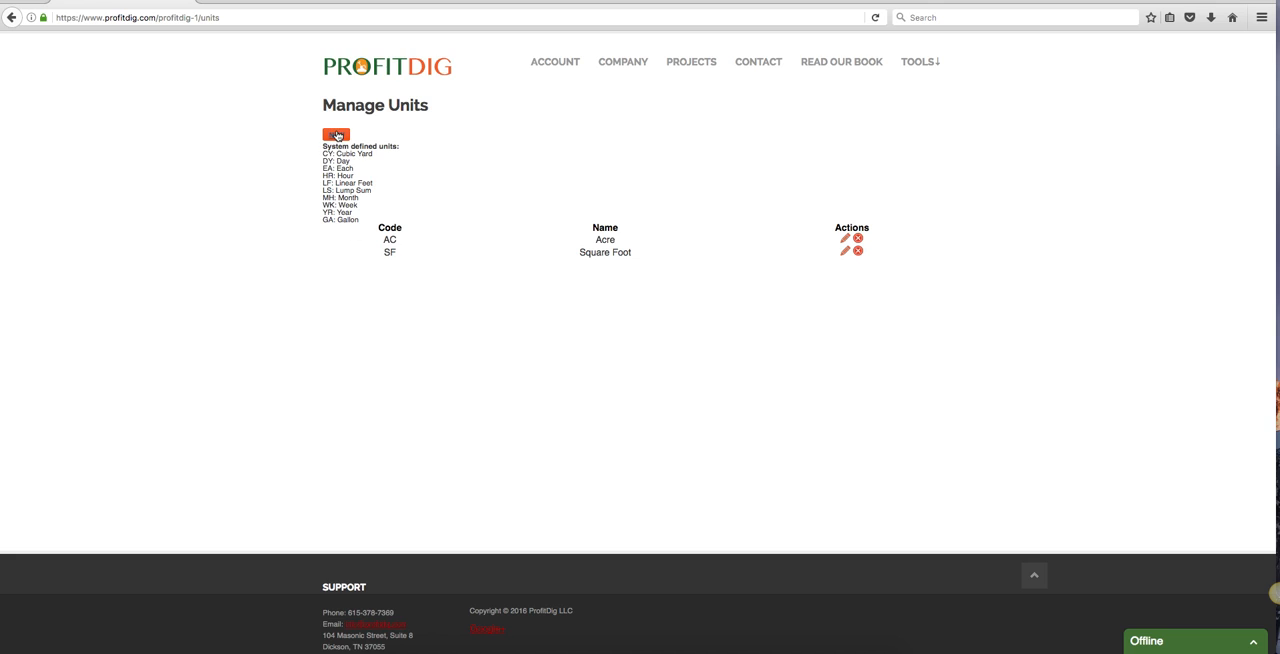
{"action": "left_click", "coordinate": [336, 135]}
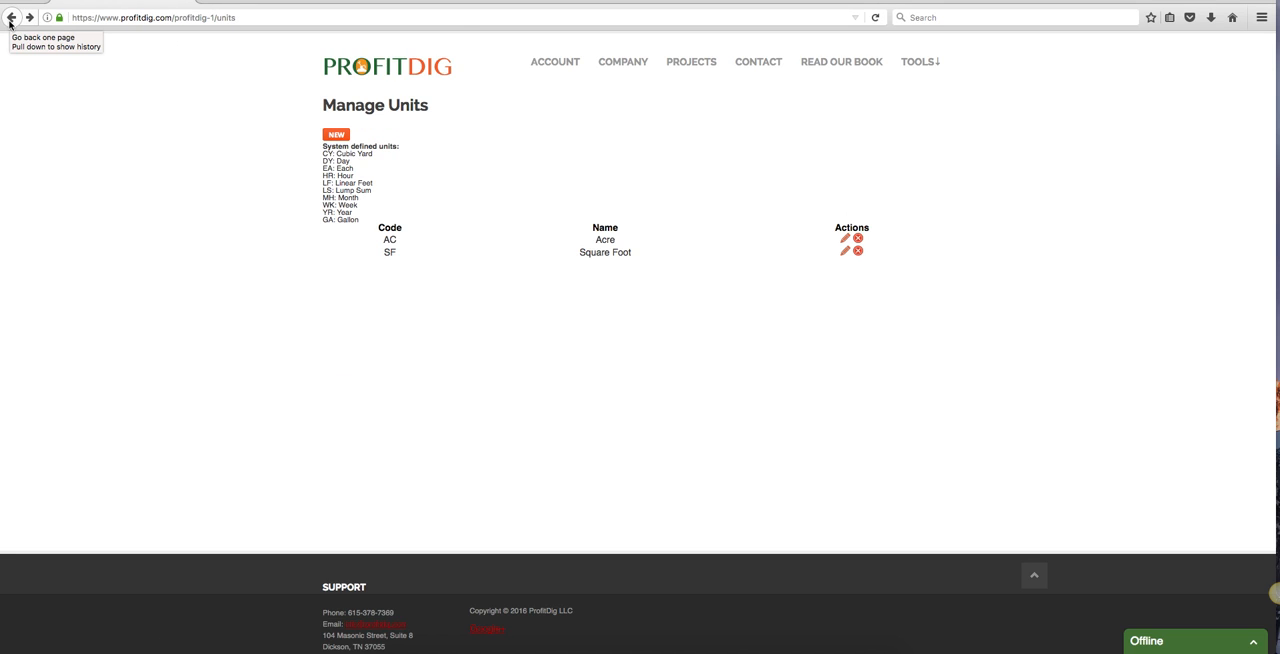
{"action": "left_click", "coordinate": [622, 61]}
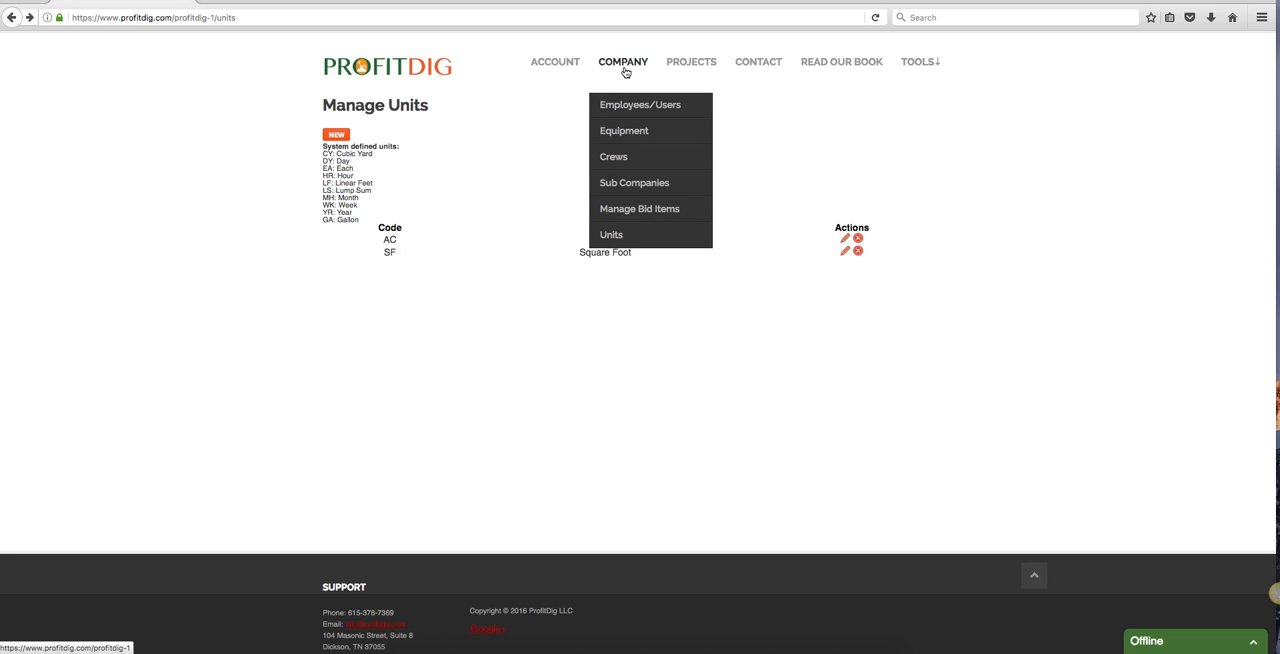
{"action": "mouse_move", "coordinate": [628, 73]}
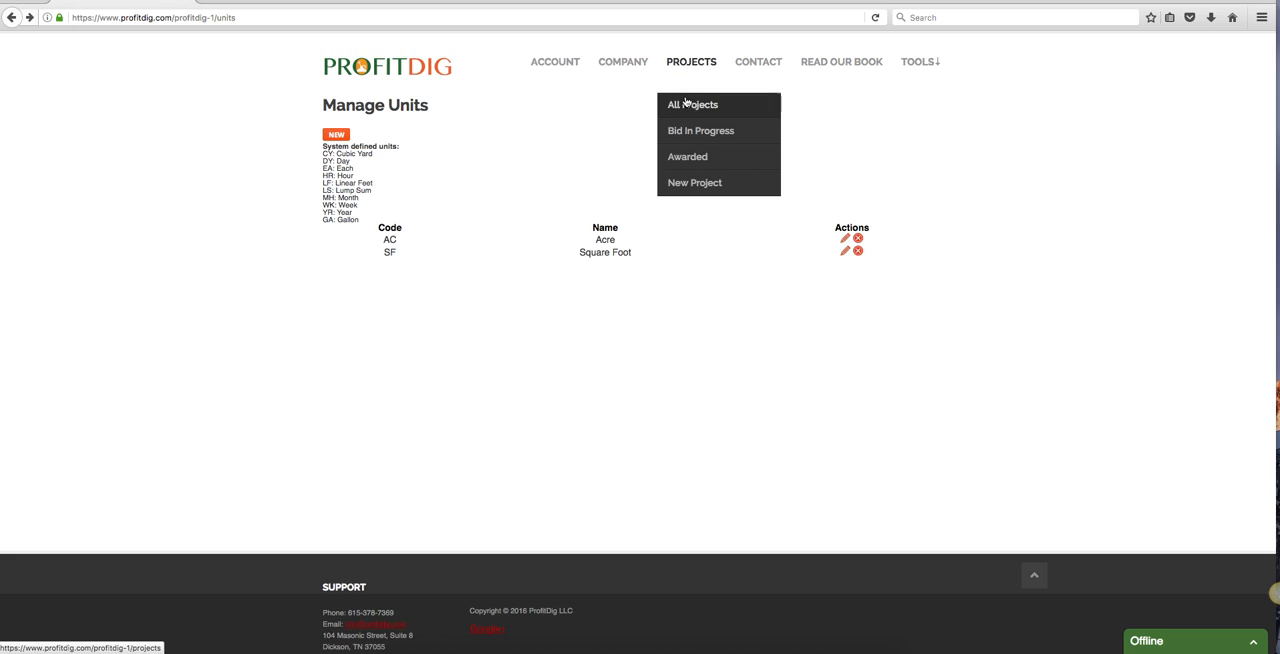
Step: Open the Road Work project from the All Projects list
{"action": "left_click", "coordinate": [692, 104]}
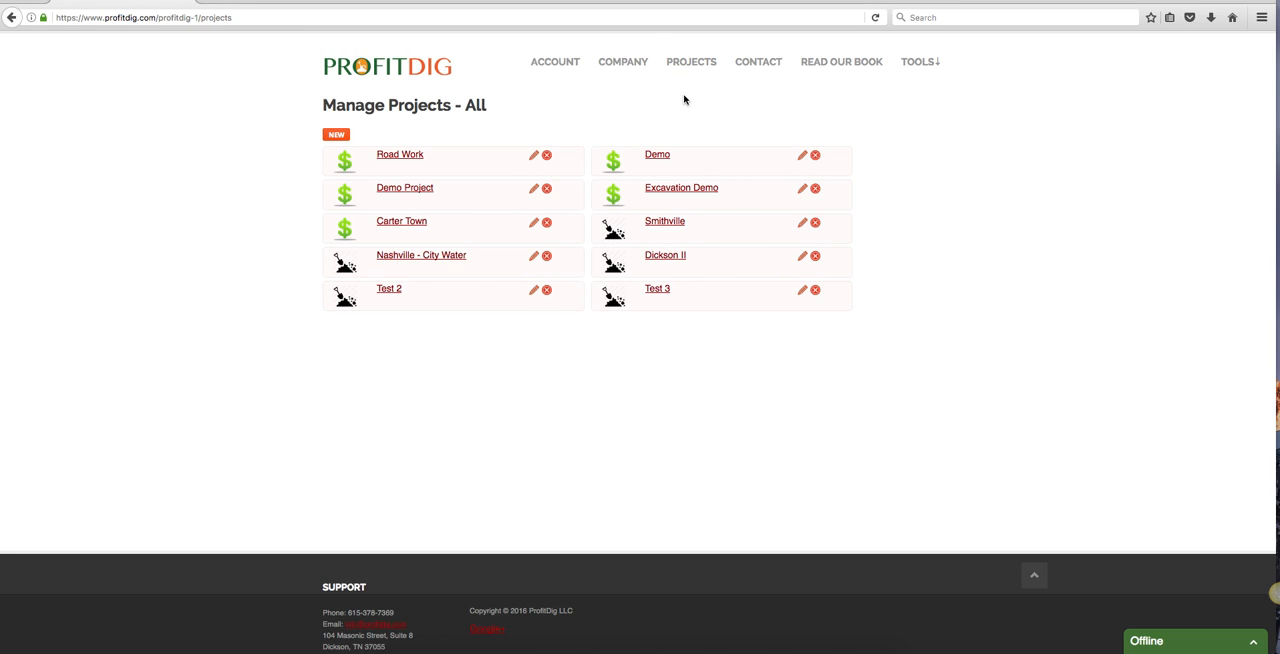
{"action": "mouse_move", "coordinate": [350, 160]}
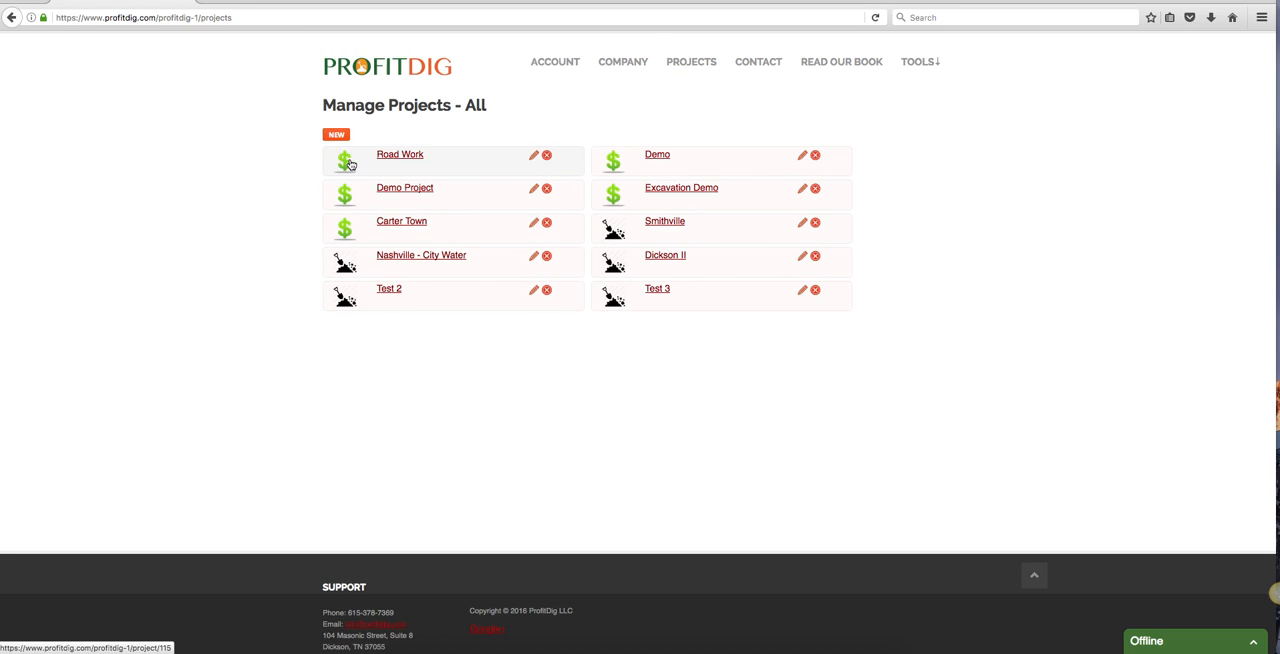
{"action": "mouse_move", "coordinate": [681, 188]}
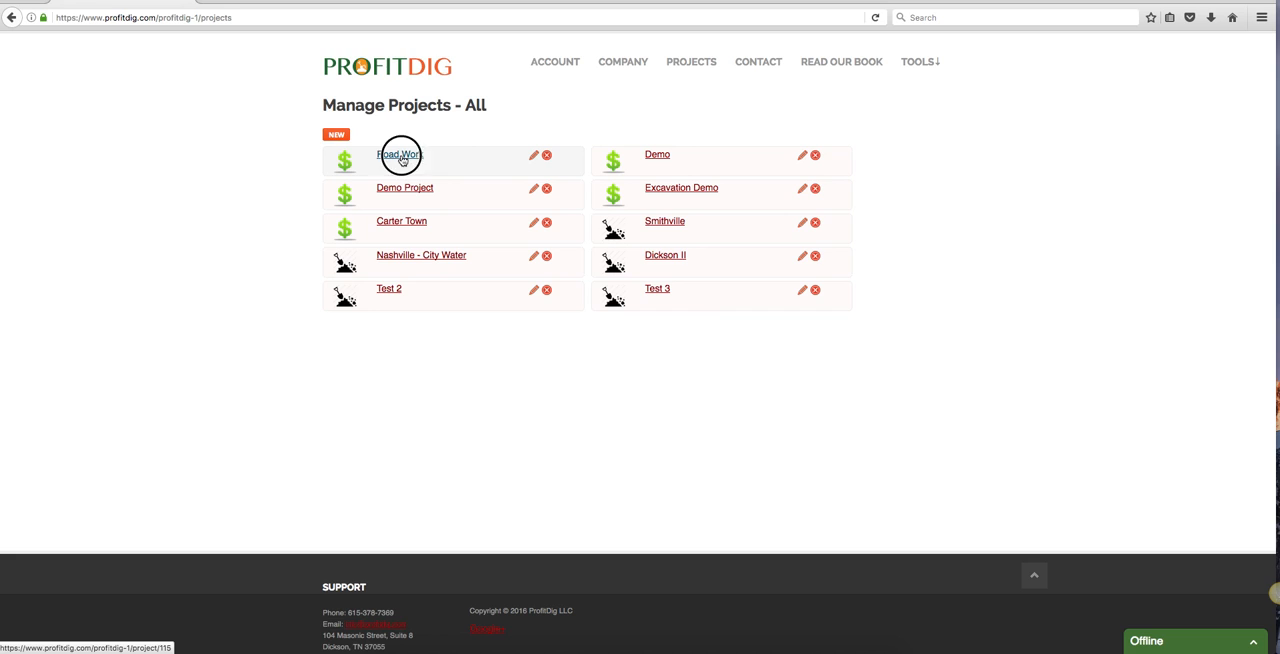
{"action": "left_click", "coordinate": [399, 155]}
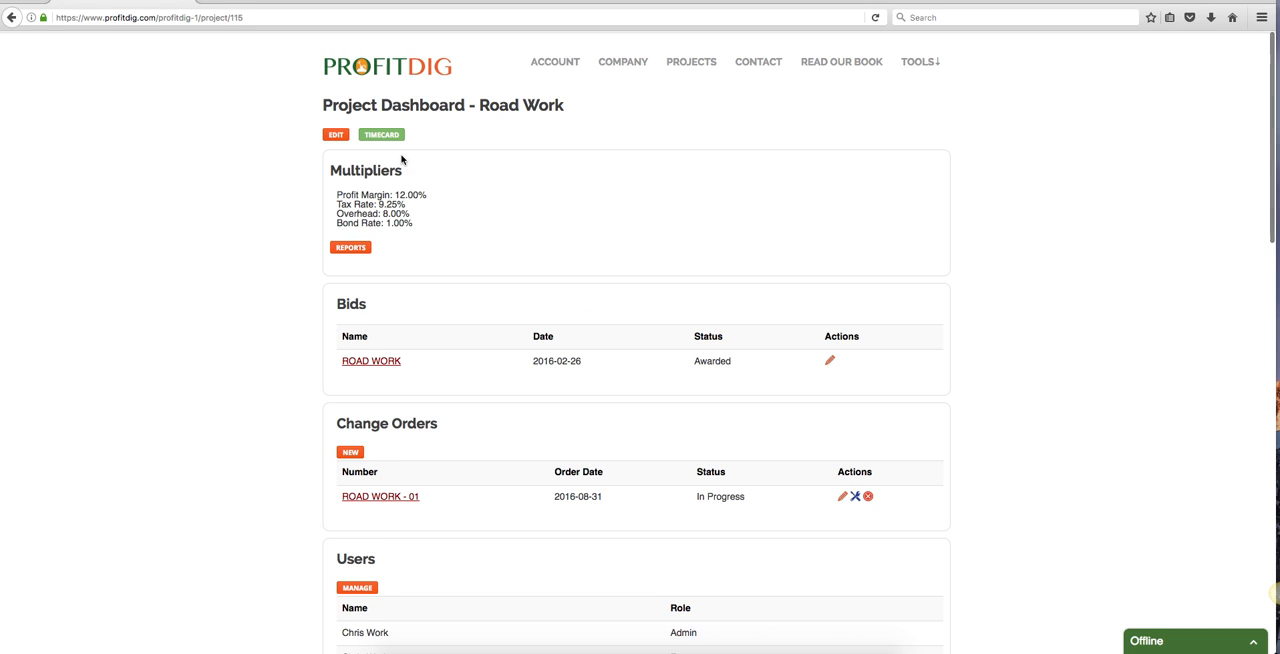
Step: Scroll down the Road Work dashboard past Bids to Change Orders, Users and Crews
{"action": "scroll", "scroll_direction": "down", "scroll_amount": 3}
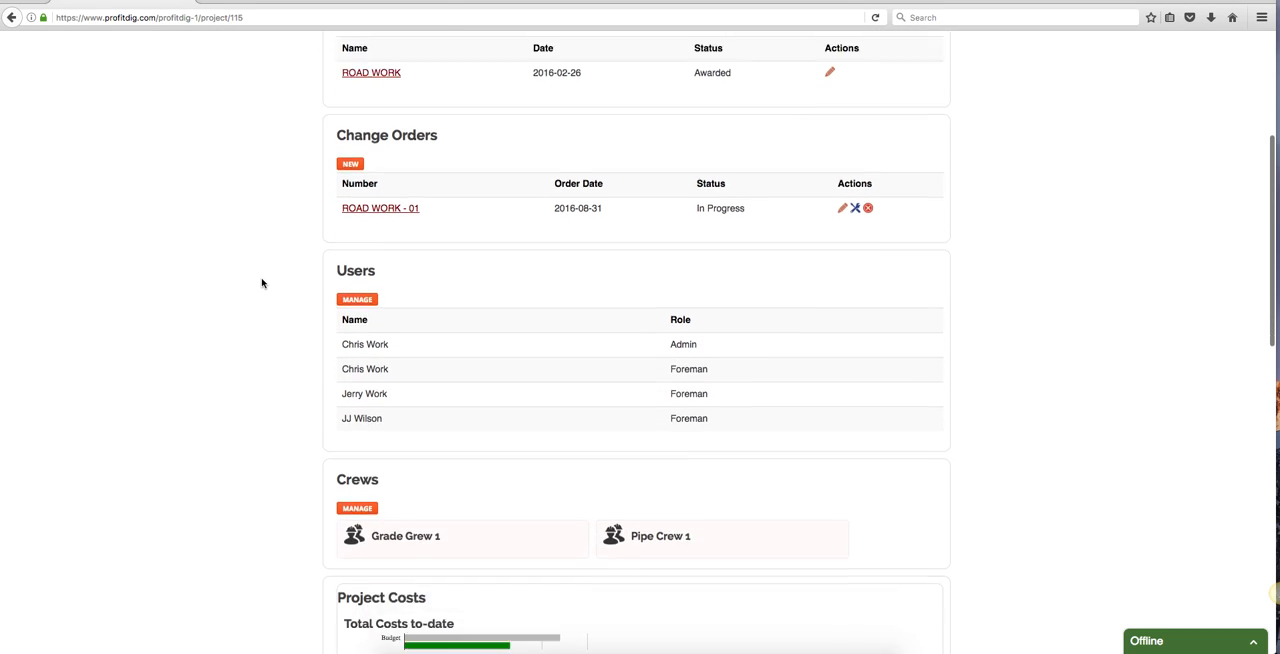
{"action": "scroll", "scroll_direction": "down", "scroll_amount": 3}
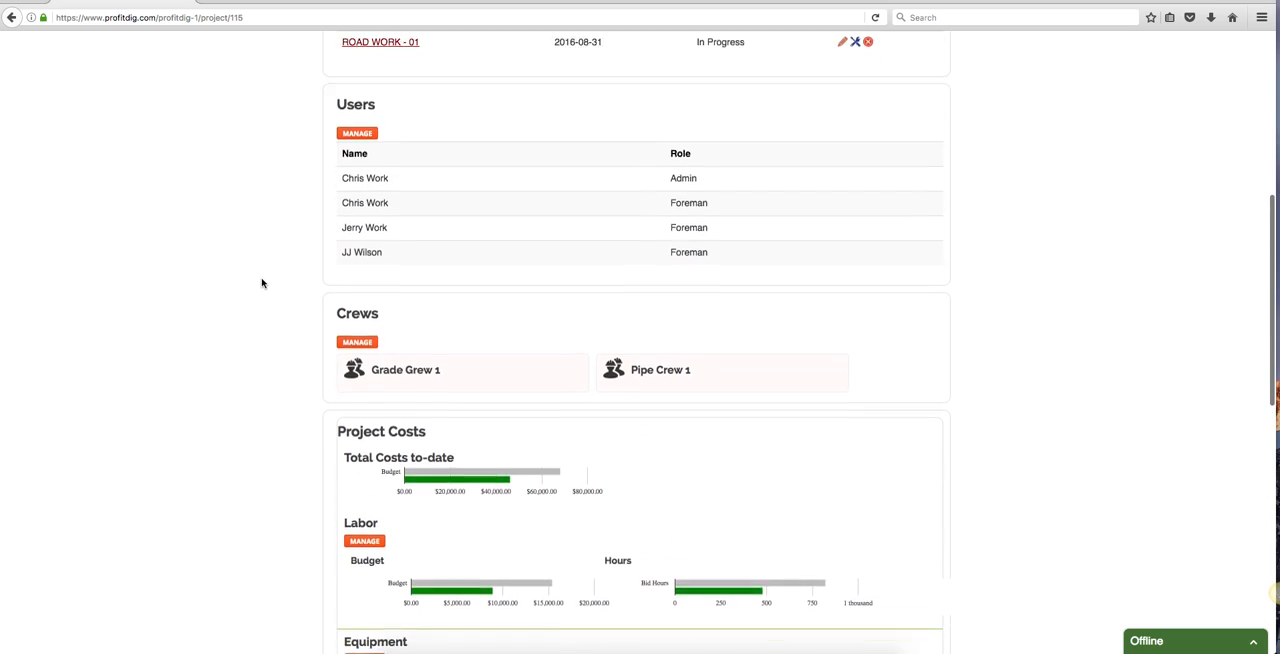
{"action": "scroll", "scroll_direction": "up", "scroll_amount": 3}
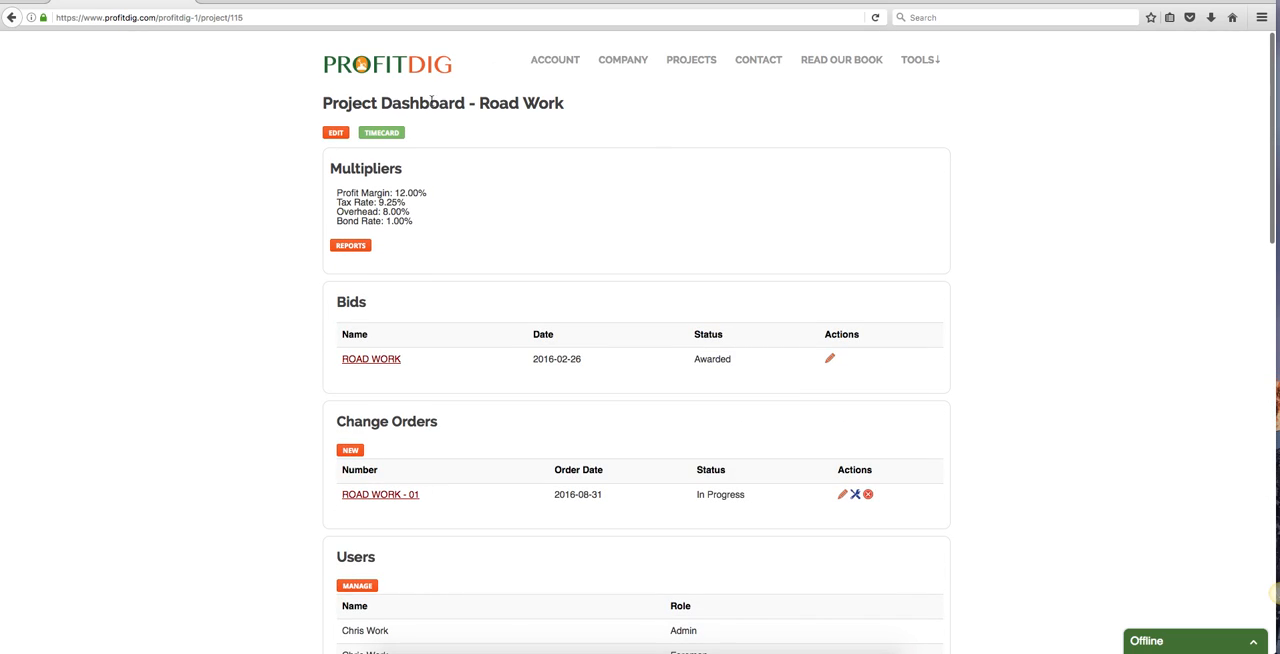
{"action": "mouse_move", "coordinate": [414, 151]}
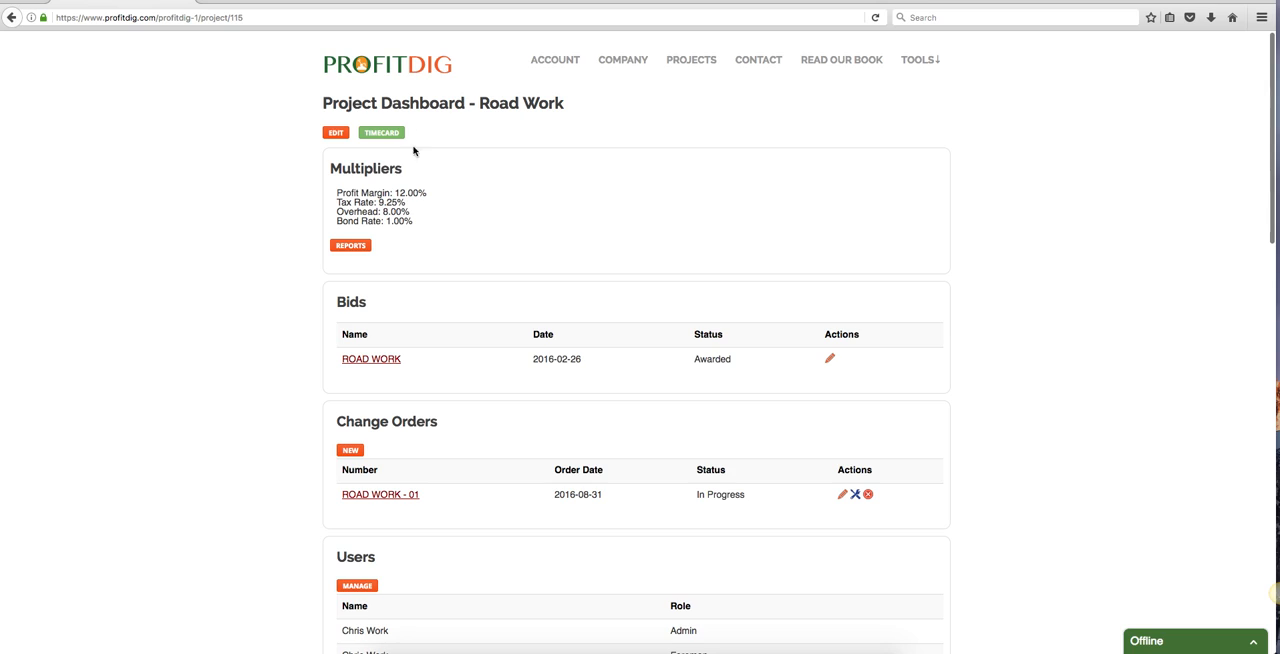
{"action": "mouse_move", "coordinate": [578, 113]}
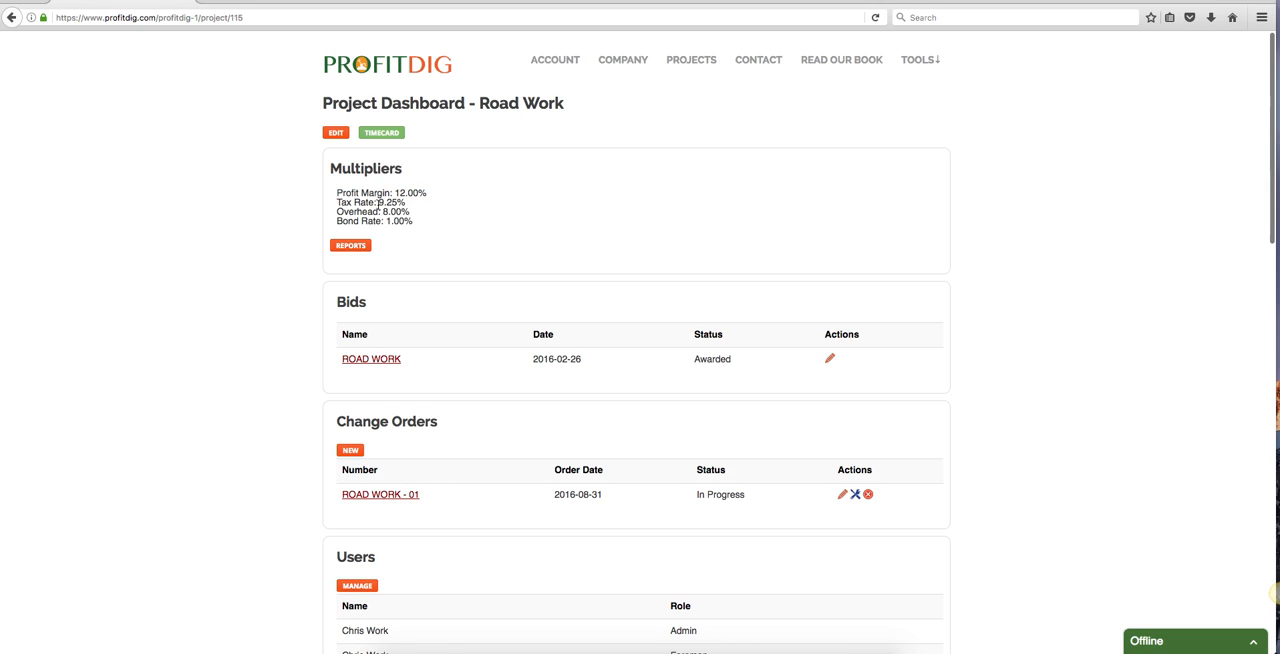
{"action": "mouse_move", "coordinate": [458, 195]}
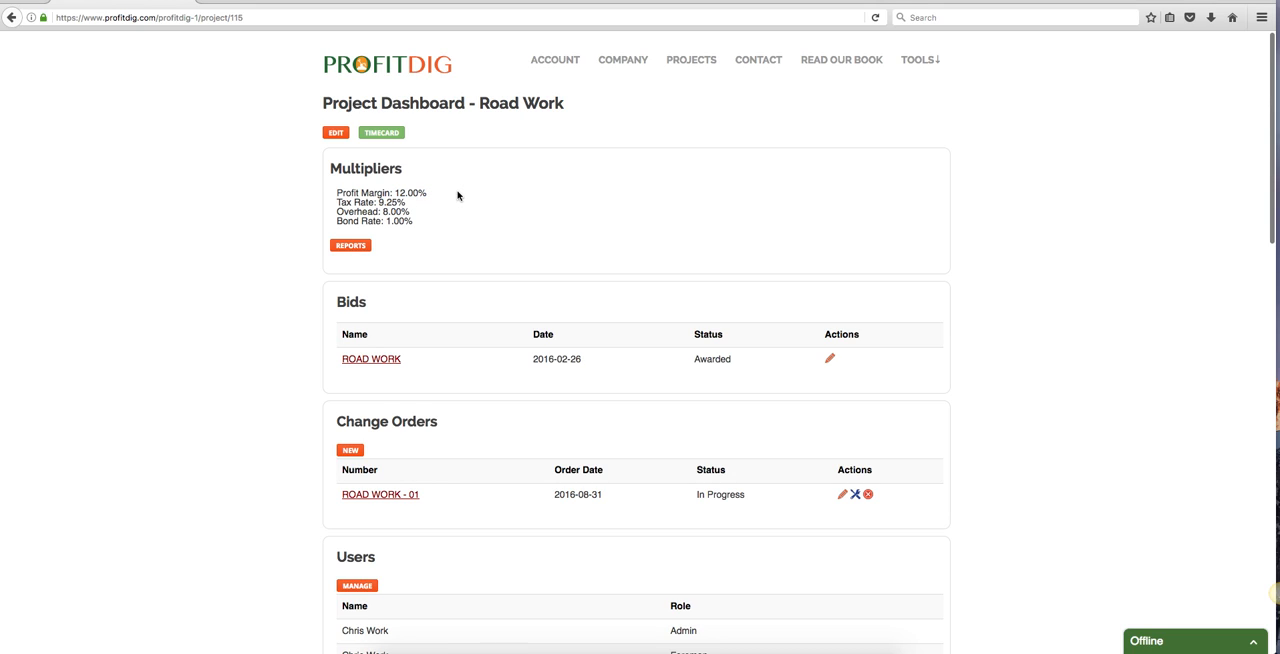
{"action": "mouse_move", "coordinate": [432, 197]}
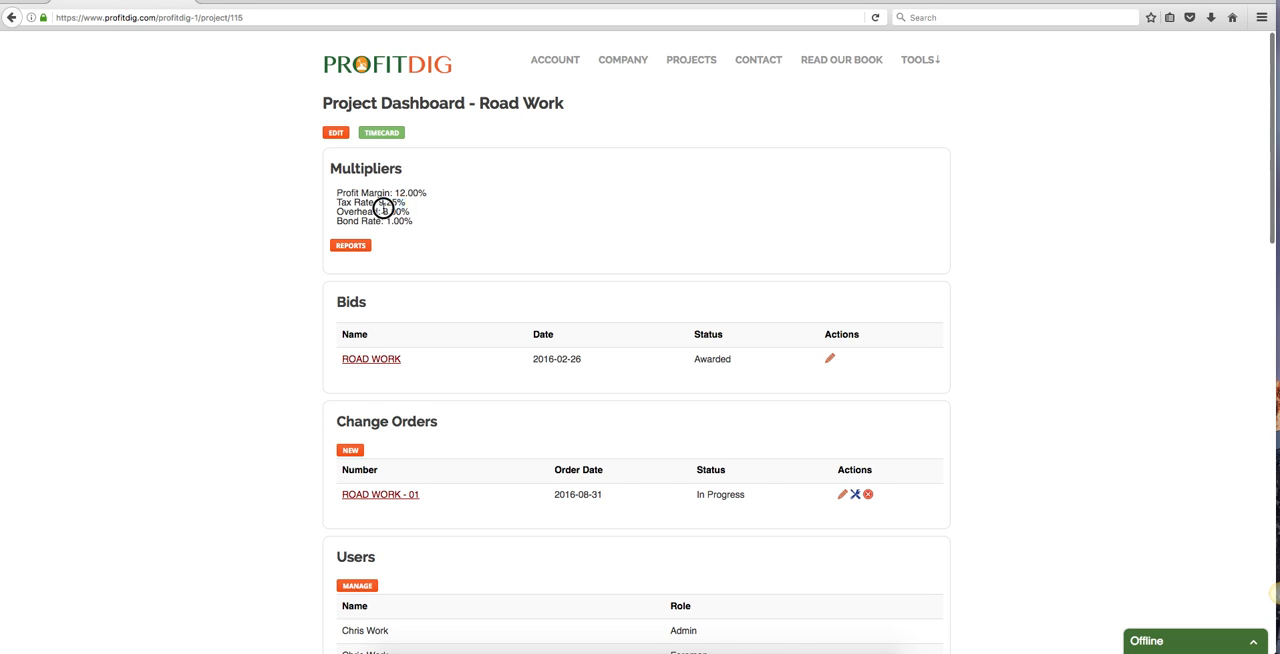
{"action": "scroll", "scroll_direction": "down", "scroll_amount": 3}
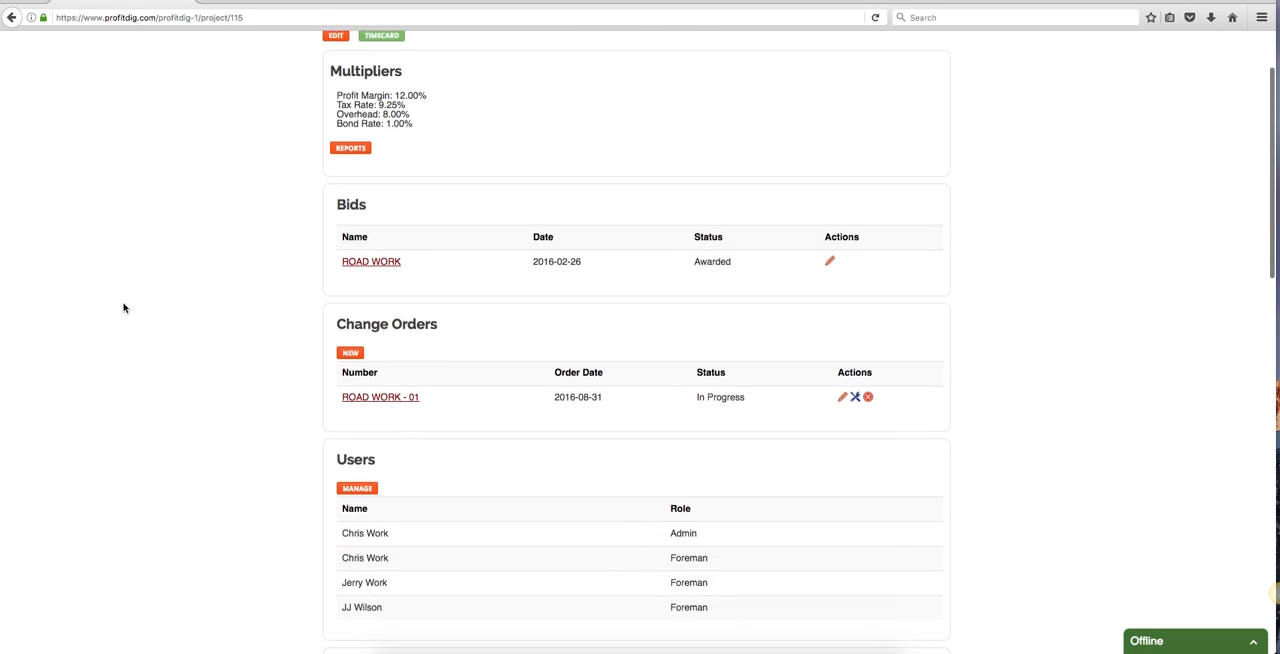
{"action": "scroll", "scroll_direction": "down", "scroll_amount": 3}
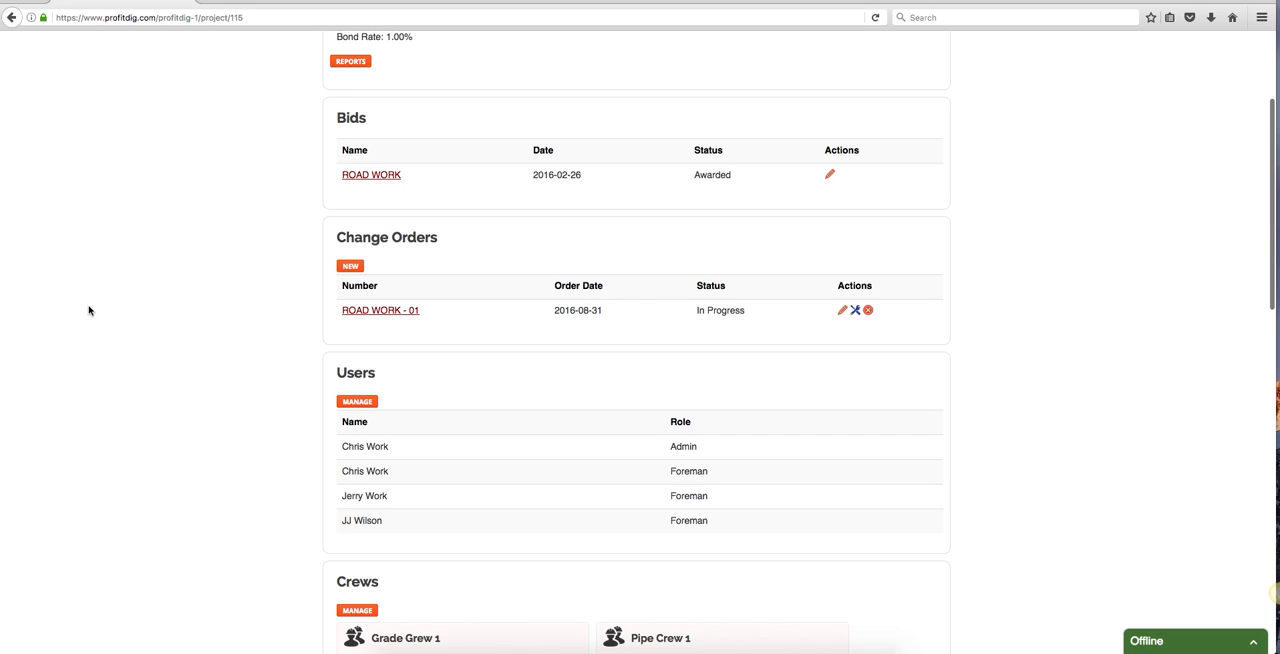
{"action": "mouse_move", "coordinate": [780, 310]}
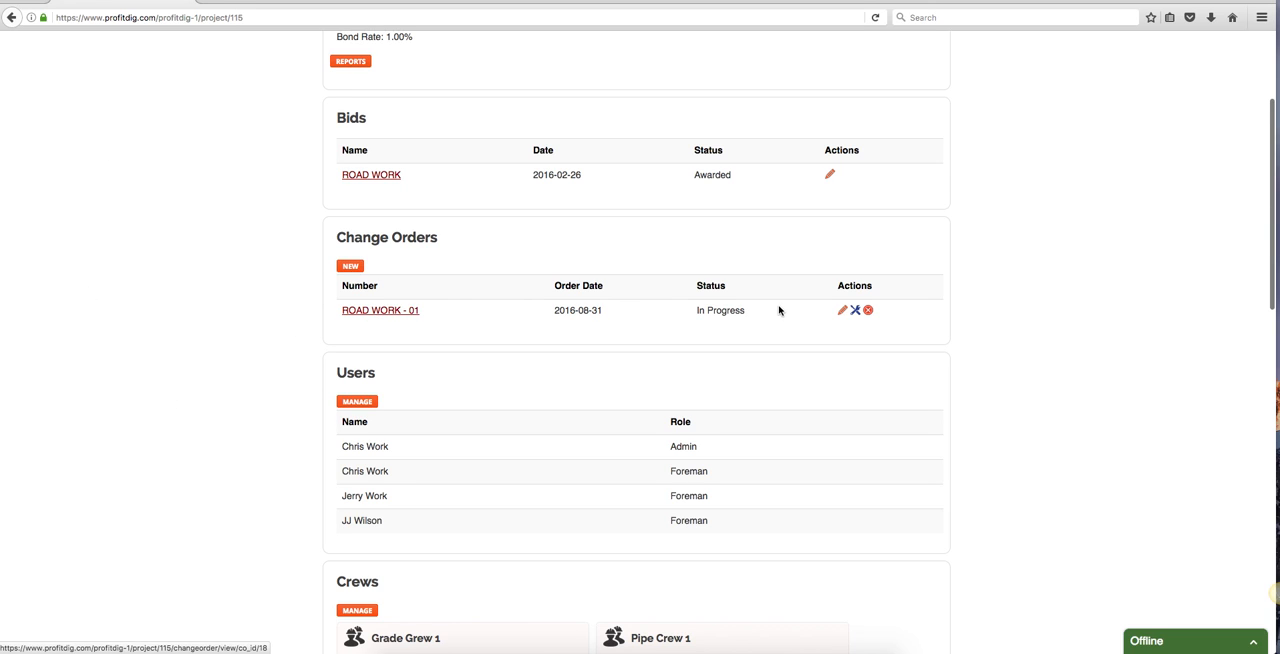
{"action": "scroll", "scroll_direction": "down", "scroll_amount": 3}
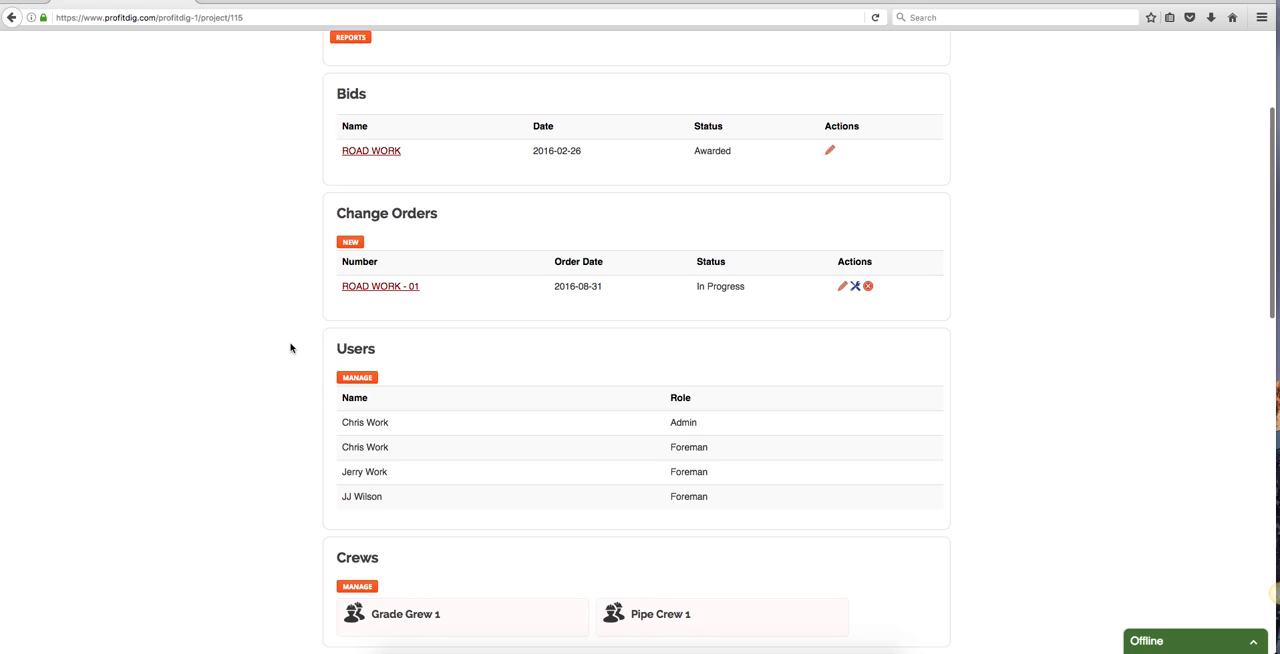
{"action": "scroll", "scroll_direction": "down", "scroll_amount": 3}
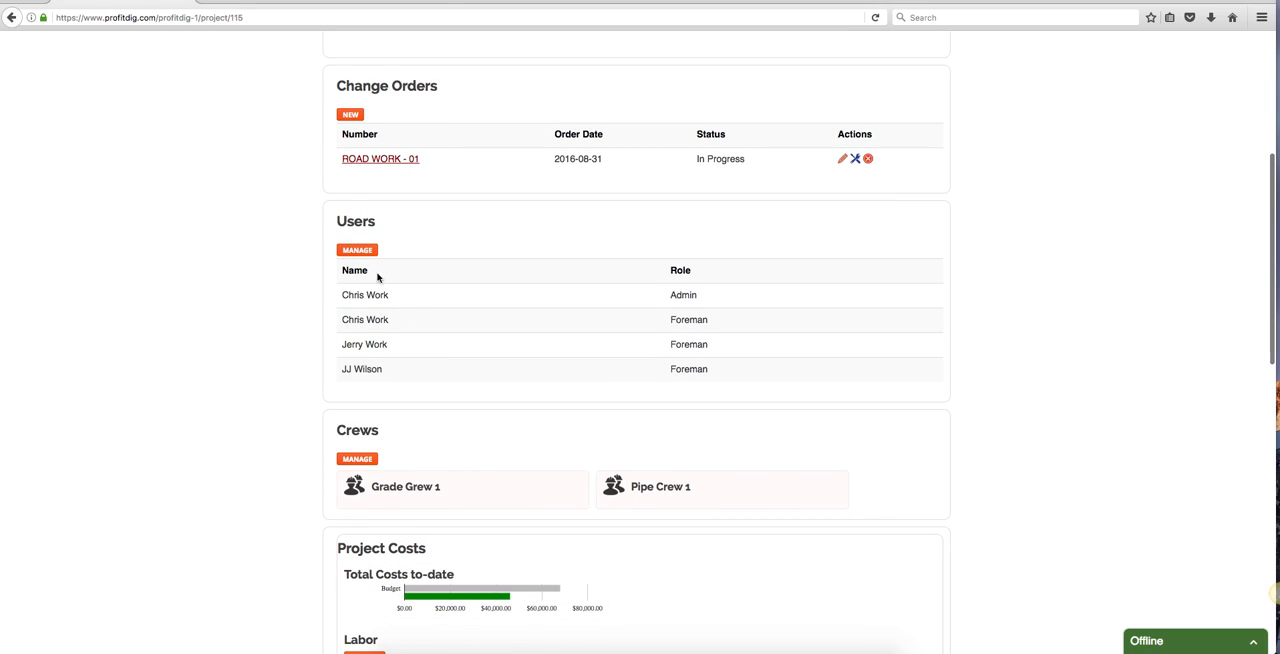
{"action": "scroll", "scroll_direction": "down", "scroll_amount": 3}
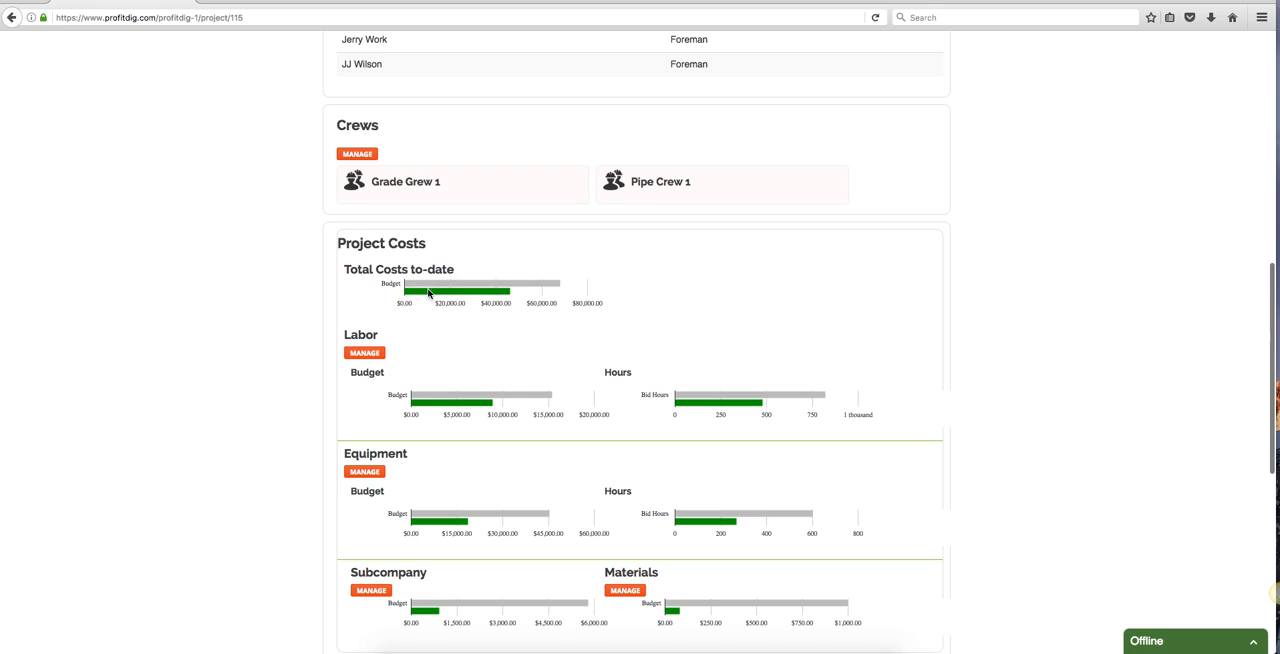
{"action": "mouse_move", "coordinate": [537, 293]}
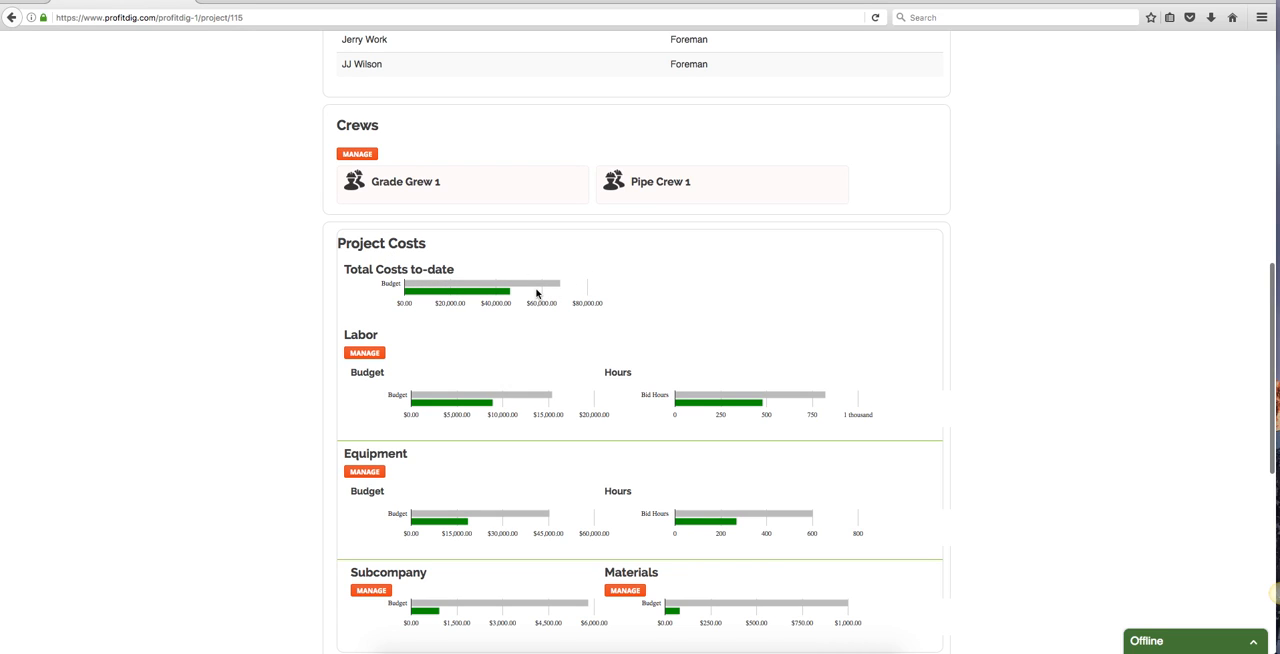
{"action": "mouse_move", "coordinate": [525, 296]}
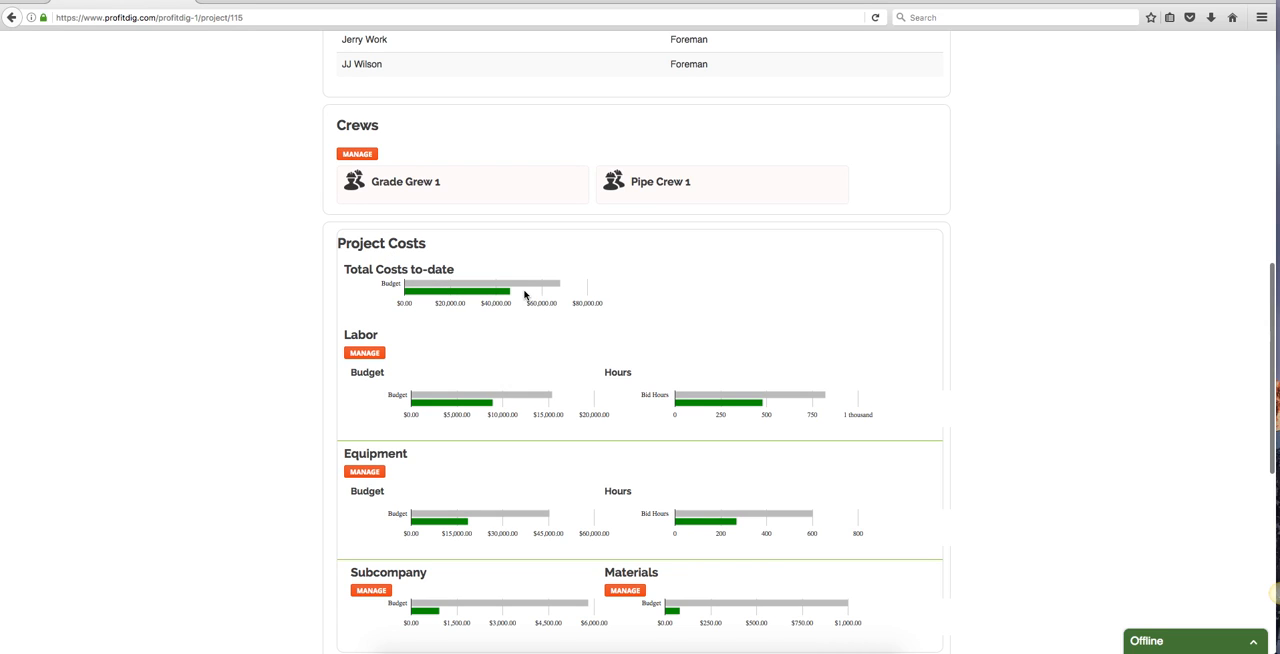
{"action": "mouse_move", "coordinate": [527, 288]}
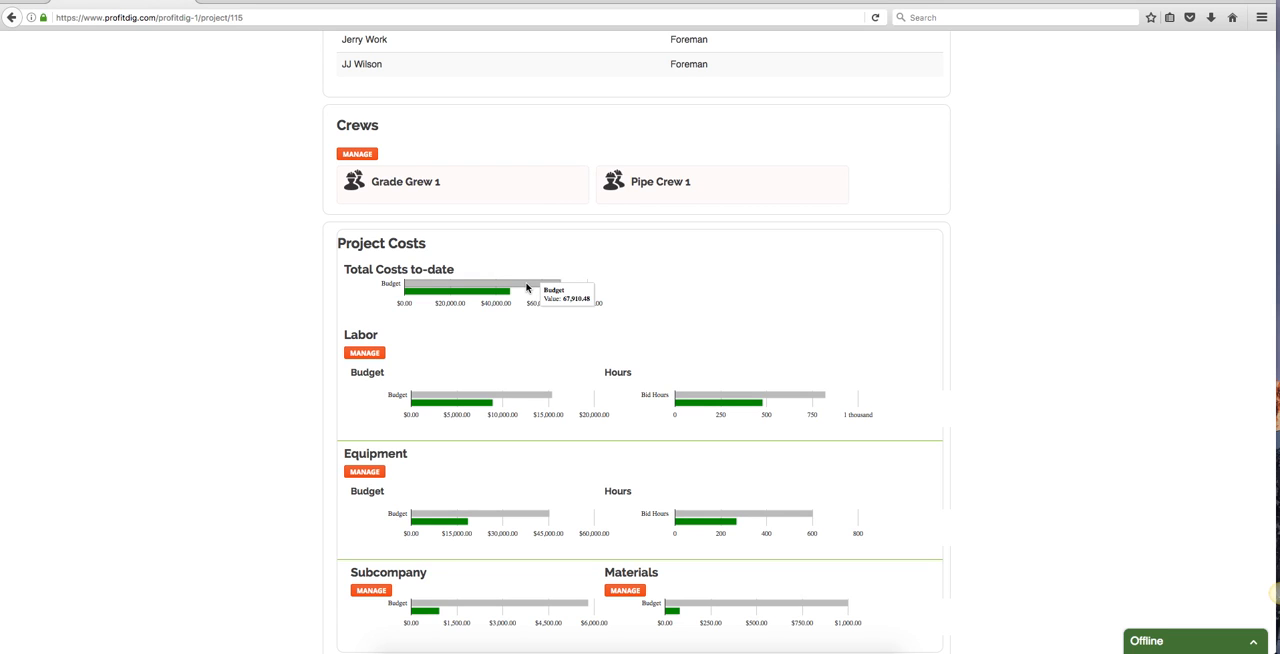
{"action": "mouse_move", "coordinate": [444, 364]}
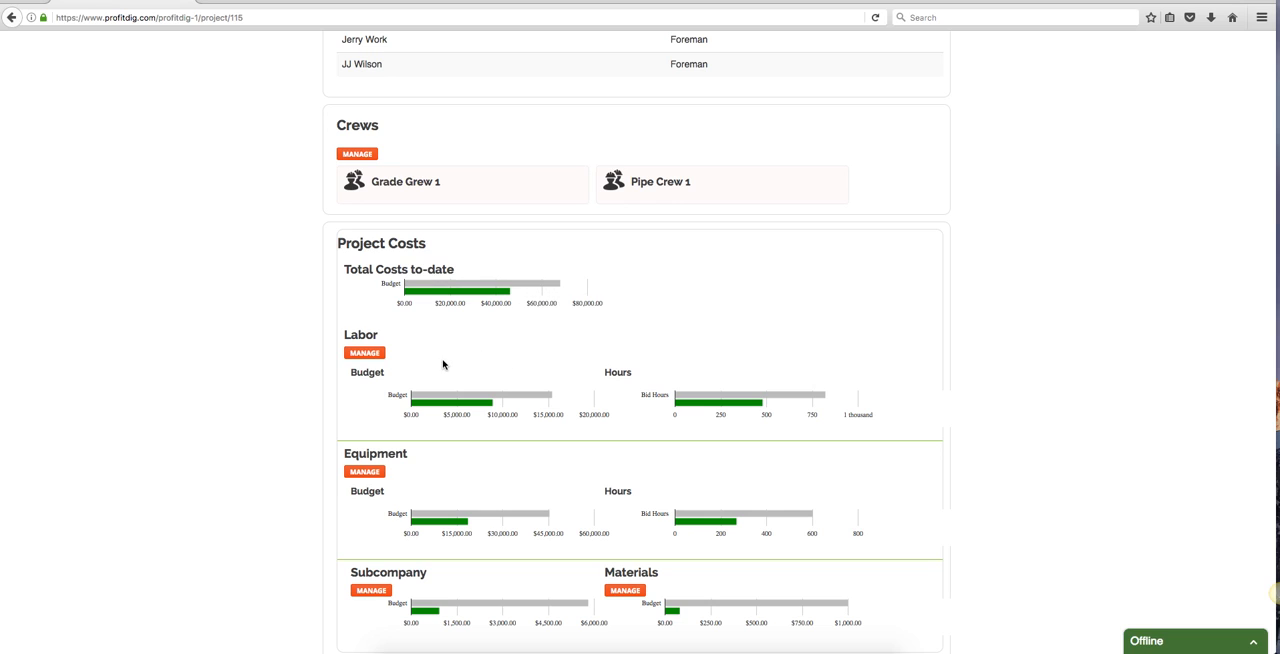
Step: Scroll through the Project Costs charts comparing budget with costs to date
{"action": "scroll", "scroll_direction": "down", "scroll_amount": 3}
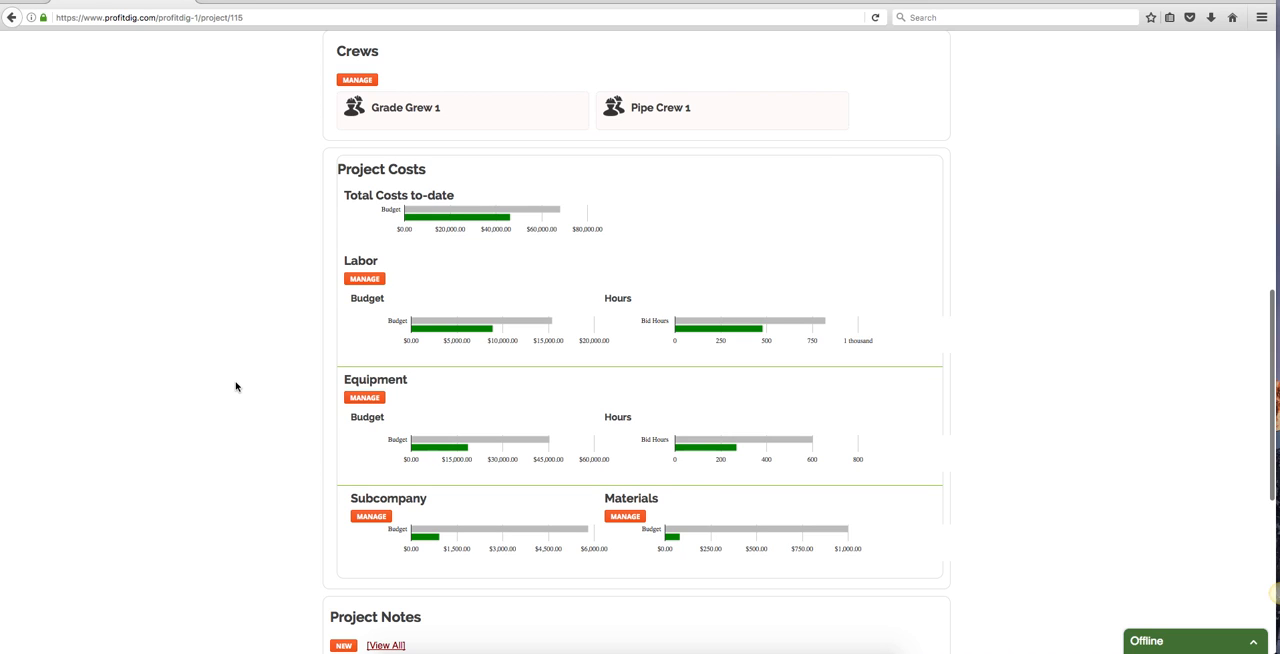
{"action": "scroll", "scroll_direction": "down", "scroll_amount": 3}
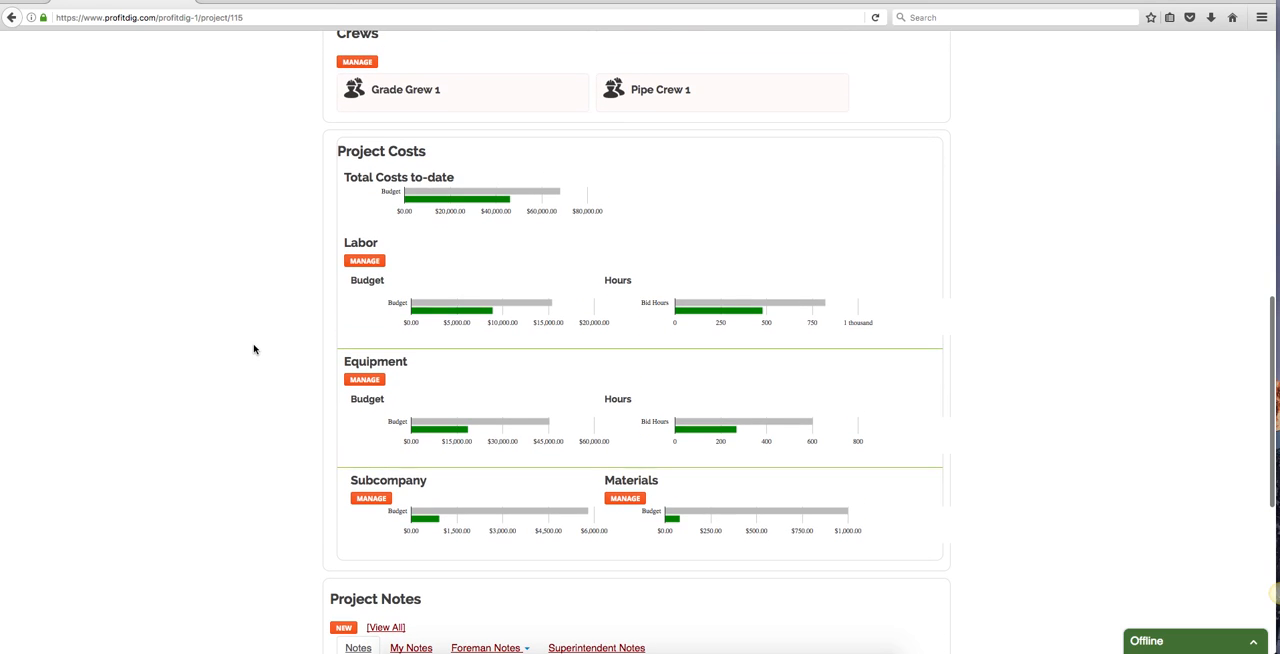
{"action": "mouse_move", "coordinate": [735, 379]}
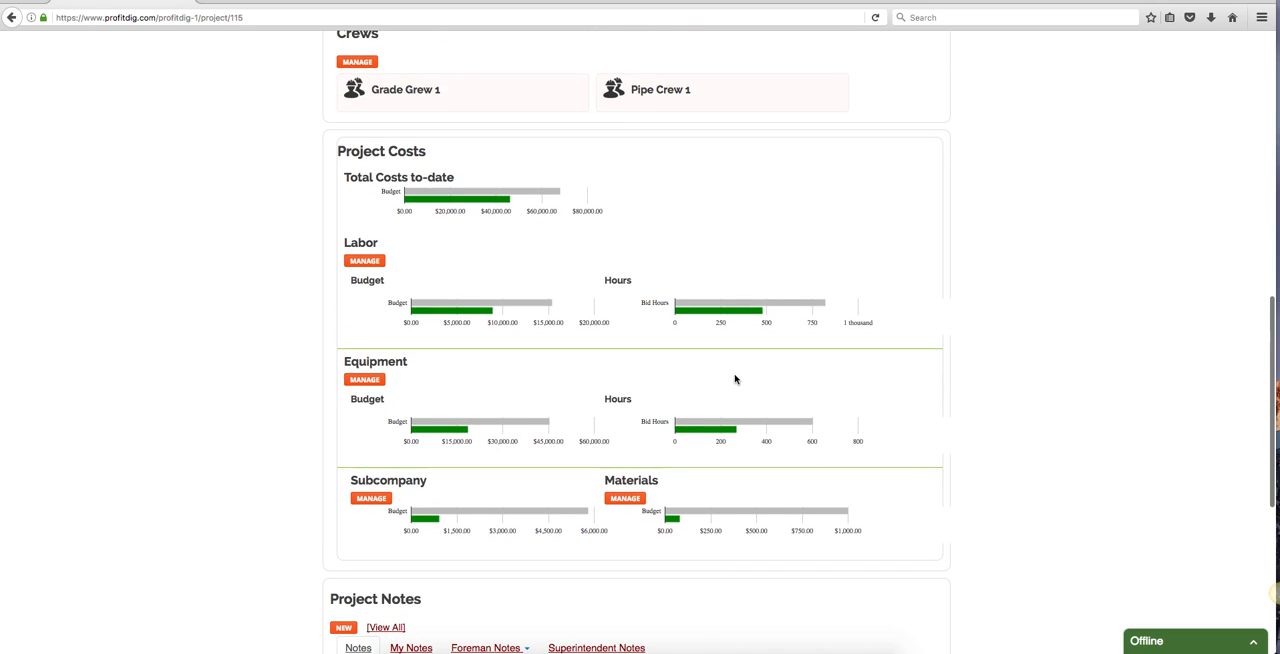
{"action": "mouse_move", "coordinate": [480, 196]}
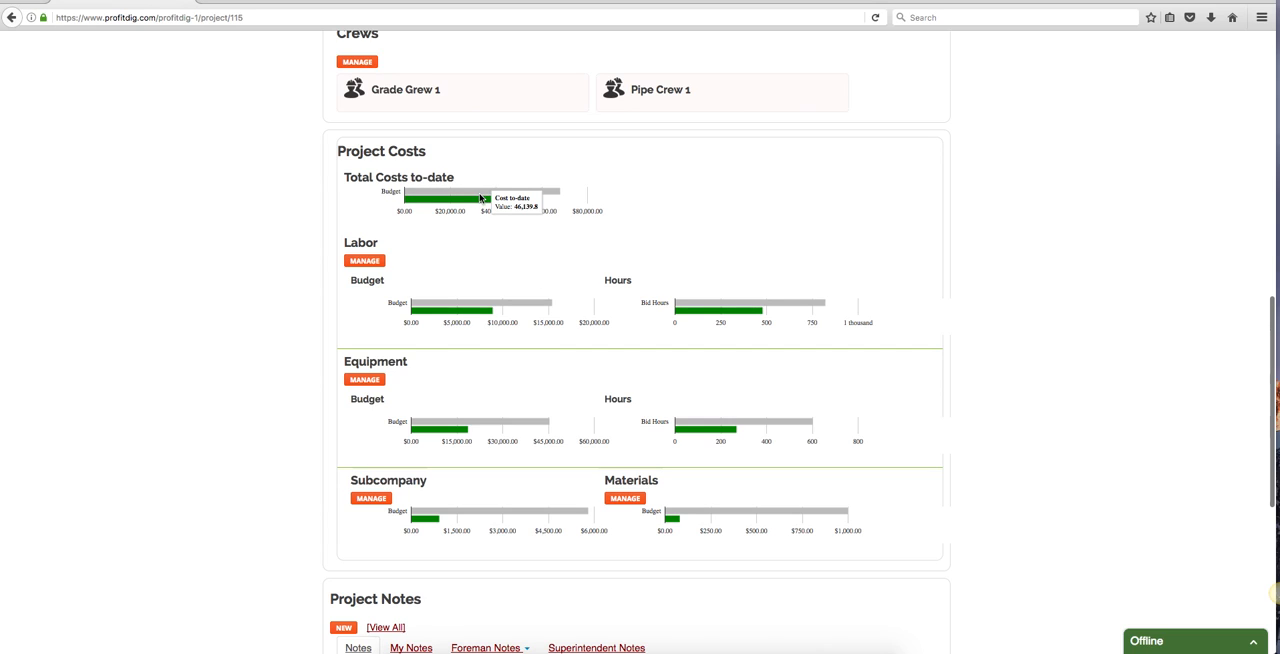
{"action": "mouse_move", "coordinate": [474, 194]}
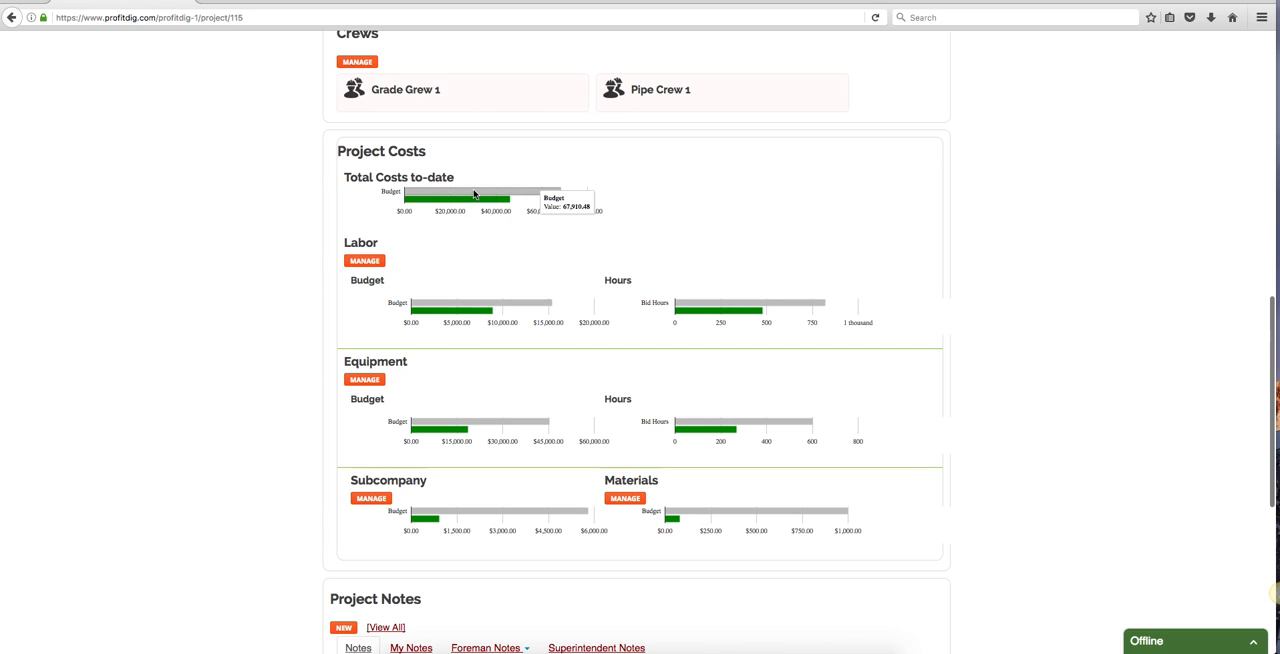
{"action": "scroll", "scroll_direction": "down", "scroll_amount": 3}
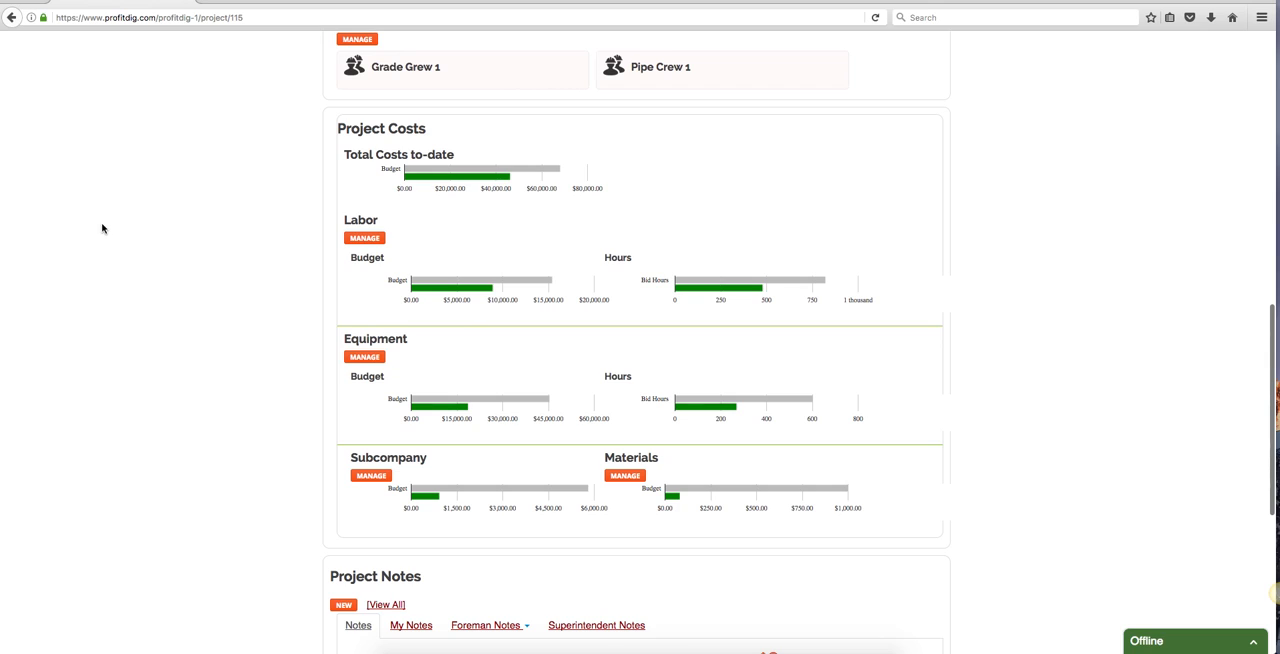
{"action": "mouse_move", "coordinate": [115, 243]}
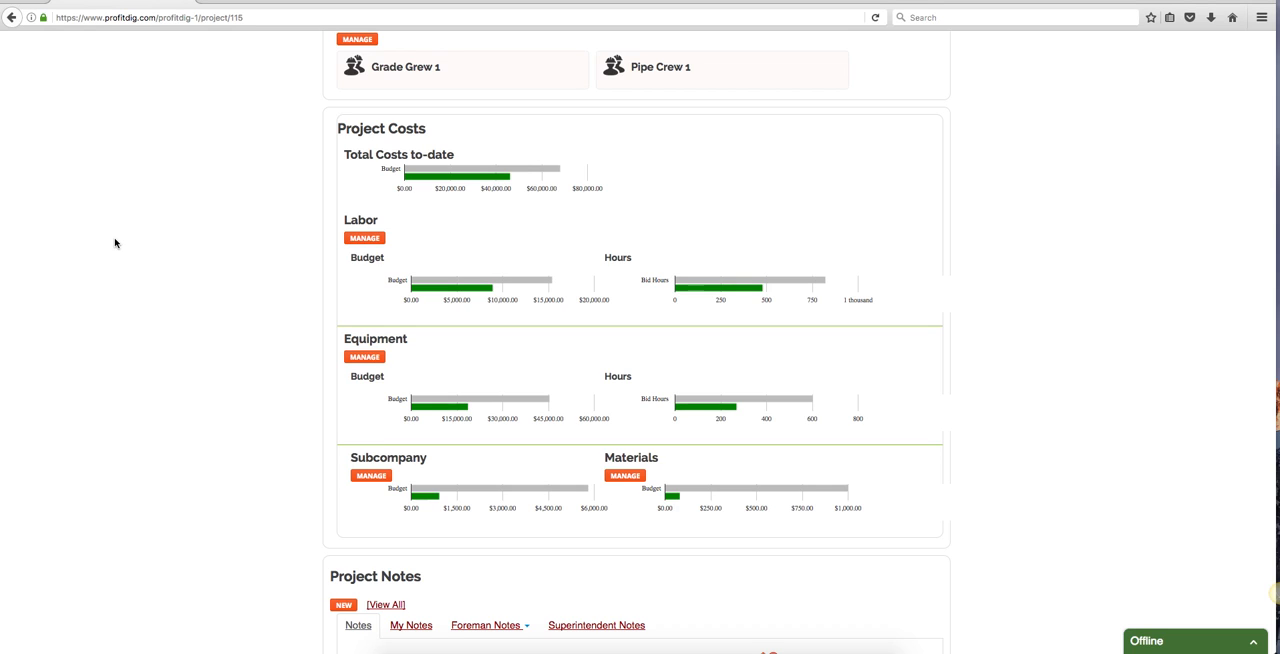
{"action": "mouse_move", "coordinate": [461, 179]}
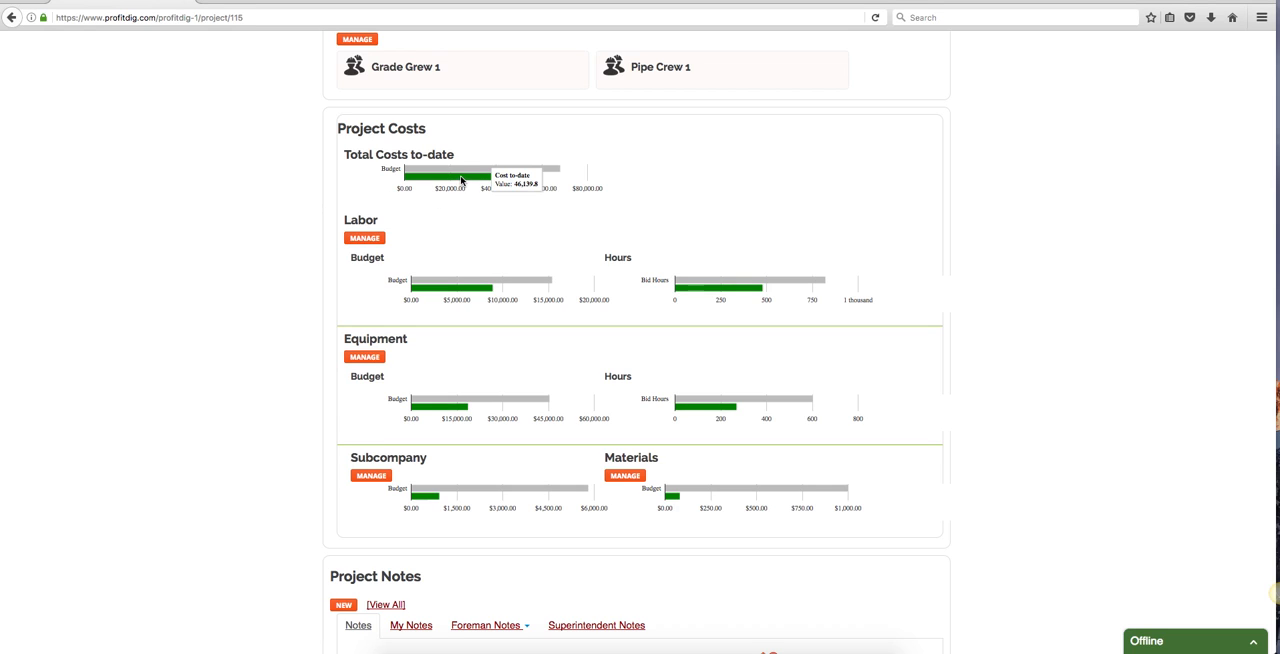
{"action": "scroll", "scroll_direction": "down", "scroll_amount": 3}
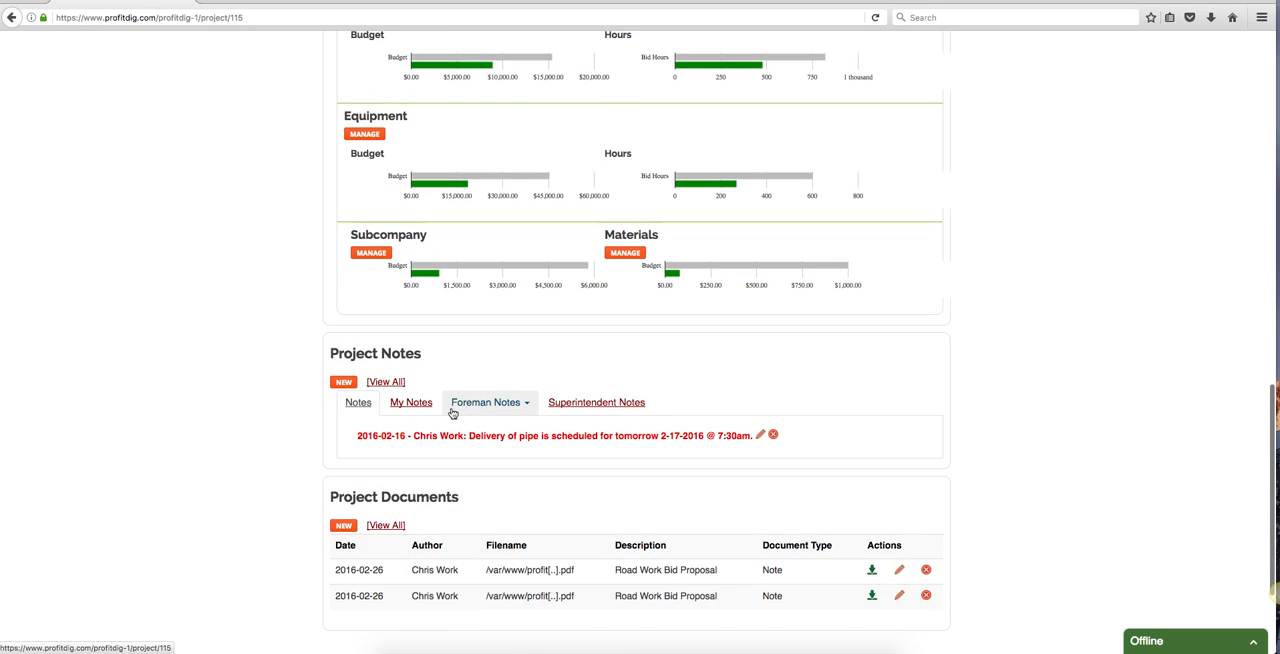
Step: Scroll down to Project Notes and Documents, then back to the dashboard top
{"action": "scroll", "scroll_direction": "down", "scroll_amount": 3}
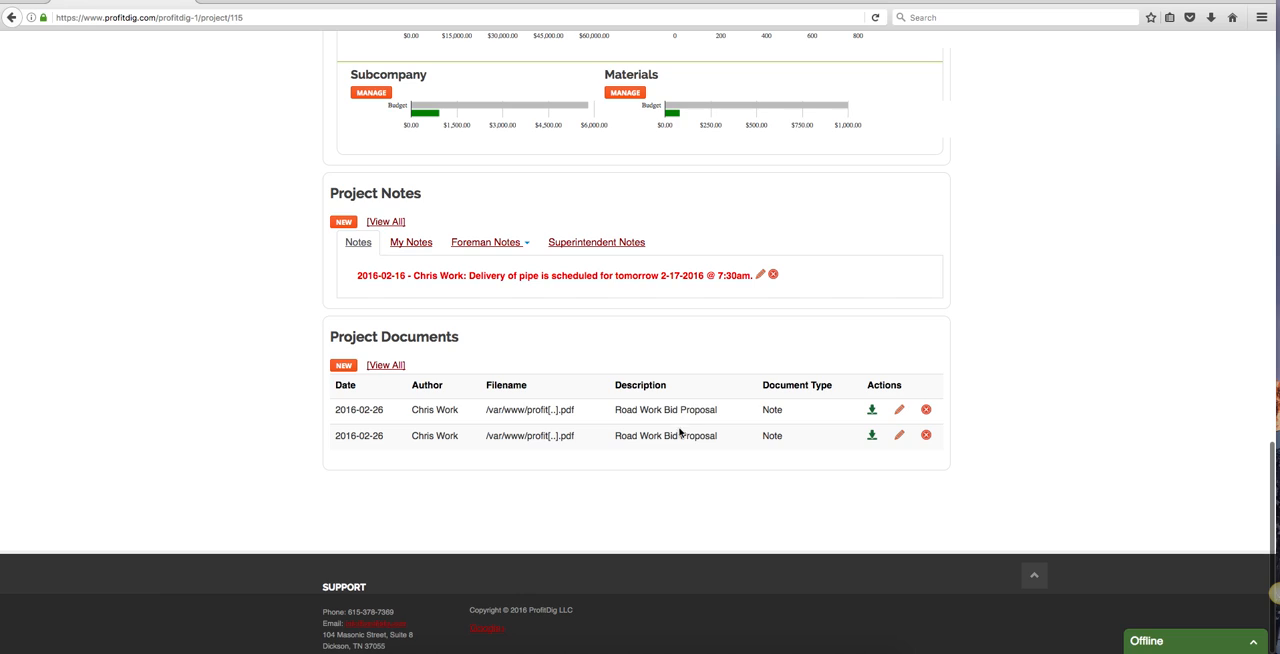
{"action": "mouse_move", "coordinate": [286, 213]}
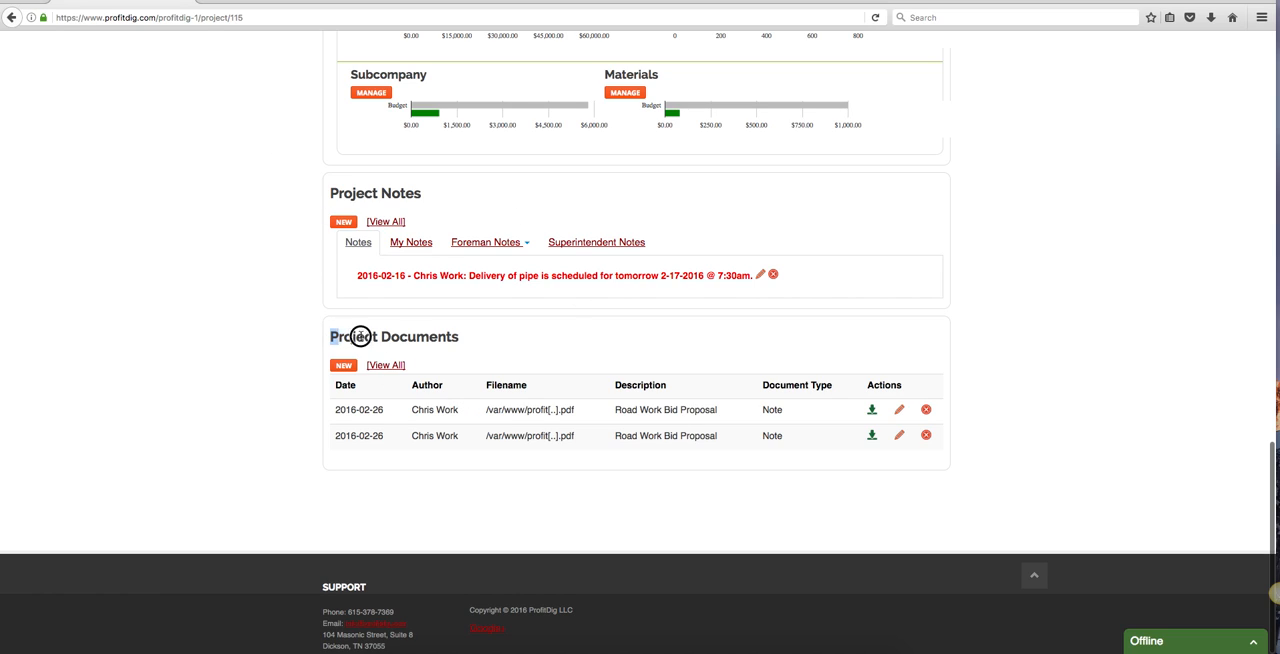
{"action": "mouse_move", "coordinate": [513, 342]}
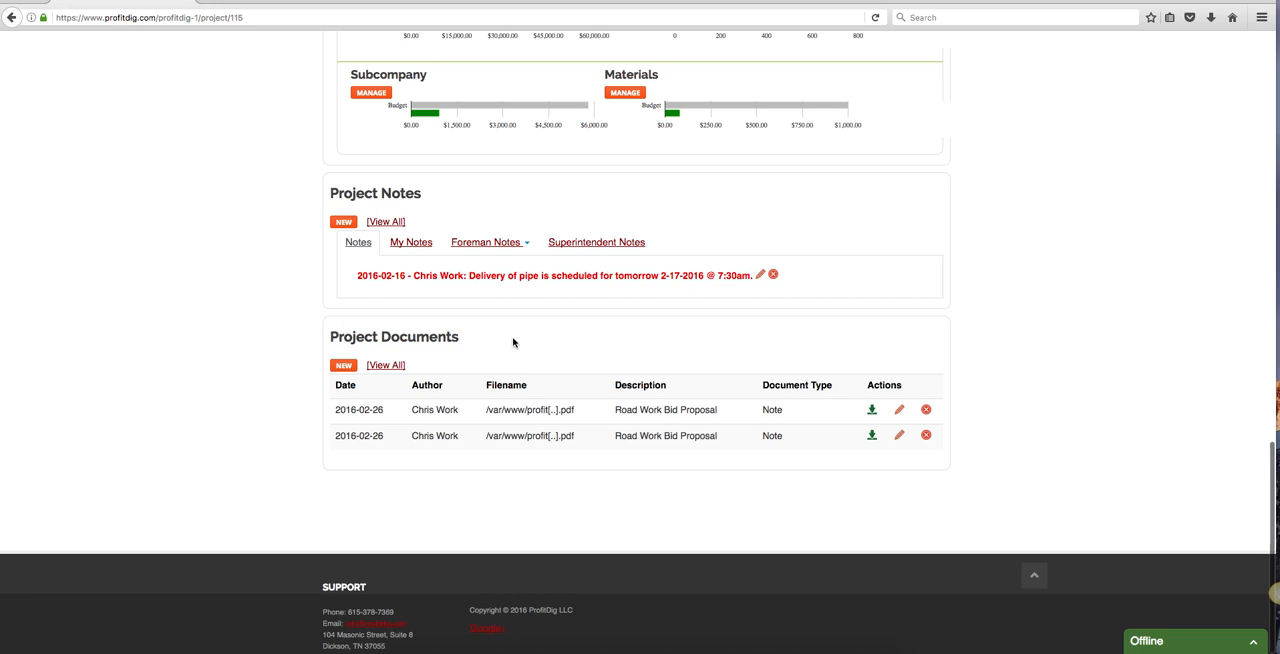
{"action": "mouse_move", "coordinate": [502, 341]}
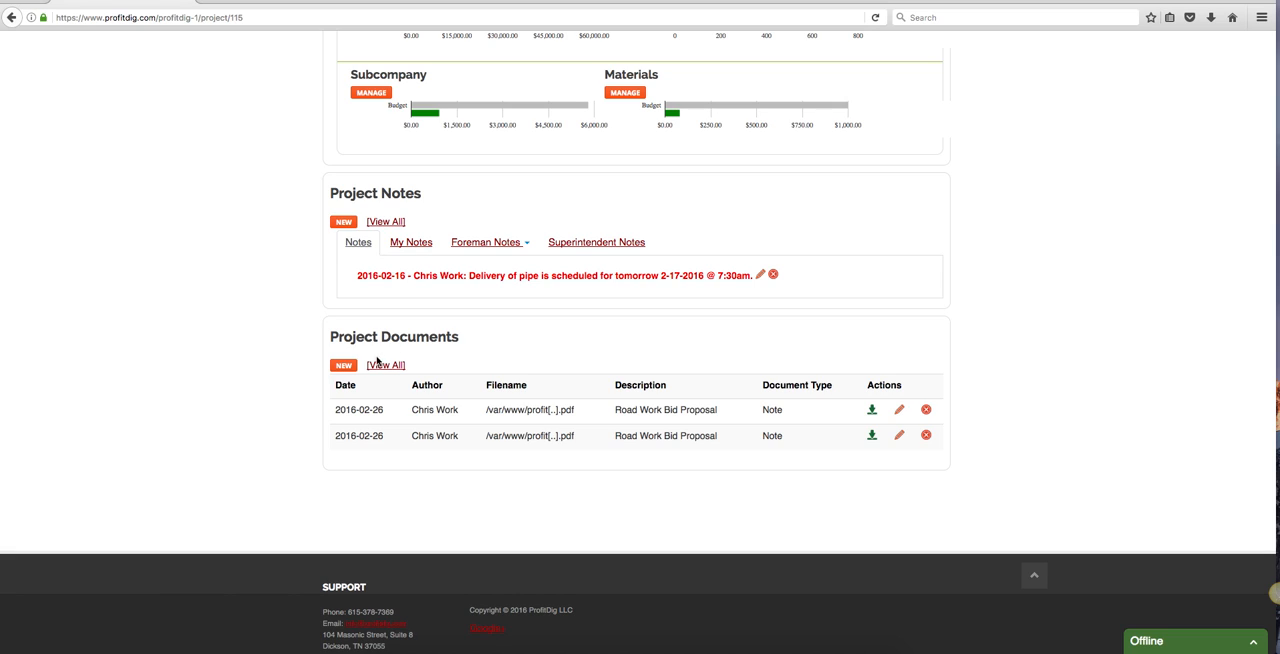
{"action": "mouse_move", "coordinate": [436, 362]}
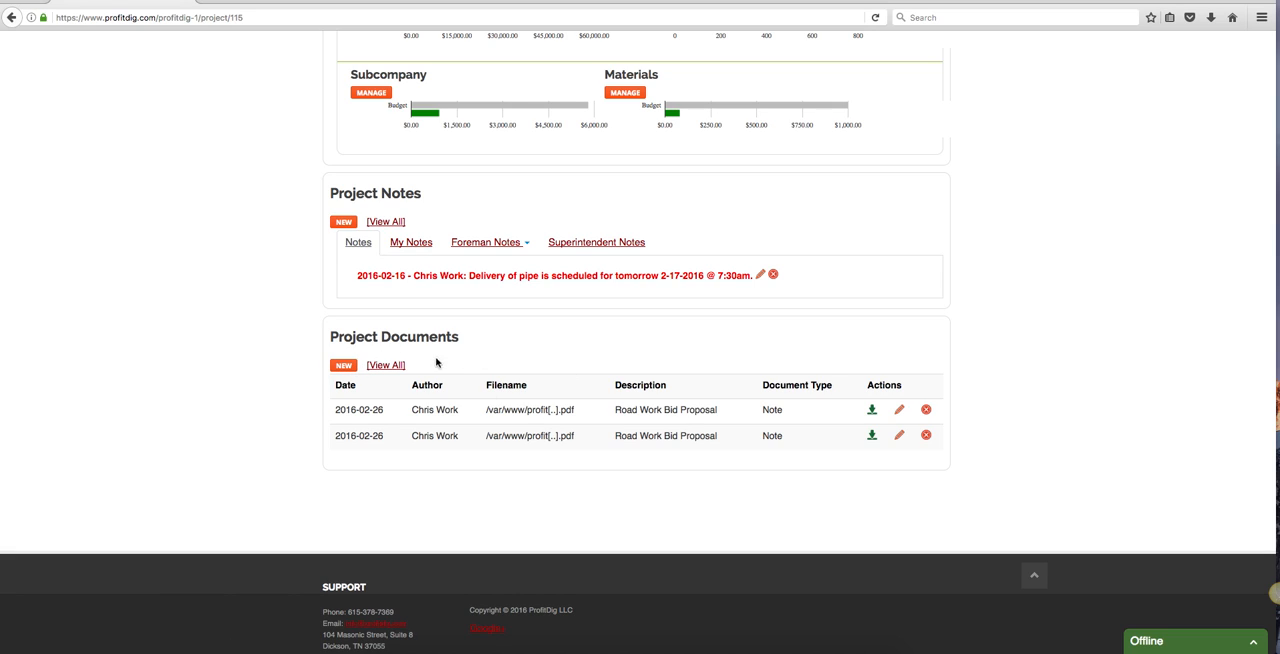
{"action": "scroll", "scroll_direction": "up", "scroll_amount": 3}
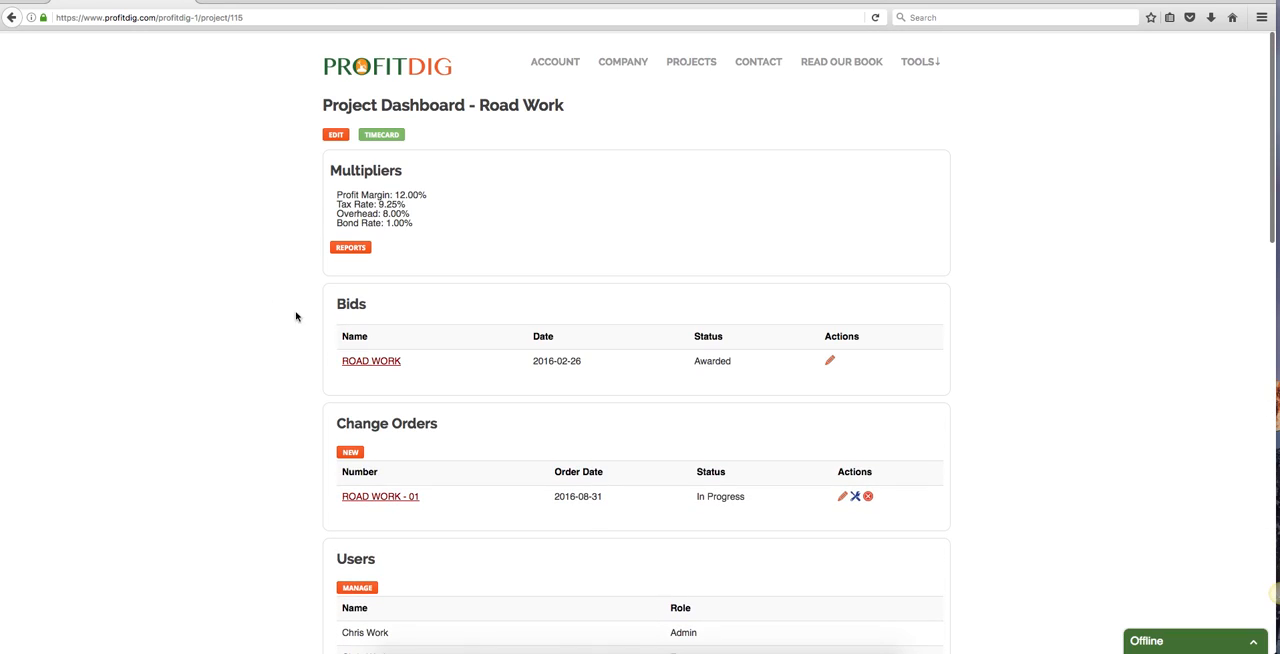
Step: Open the awarded ROAD WORK bid proposal, review its line items, and preview it as PDF
{"action": "left_click", "coordinate": [371, 361]}
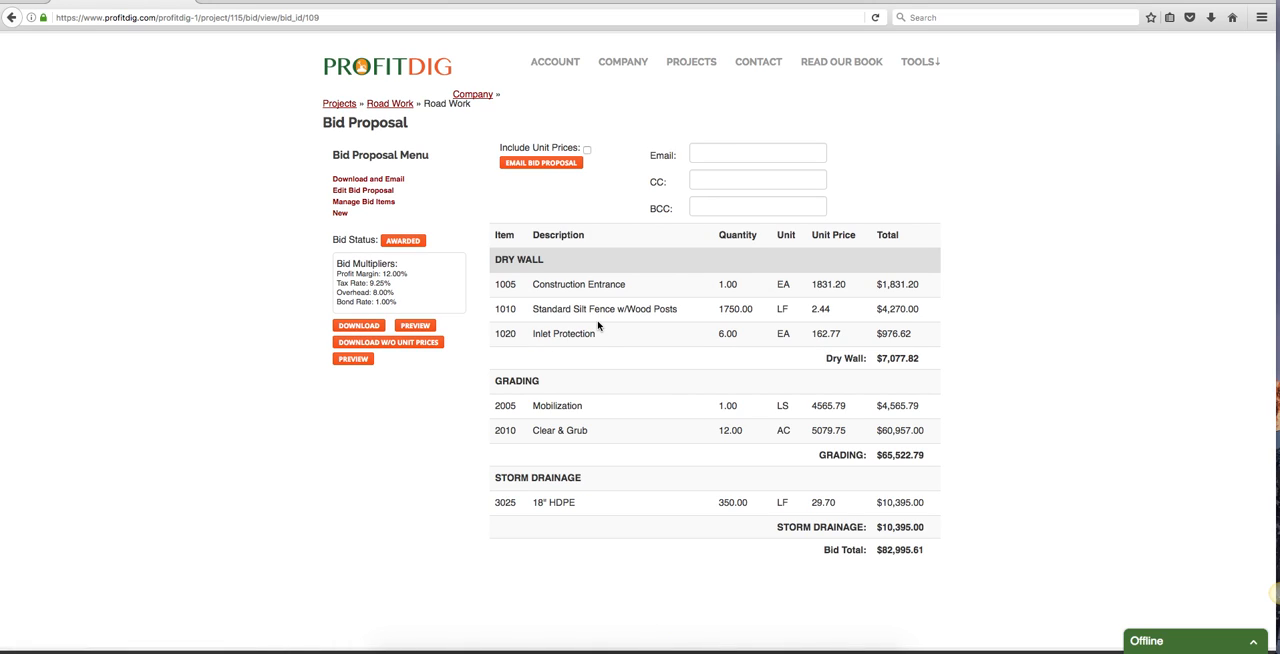
{"action": "mouse_move", "coordinate": [741, 363]}
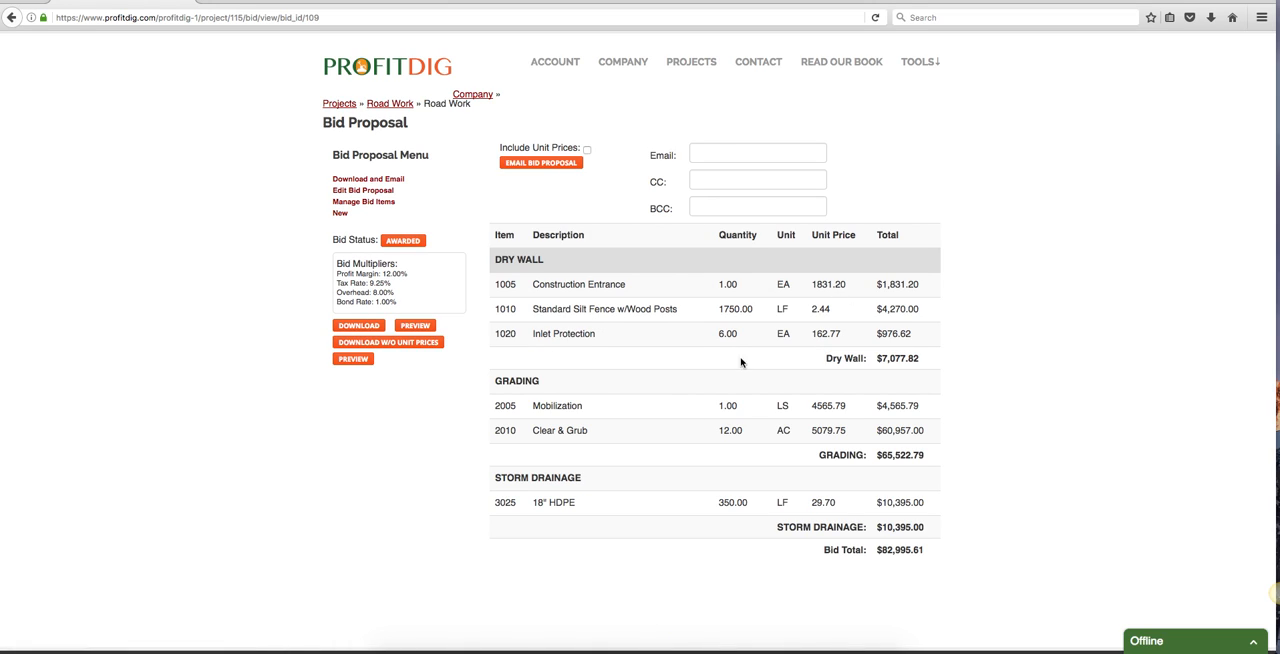
{"action": "mouse_move", "coordinate": [507, 405]}
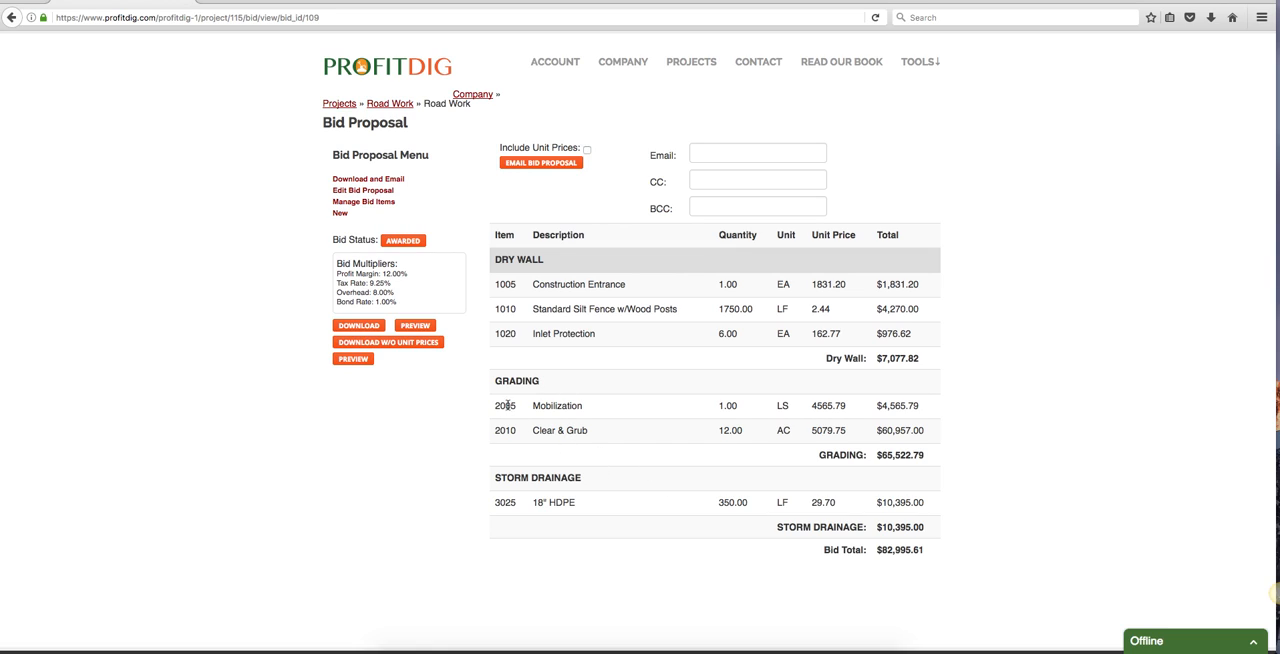
{"action": "mouse_move", "coordinate": [882, 398]}
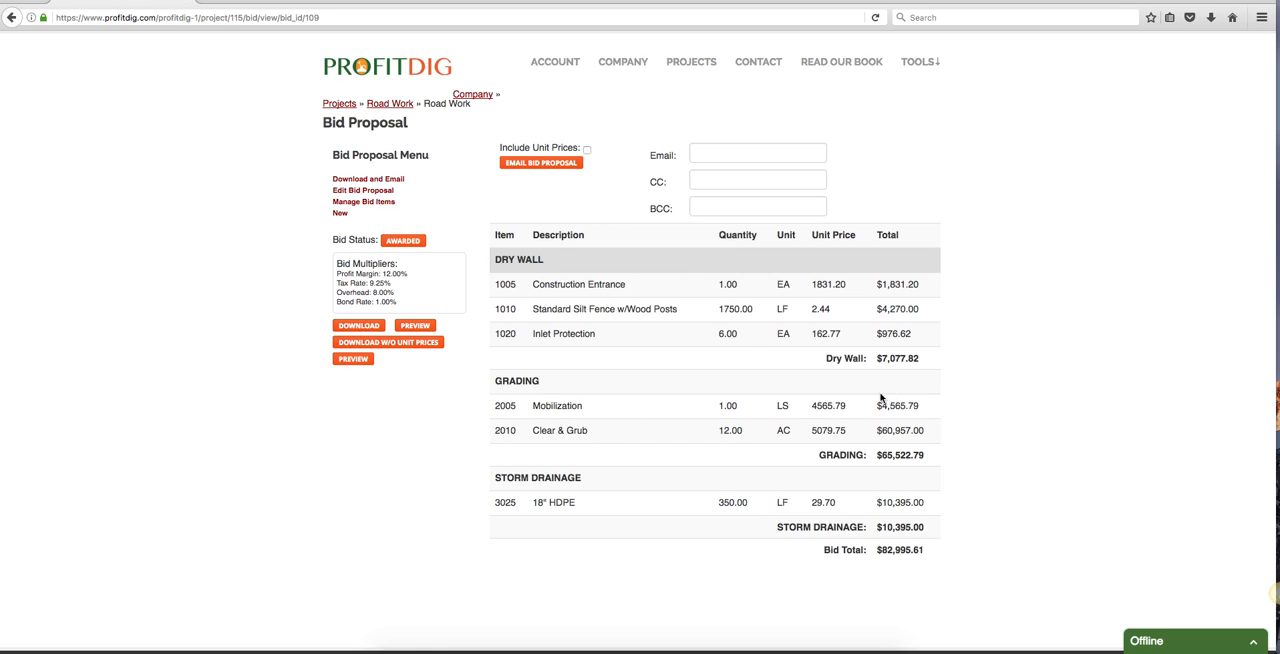
{"action": "mouse_move", "coordinate": [840, 453]}
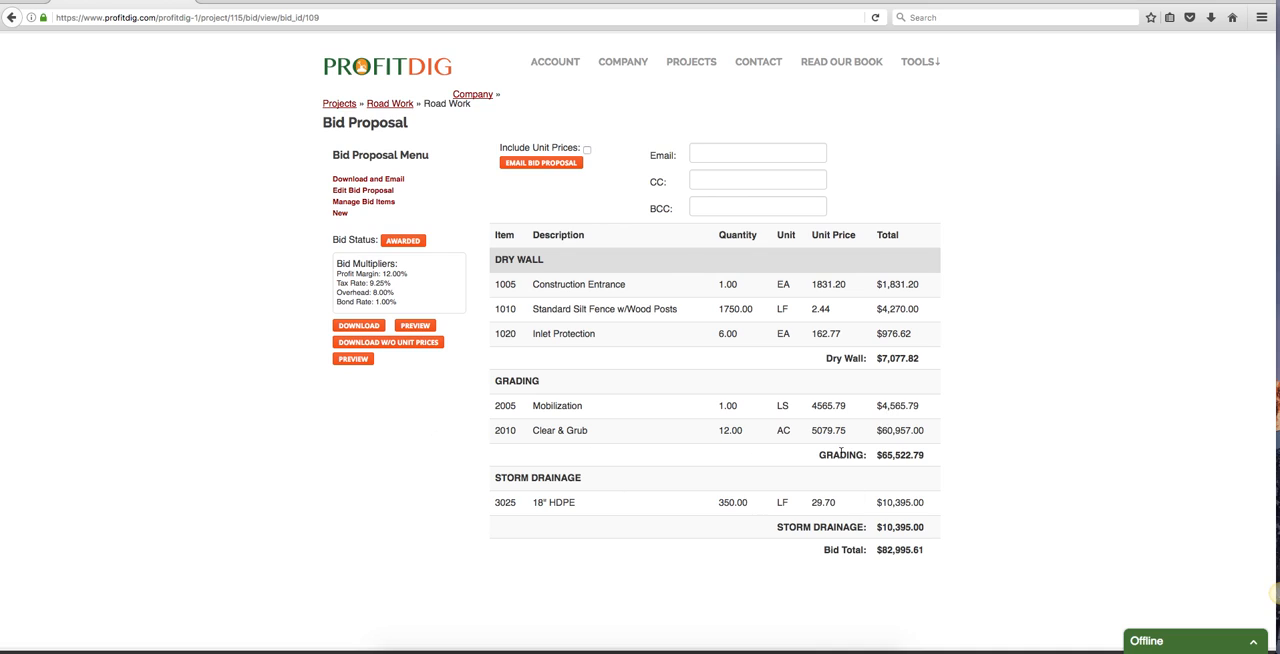
{"action": "scroll", "scroll_direction": "down", "scroll_amount": 3}
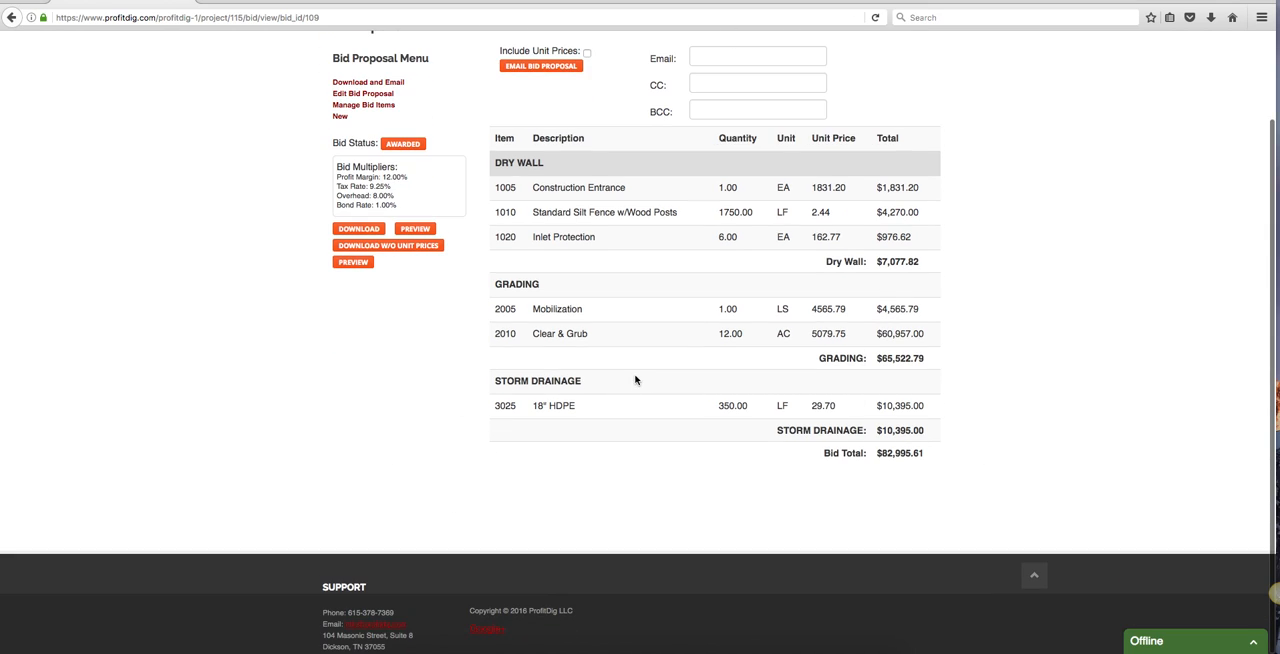
{"action": "mouse_move", "coordinate": [640, 411]}
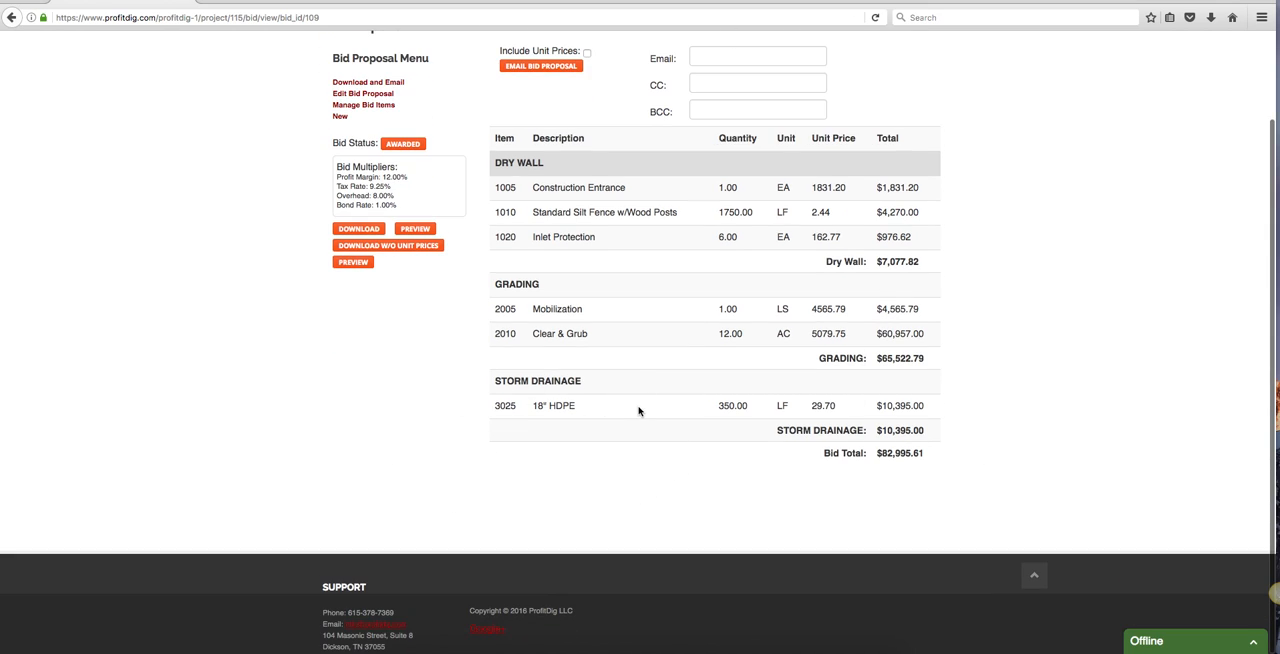
{"action": "scroll", "scroll_direction": "up", "scroll_amount": 3}
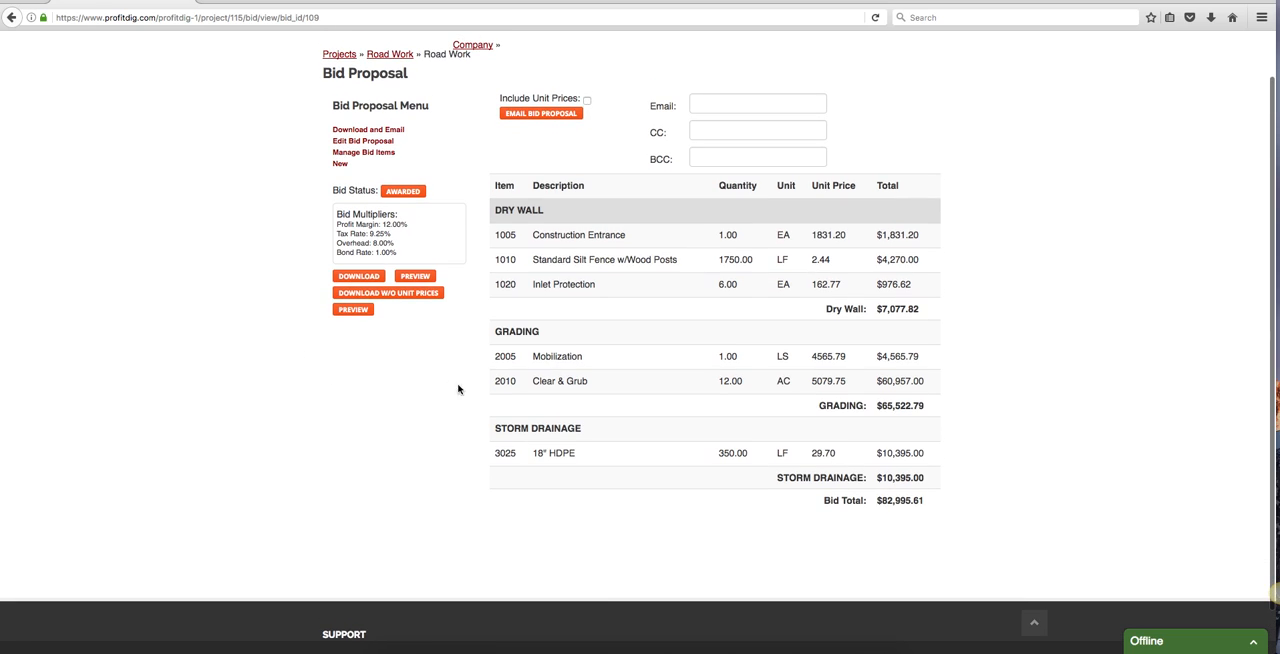
{"action": "scroll", "scroll_direction": "down", "scroll_amount": 3}
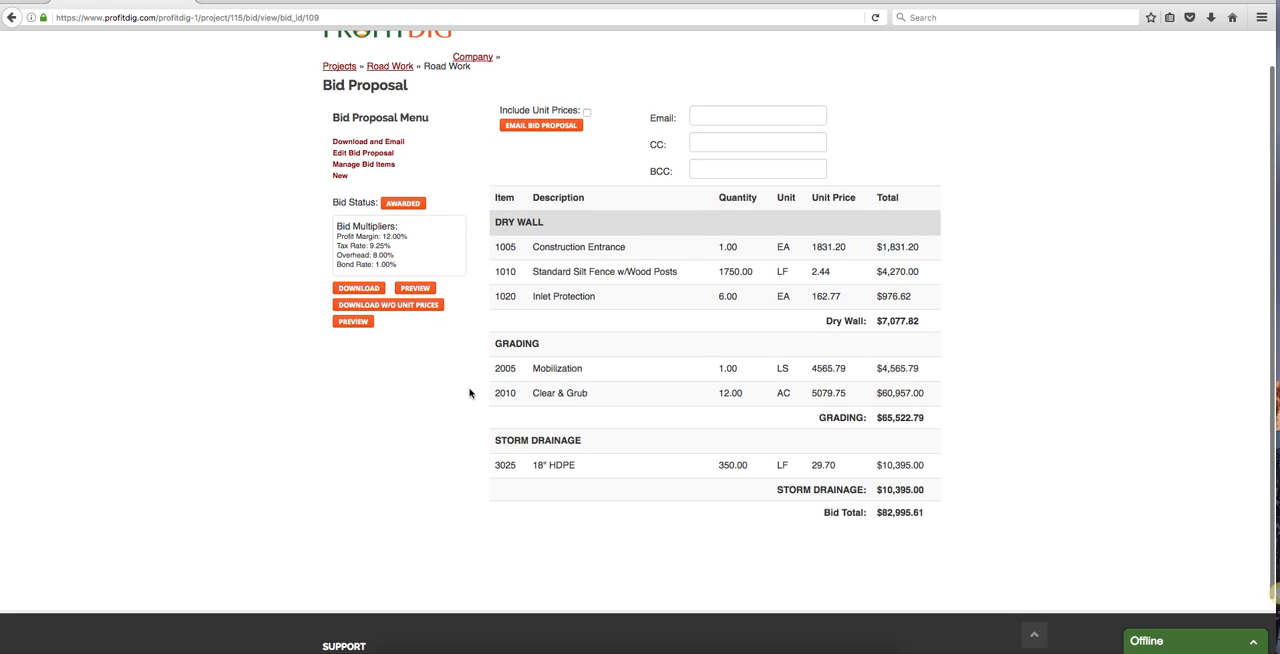
{"action": "left_click", "coordinate": [415, 288]}
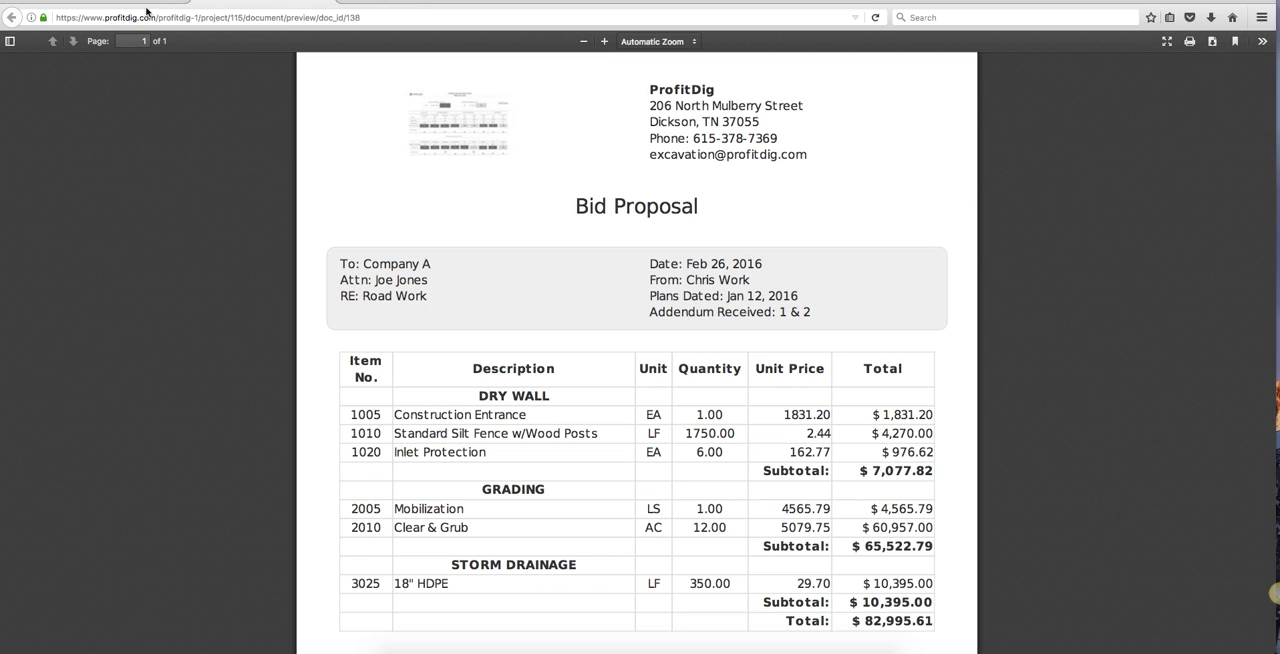
{"action": "mouse_move", "coordinate": [354, 128]}
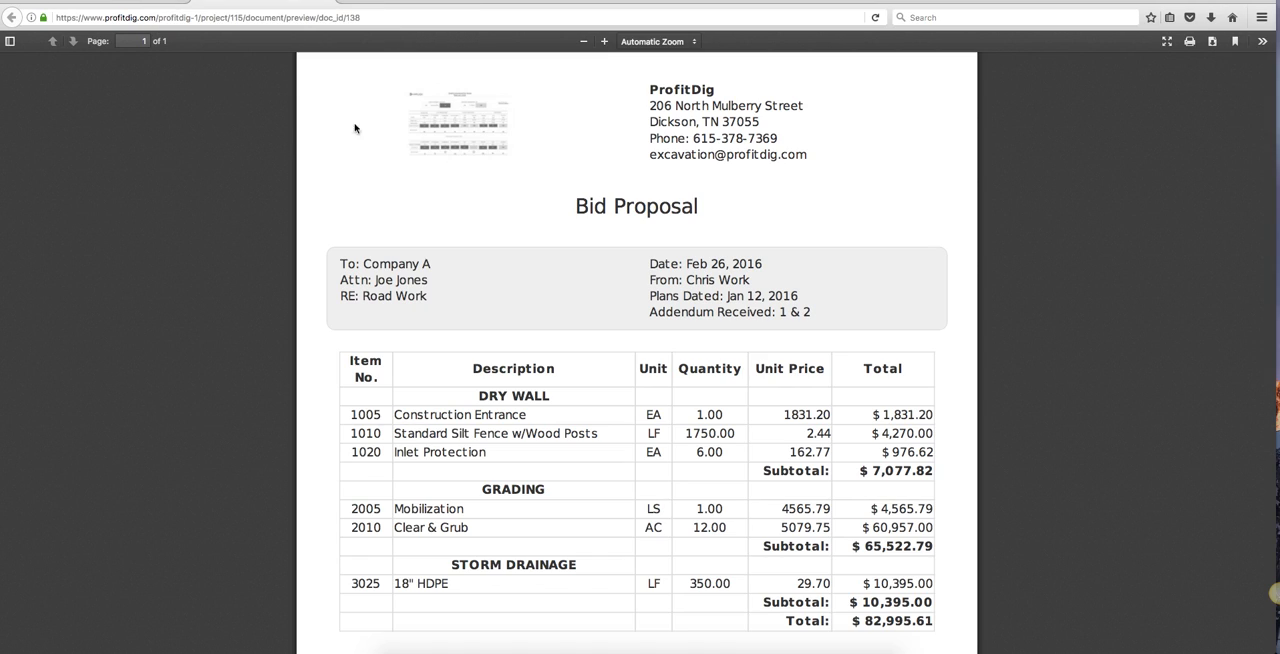
{"action": "mouse_move", "coordinate": [456, 87]}
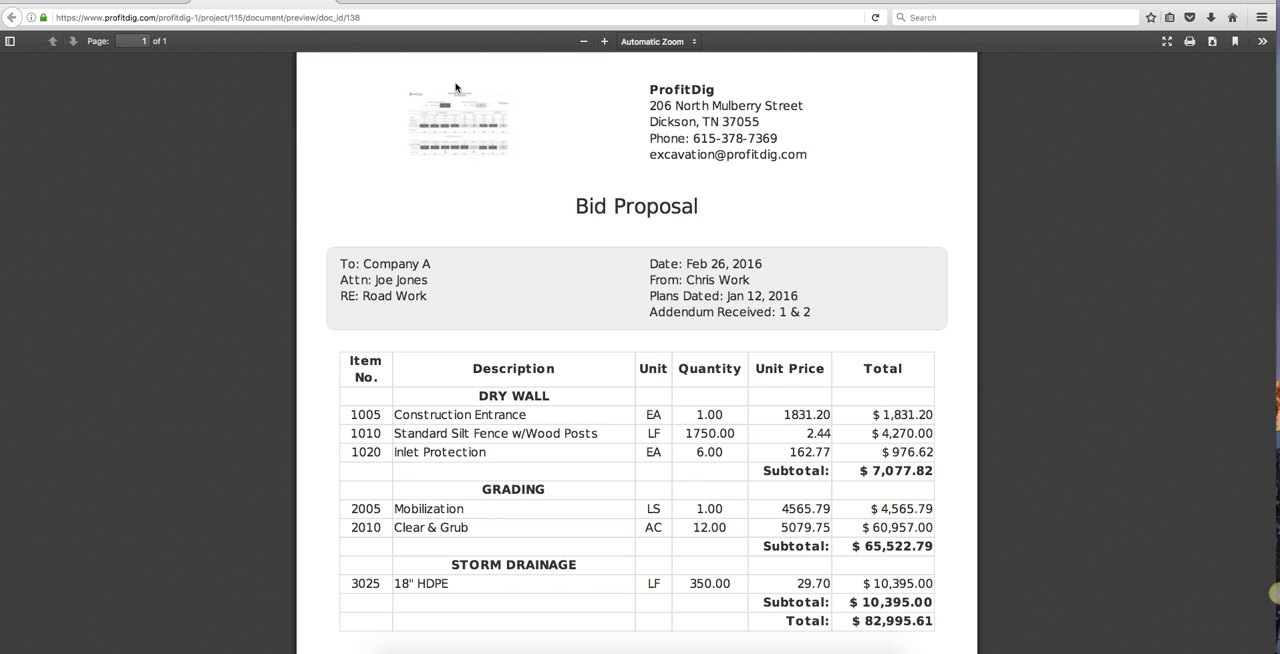
{"action": "mouse_move", "coordinate": [520, 292]}
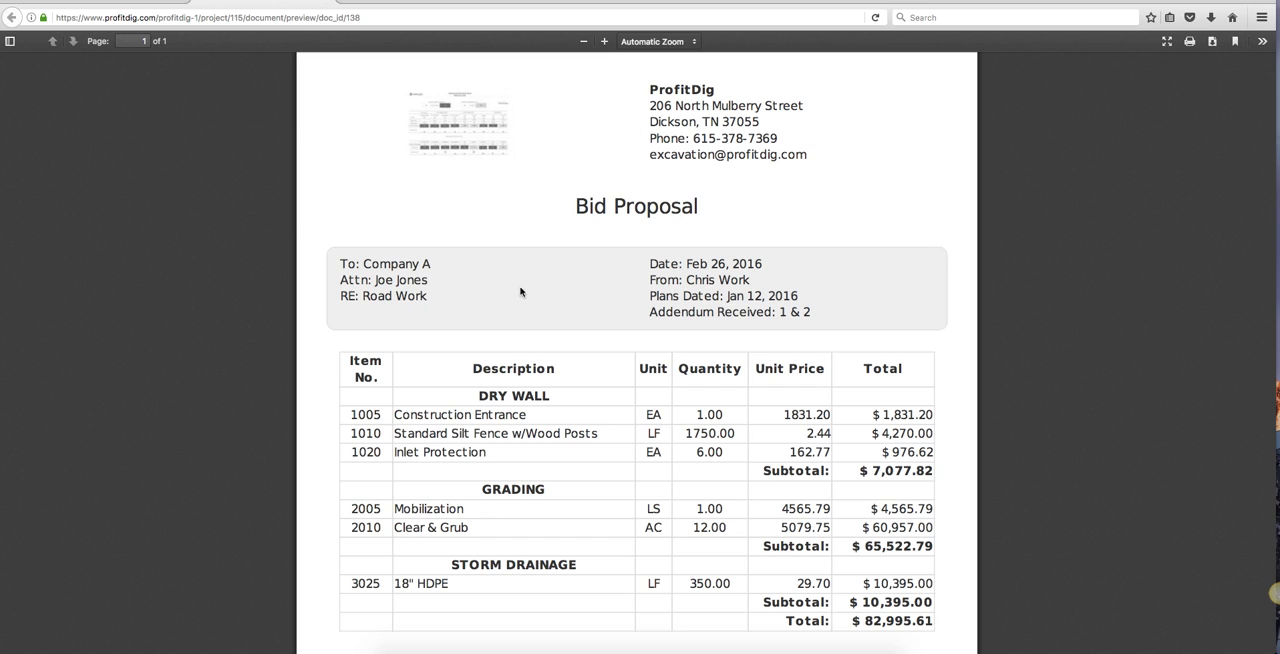
Step: Scroll through the PDF preview down to the $82,995.61 bid total
{"action": "scroll", "scroll_direction": "down", "scroll_amount": 3}
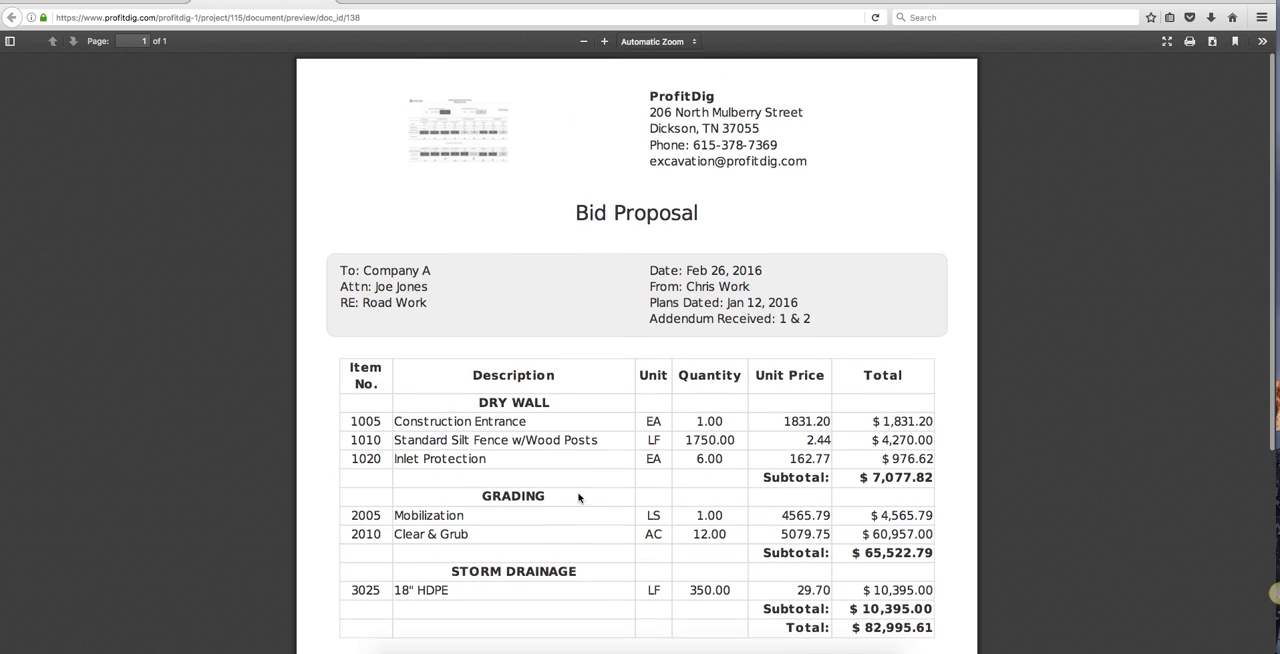
{"action": "mouse_move", "coordinate": [363, 267]}
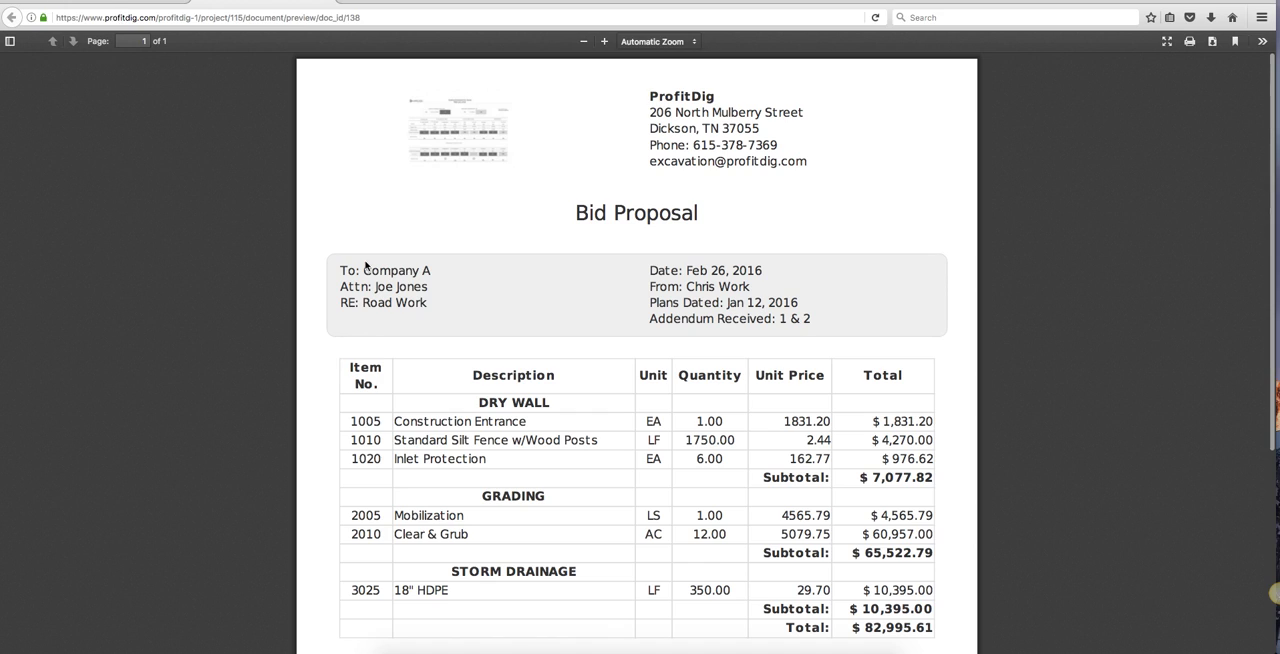
{"action": "scroll", "scroll_direction": "down", "scroll_amount": 3}
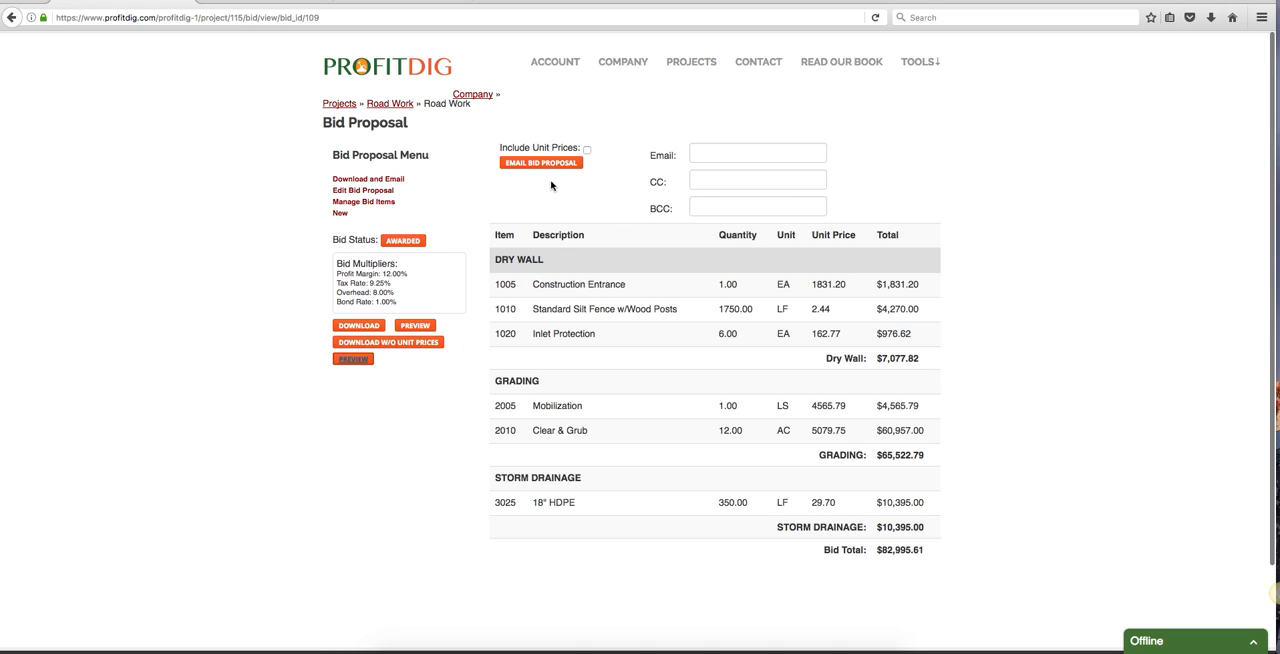
Step: Briefly focus the recipient Email field, then bring up the Projects menu
{"action": "left_click", "coordinate": [757, 152]}
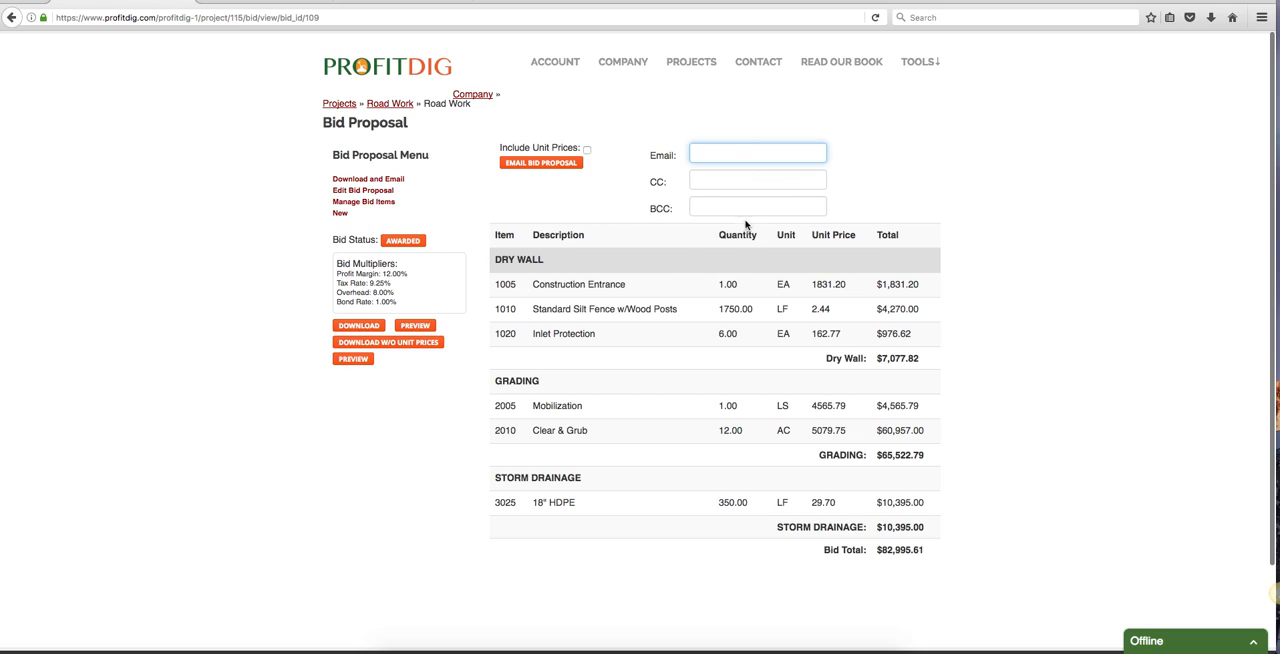
{"action": "left_click", "coordinate": [757, 207]}
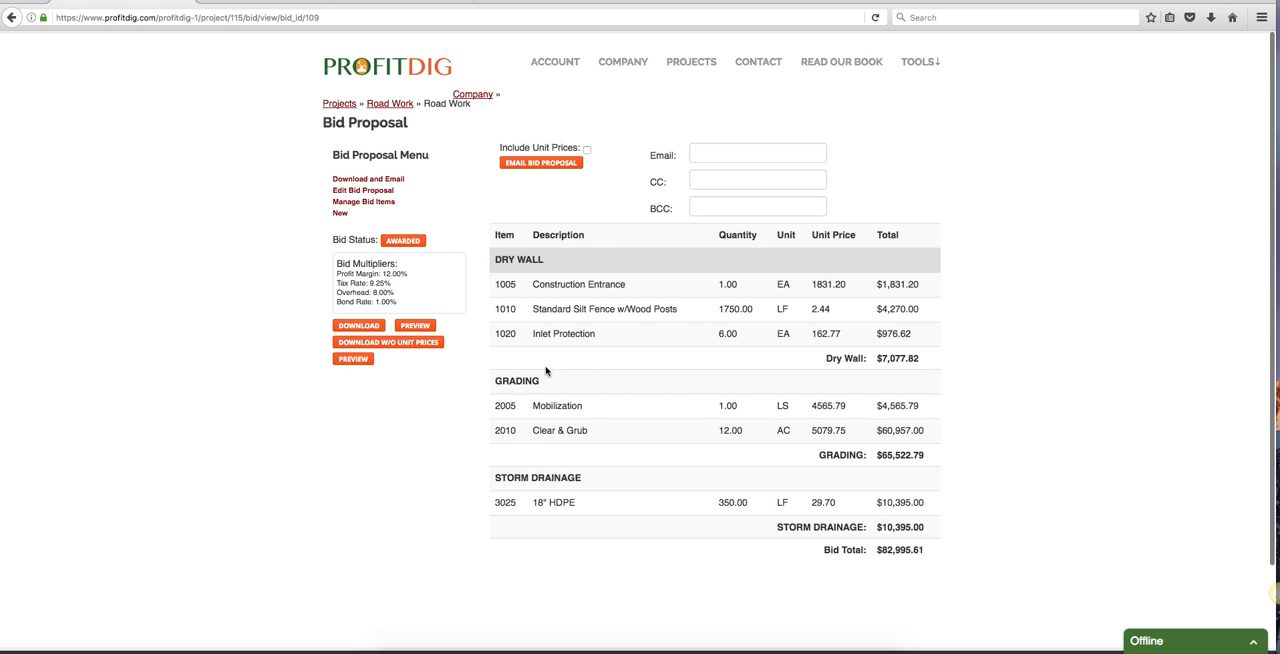
{"action": "mouse_move", "coordinate": [823, 352]}
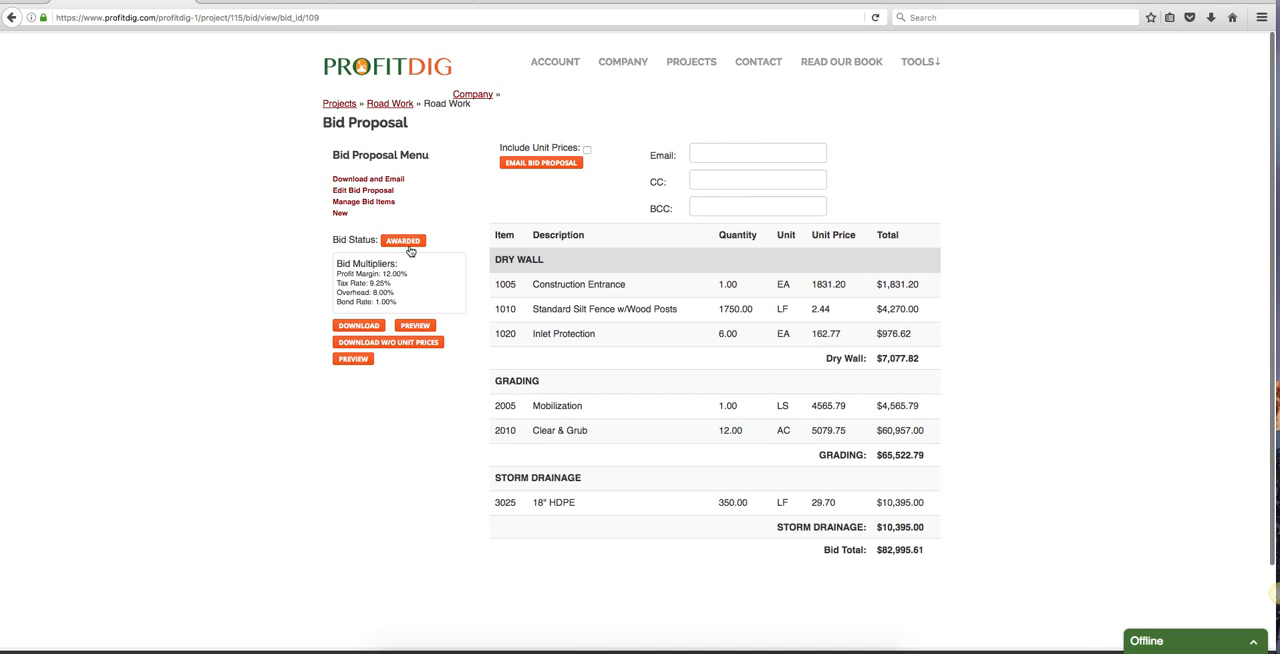
{"action": "mouse_move", "coordinate": [393, 248]}
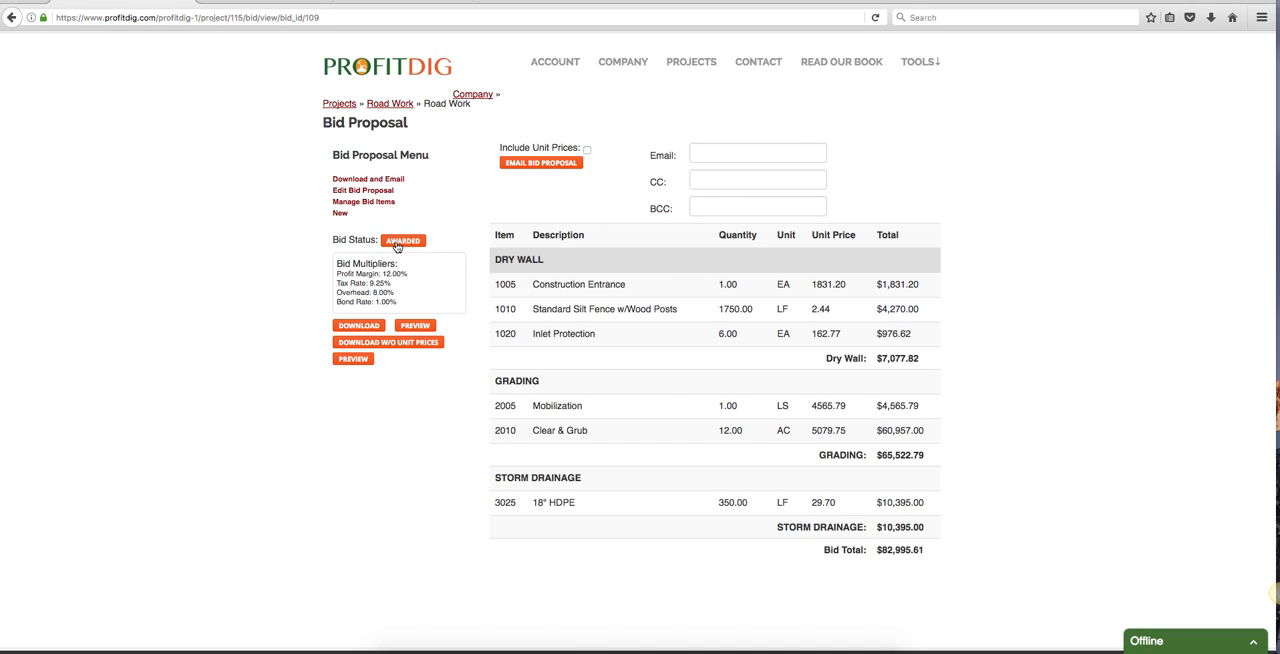
{"action": "mouse_move", "coordinate": [928, 296]}
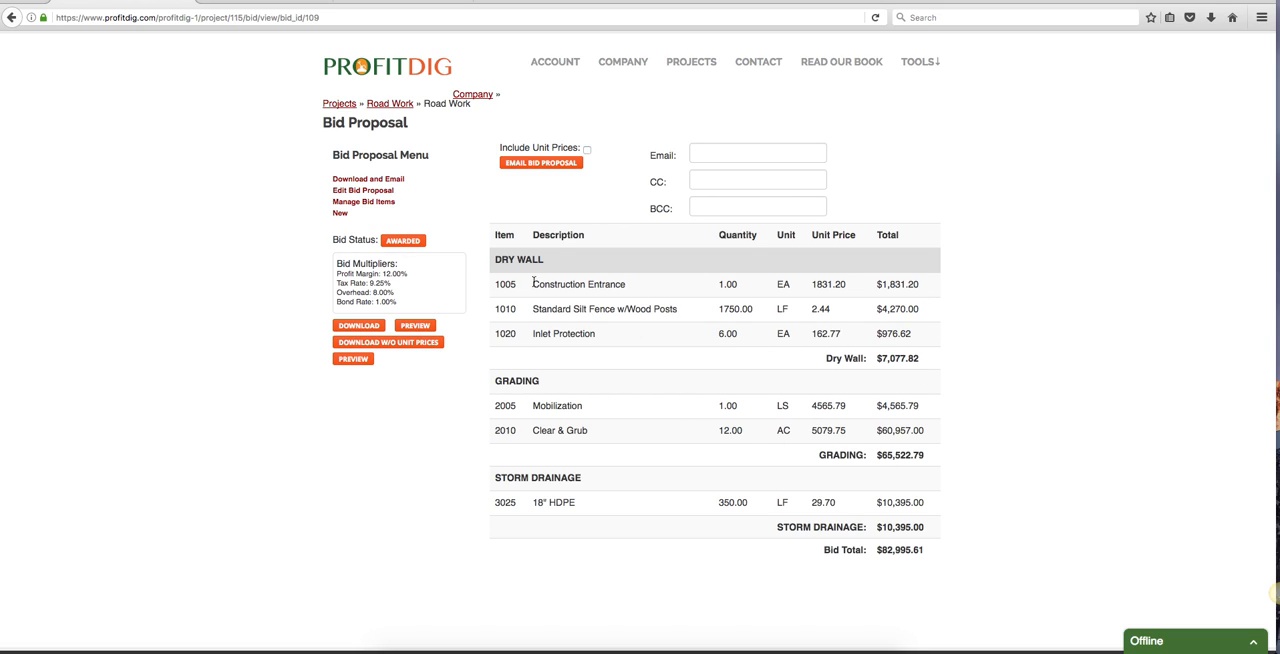
{"action": "left_click", "coordinate": [691, 61]}
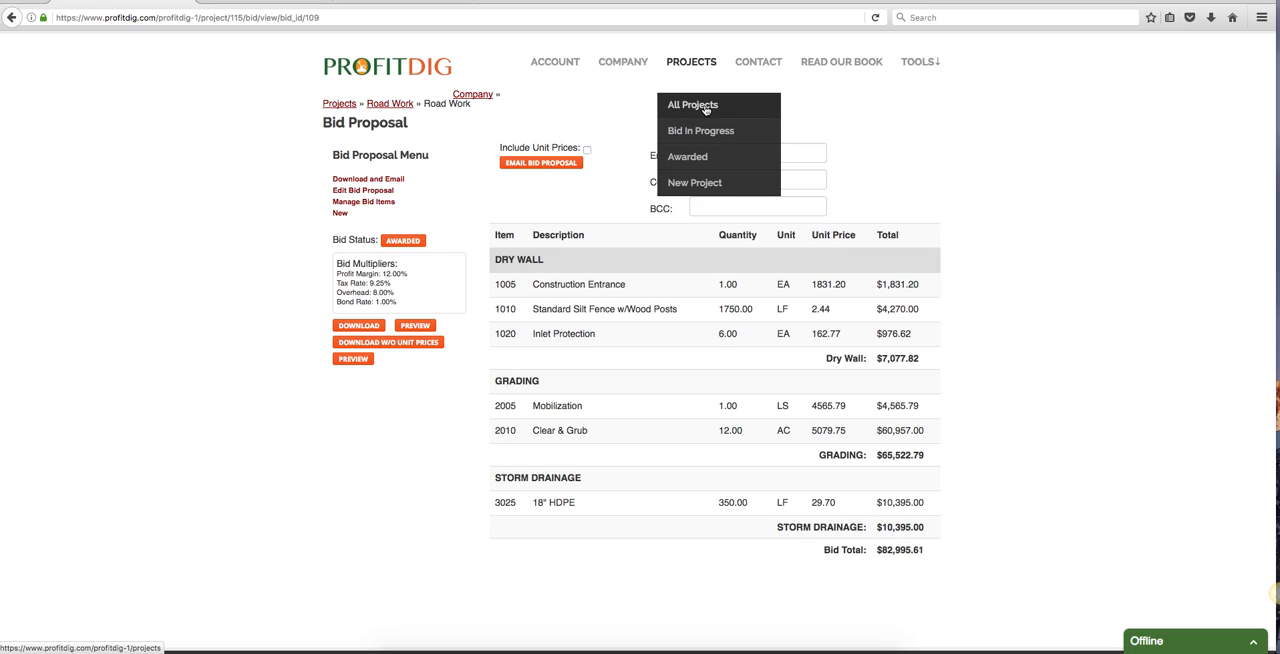
{"action": "mouse_move", "coordinate": [700, 130]}
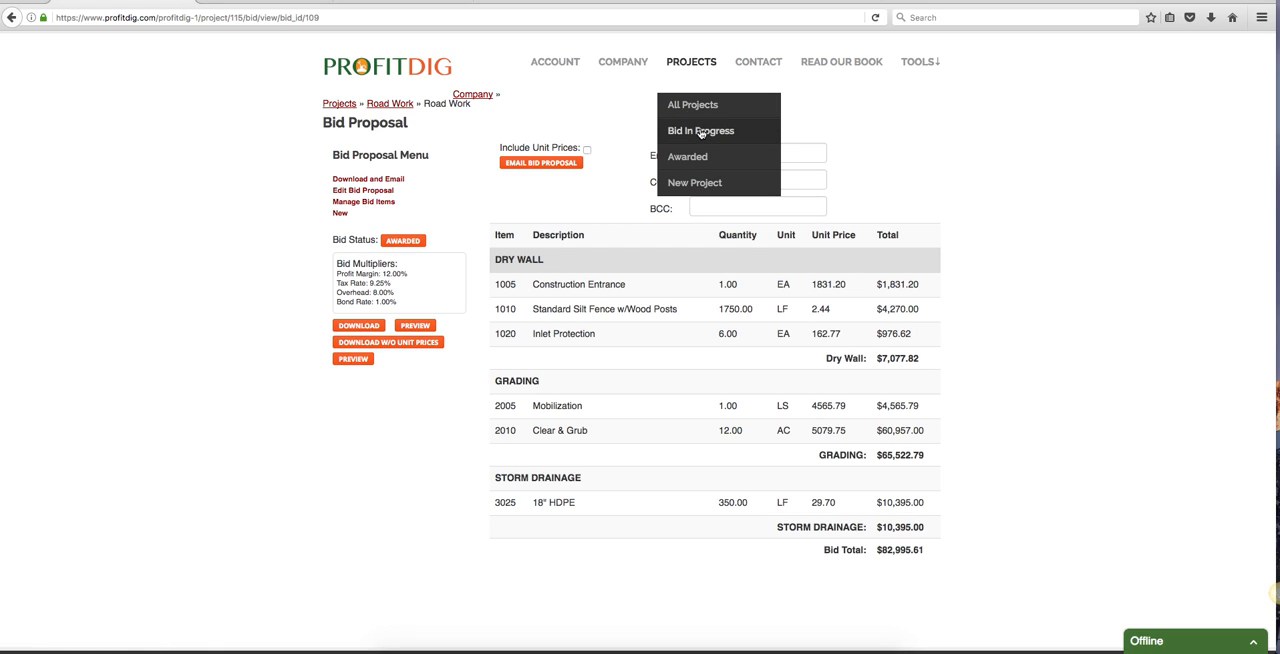
Step: Via Bid In Progress, open Smithville's test bid and its Manage Bid Items page
{"action": "left_click", "coordinate": [700, 130]}
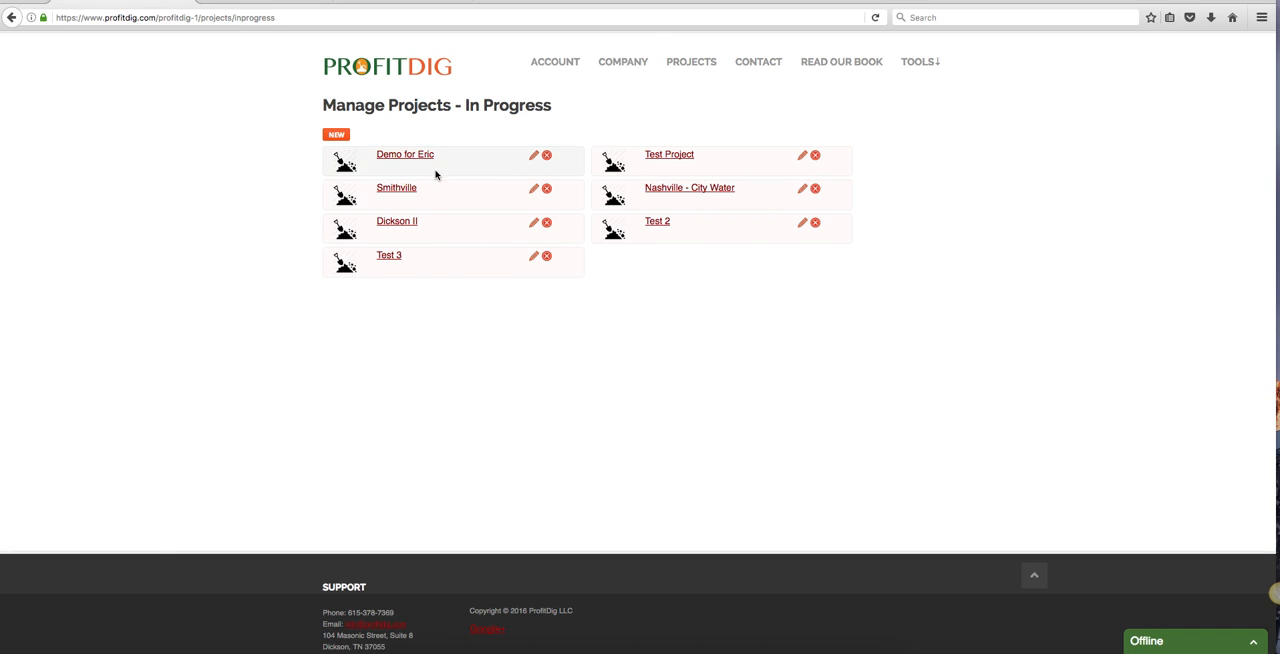
{"action": "left_click", "coordinate": [396, 187]}
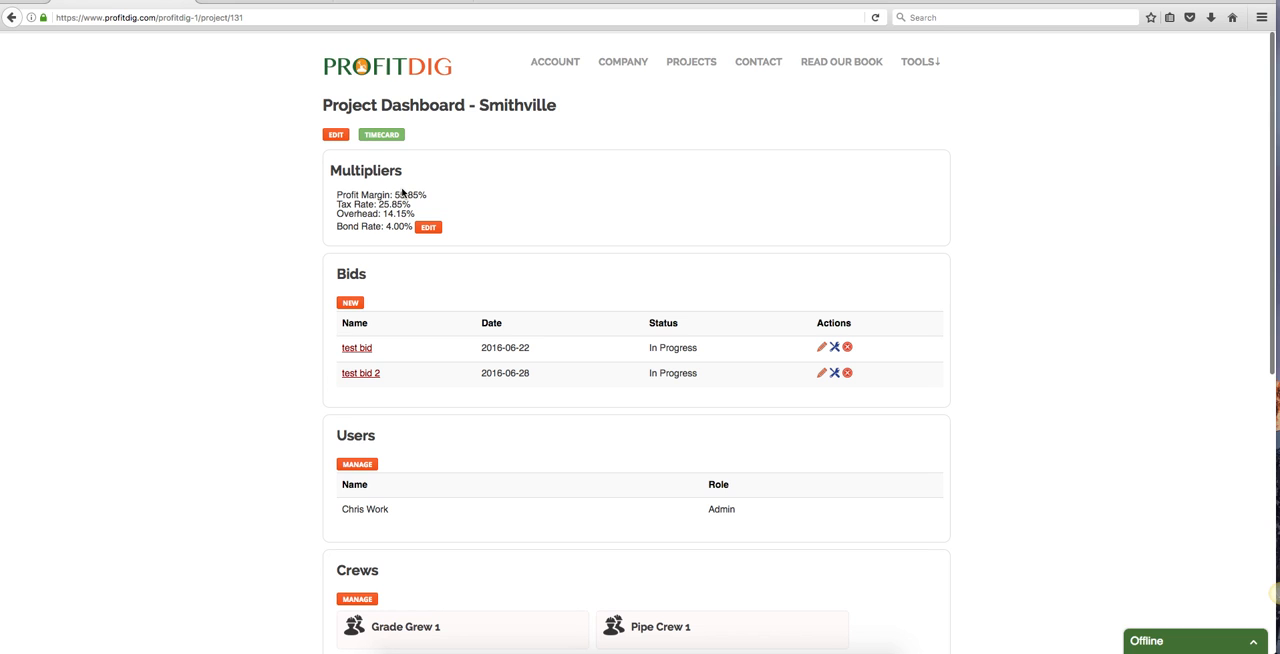
{"action": "scroll", "scroll_direction": "down", "scroll_amount": 3}
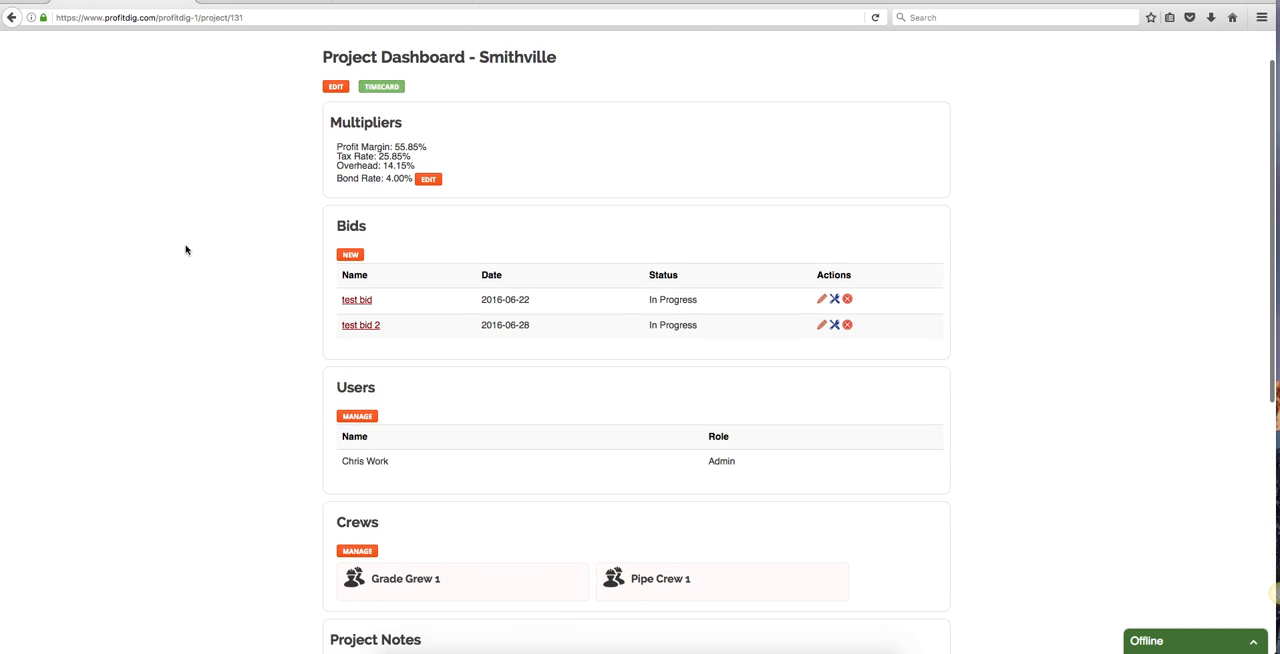
{"action": "left_click", "coordinate": [357, 299]}
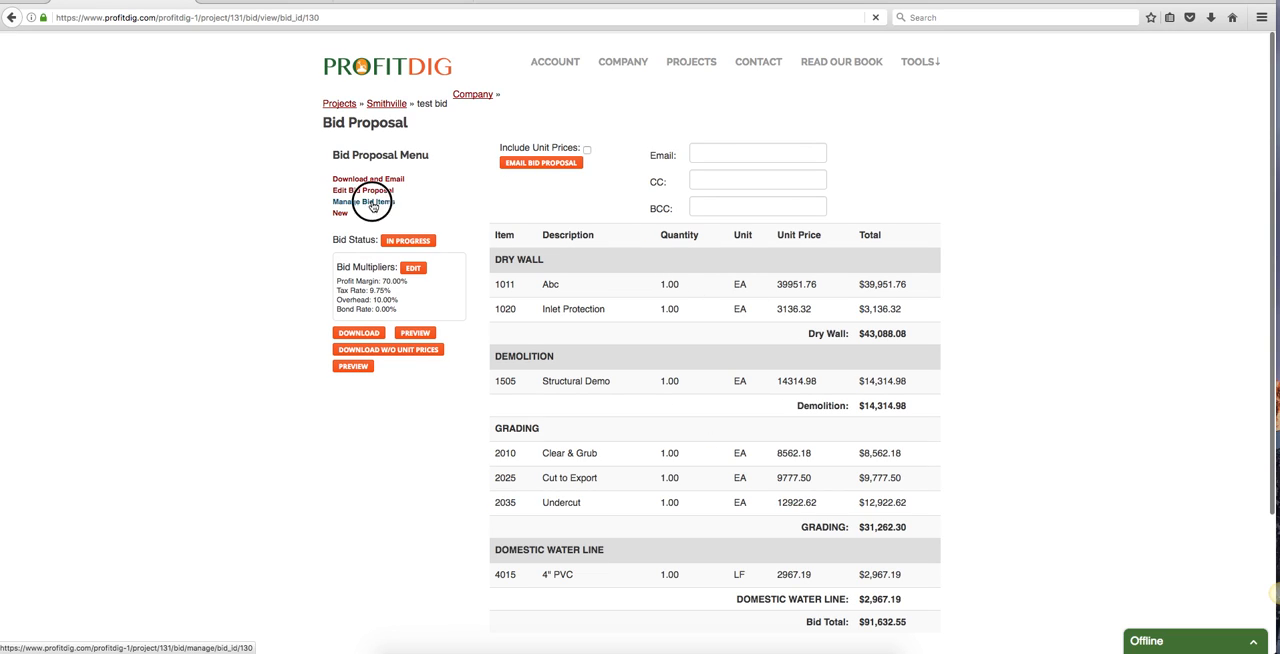
{"action": "left_click", "coordinate": [363, 201]}
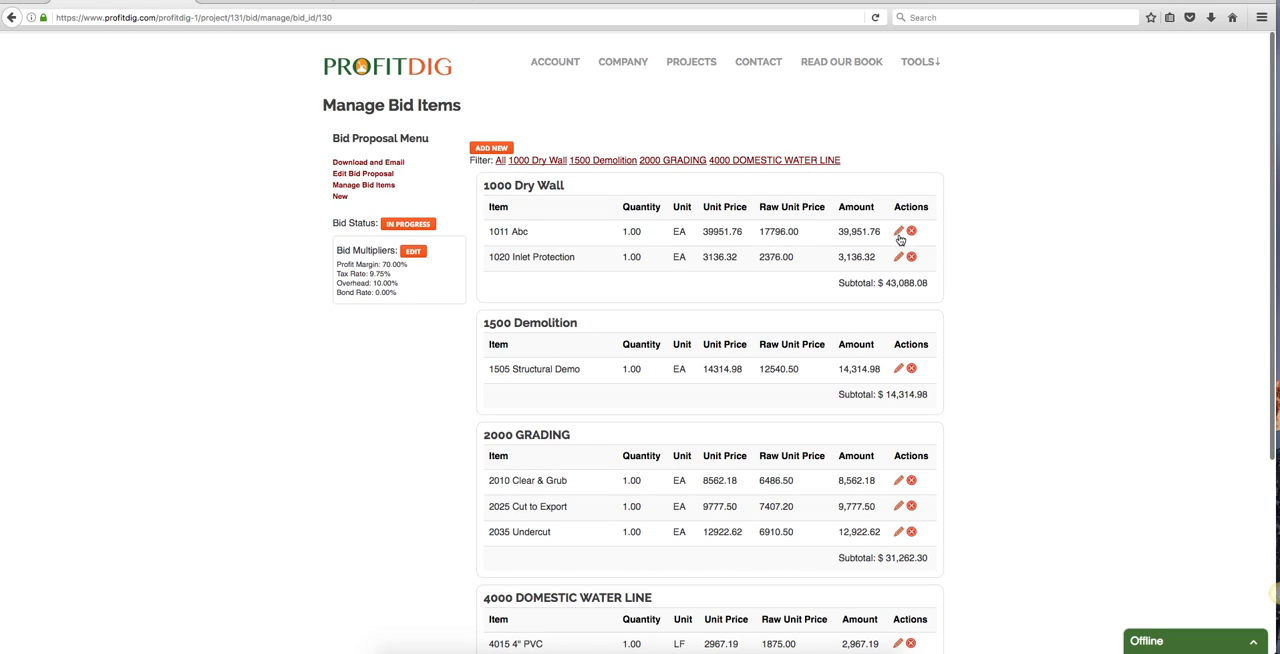
Step: Scroll the bid items and bring up the new-item form under Demolition
{"action": "scroll", "scroll_direction": "down", "scroll_amount": 3}
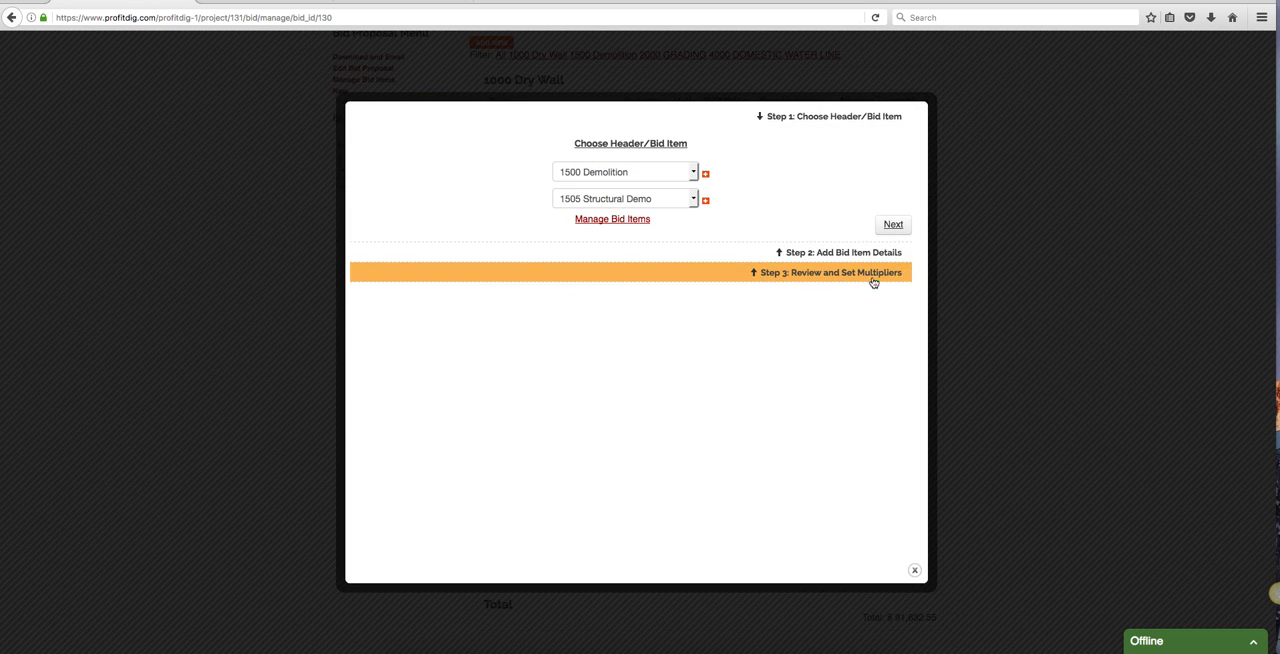
{"action": "left_click", "coordinate": [705, 200]}
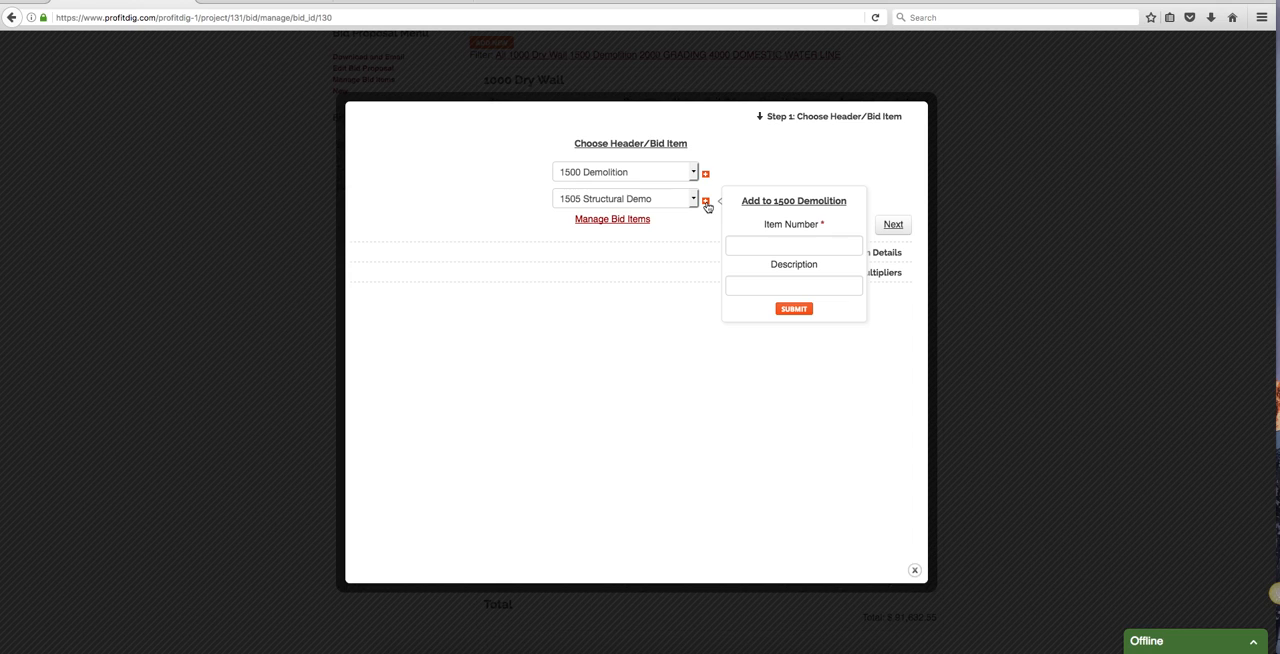
Step: Dismiss the new-item form, advance to Step 2, edit crew hours, then close the wizard
{"action": "left_click", "coordinate": [705, 200]}
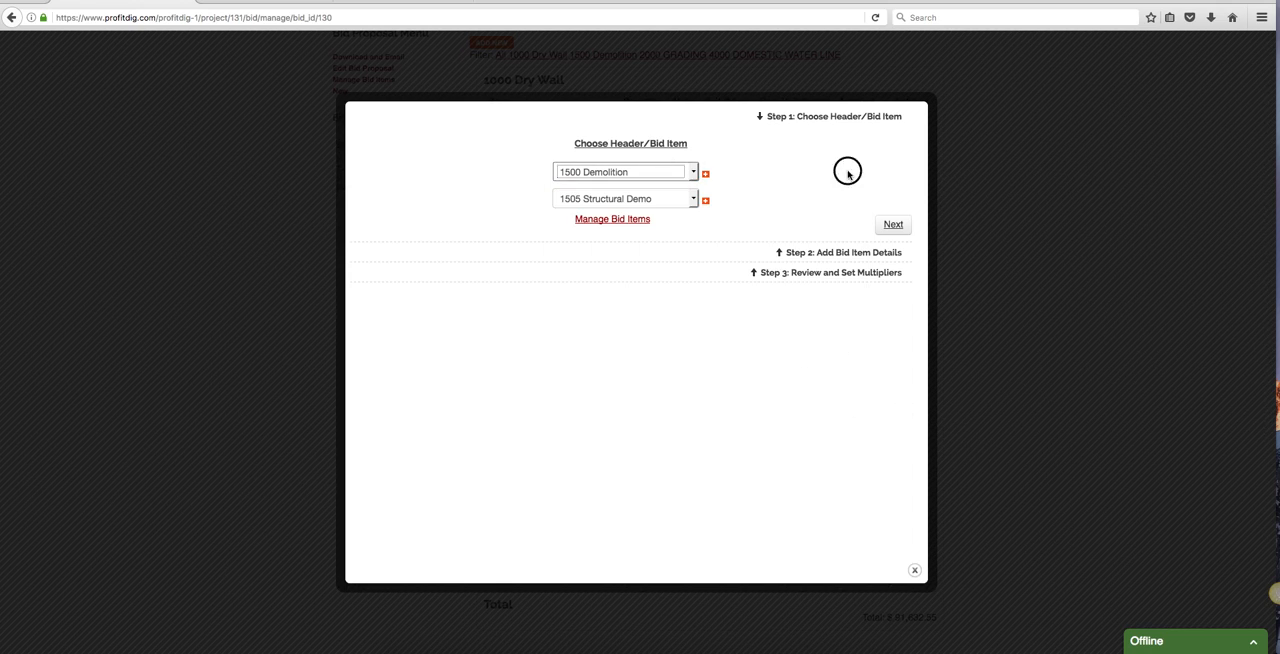
{"action": "left_click", "coordinate": [891, 224]}
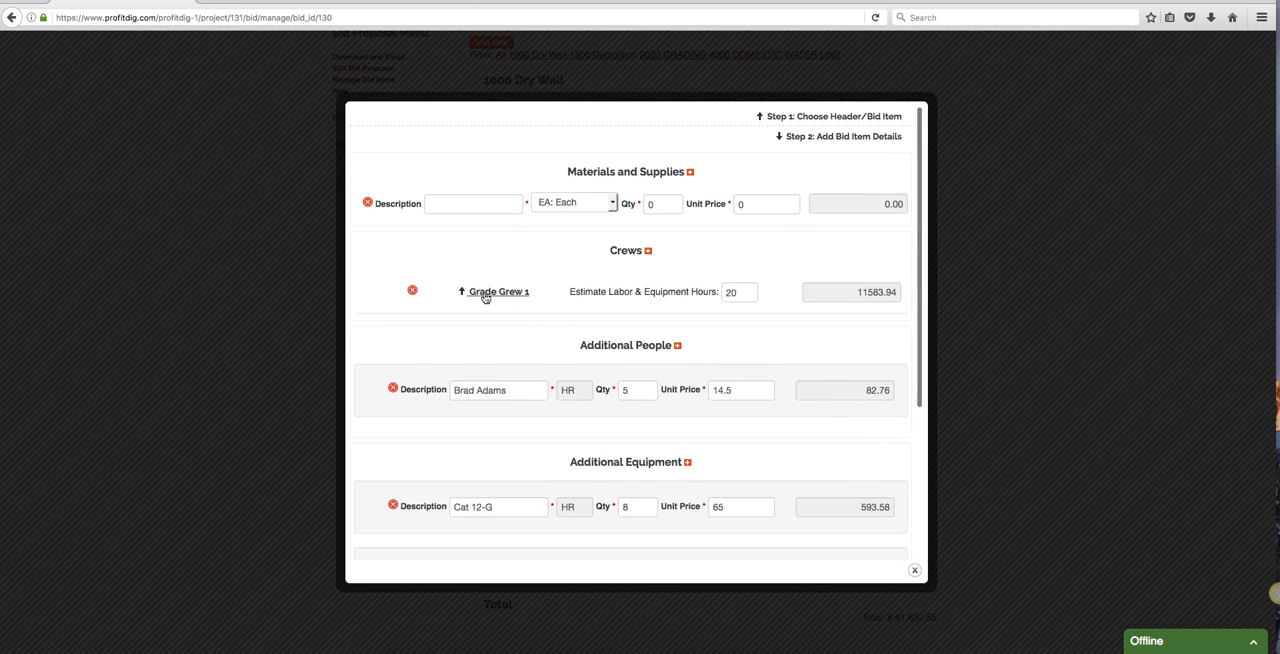
{"action": "left_click", "coordinate": [636, 390]}
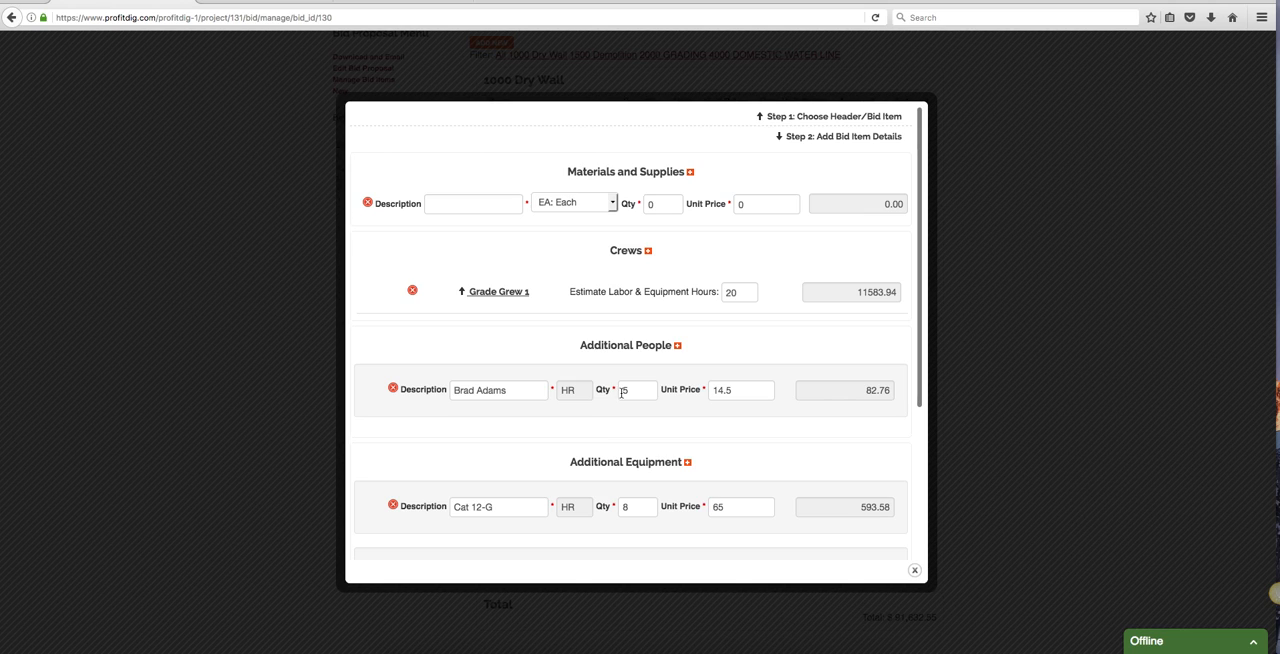
{"action": "scroll", "scroll_direction": "down", "scroll_amount": 3}
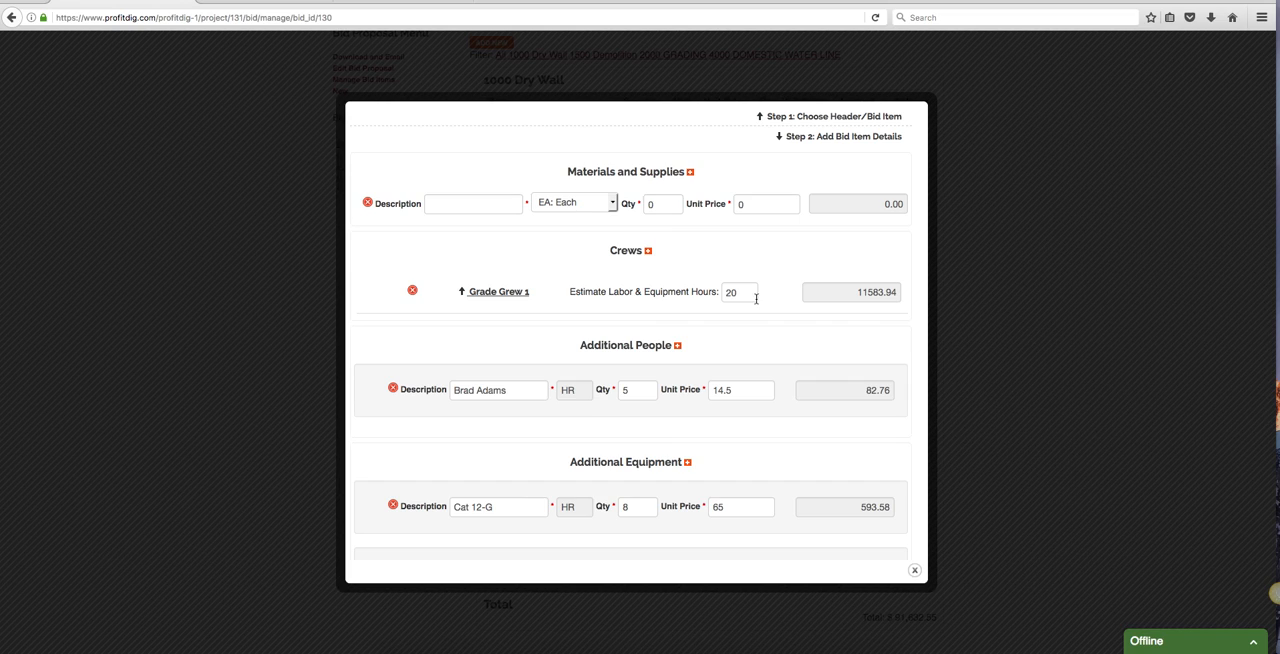
{"action": "left_click", "coordinate": [738, 292]}
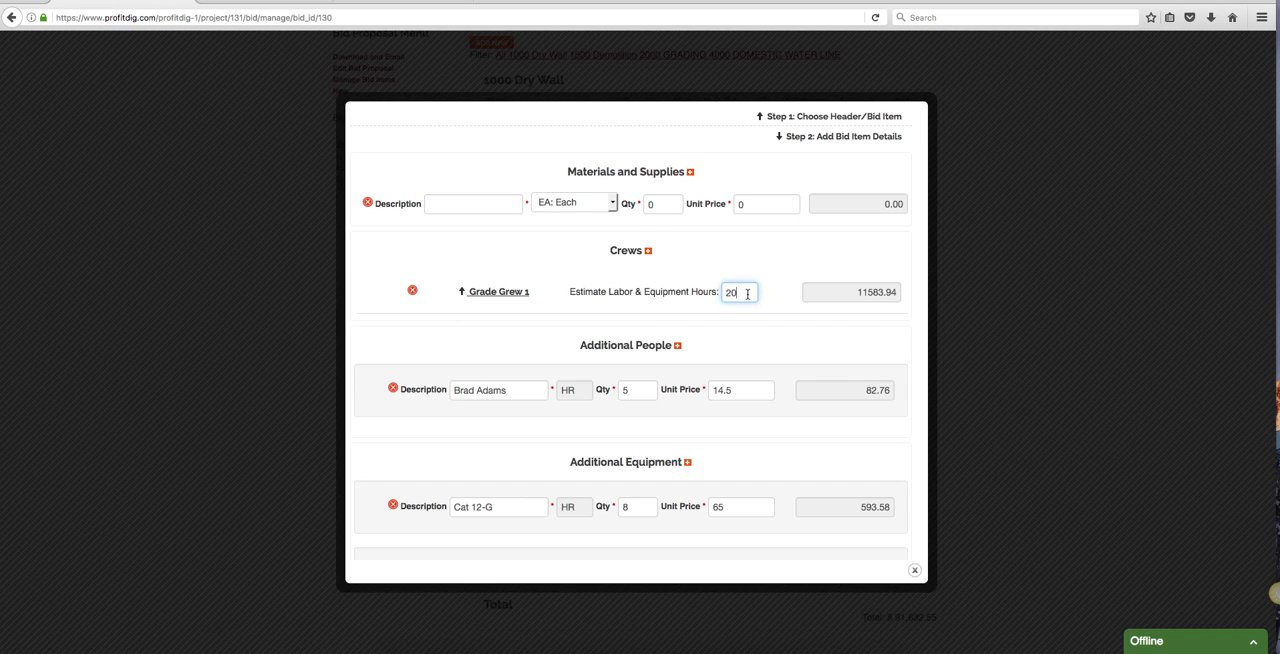
{"action": "mouse_move", "coordinate": [747, 303]}
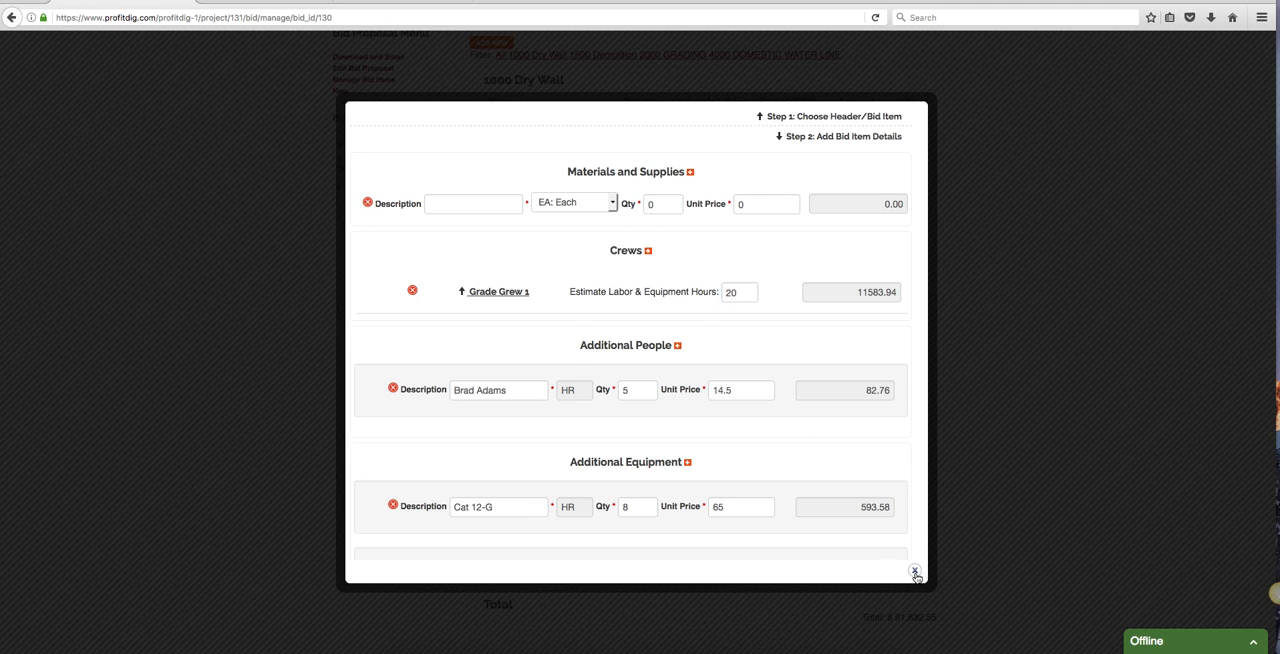
{"action": "left_click", "coordinate": [914, 570]}
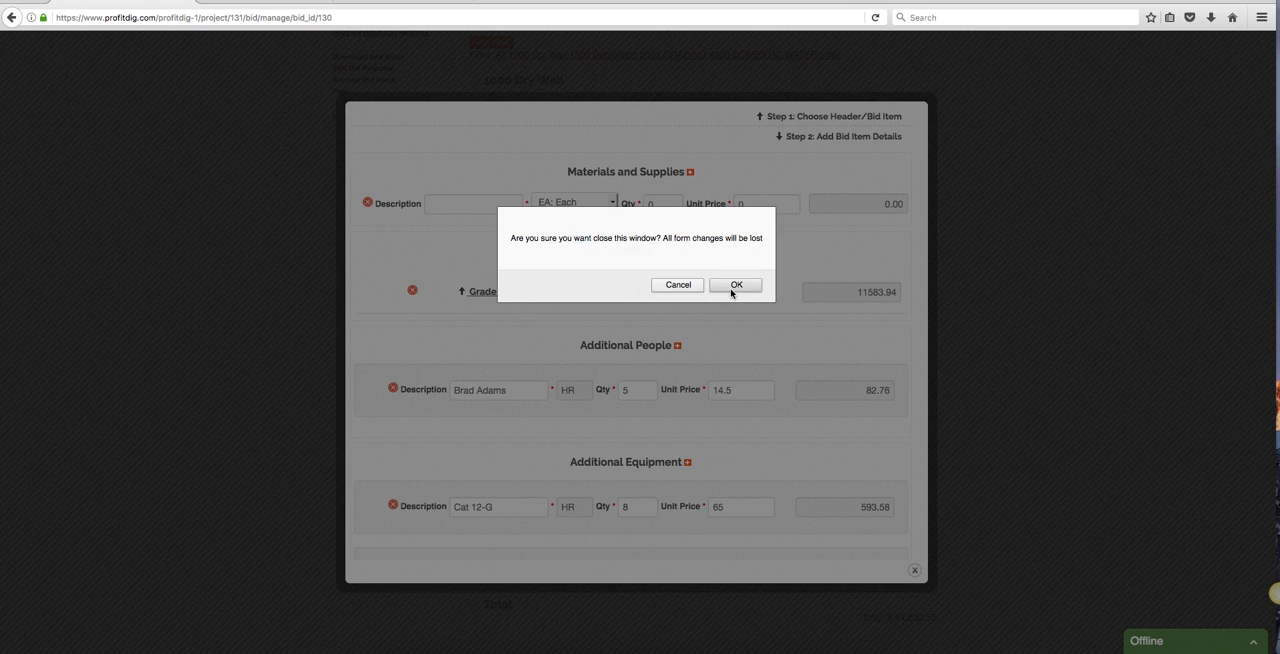
Step: Discard the unsaved wizard changes, returning to the Dry Wall, Demolition and Grading bid items
{"action": "left_click", "coordinate": [735, 285]}
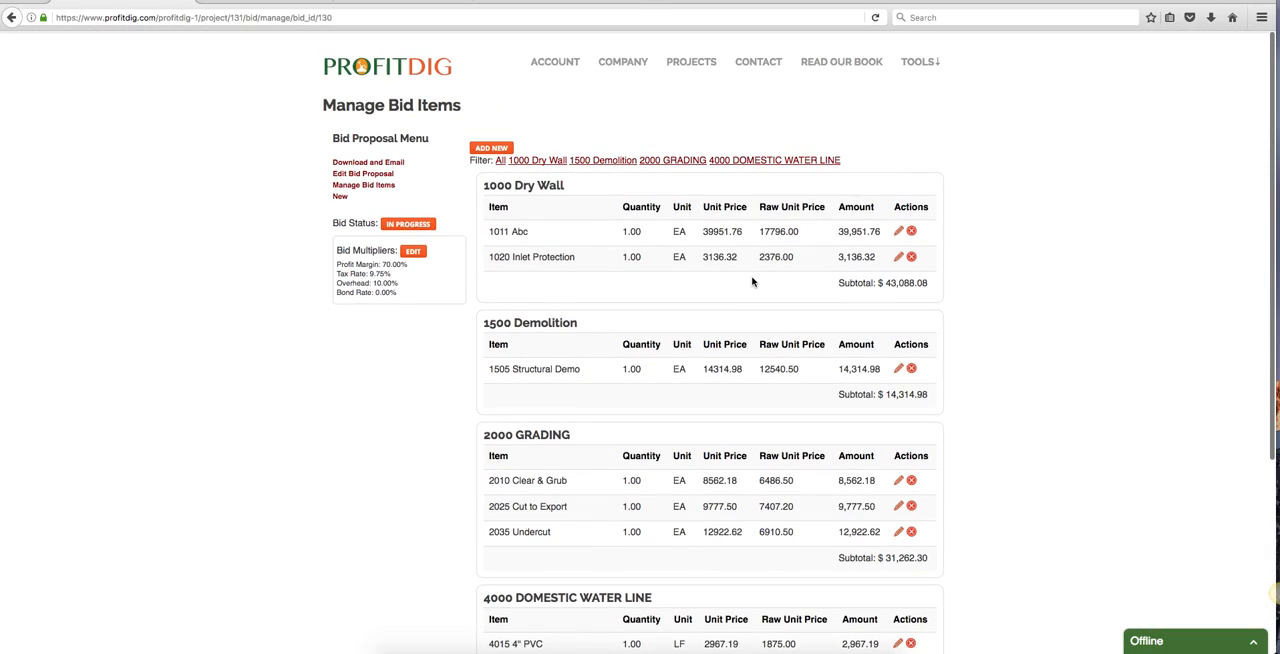
{"action": "mouse_move", "coordinate": [1000, 183]}
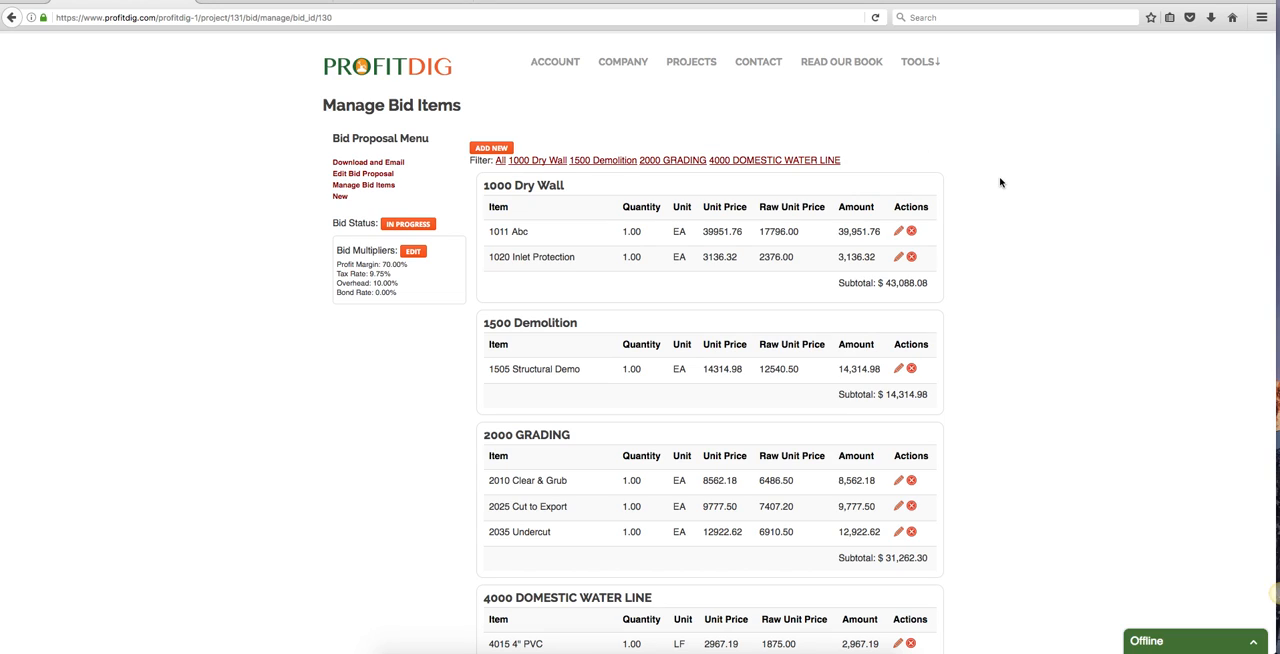